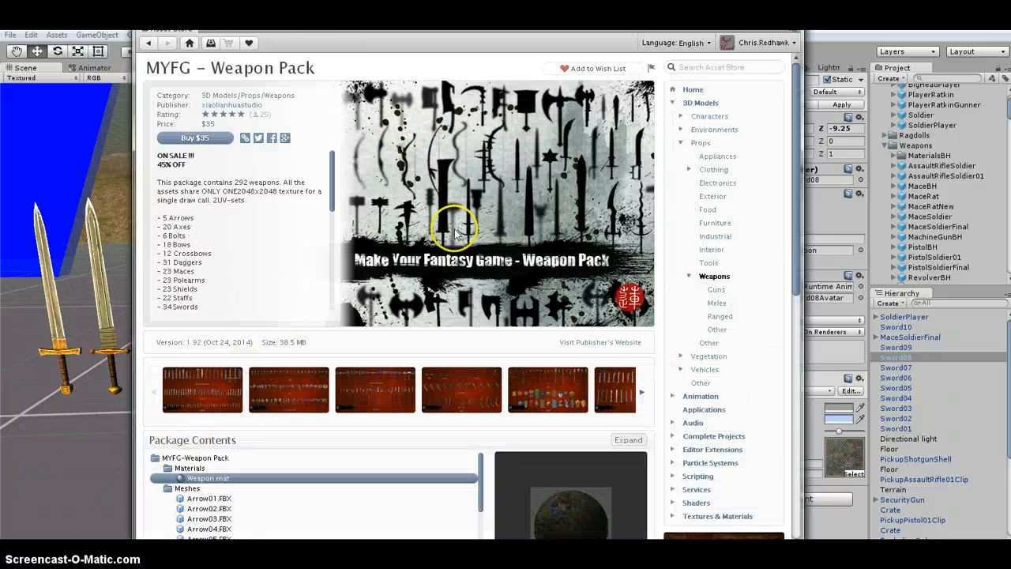
- Open the free MYFG - Weapon Pack Lite page and enlarge its ten-sword screenshot
left_click(288, 389)
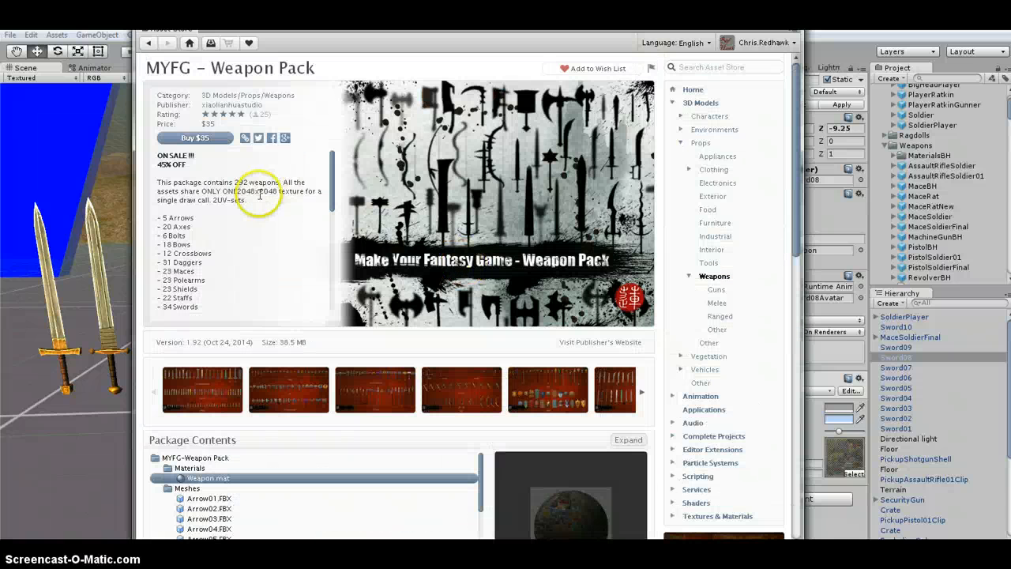
left_click(231, 104)
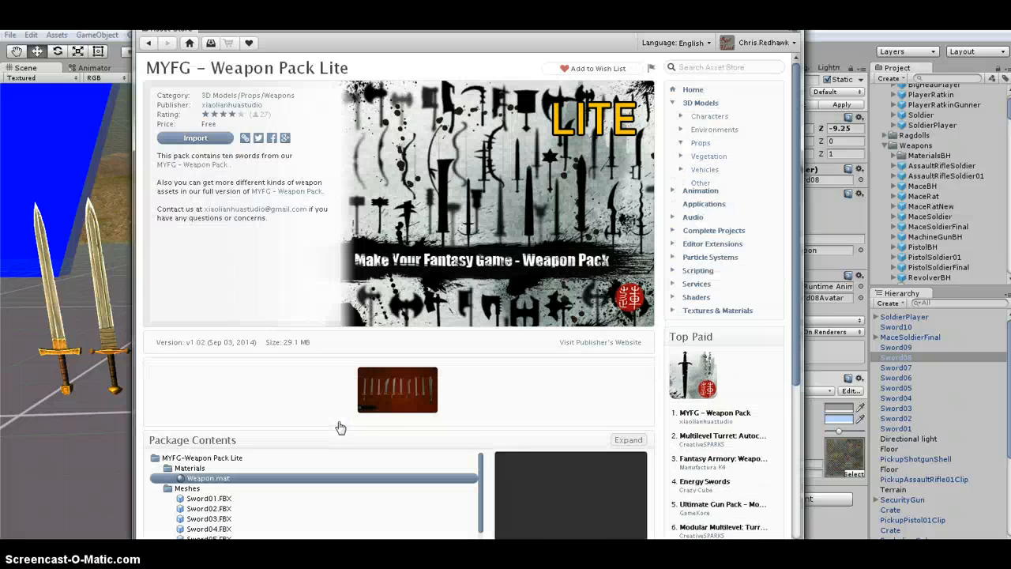
left_click(397, 389)
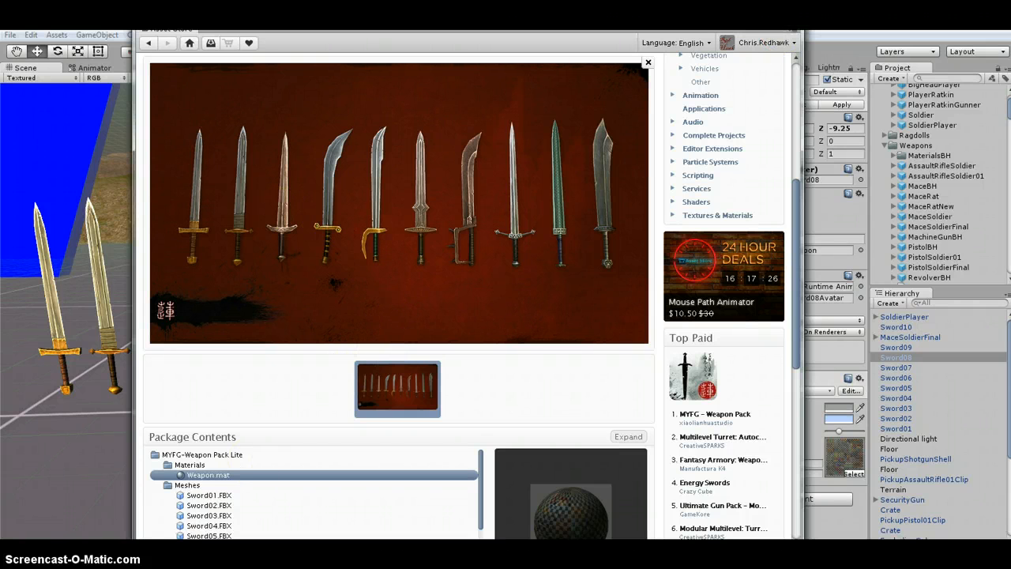
- Close the Asset Store and inspect the Sword09 and Sword10 models in the Hierarchy
left_click(648, 61)
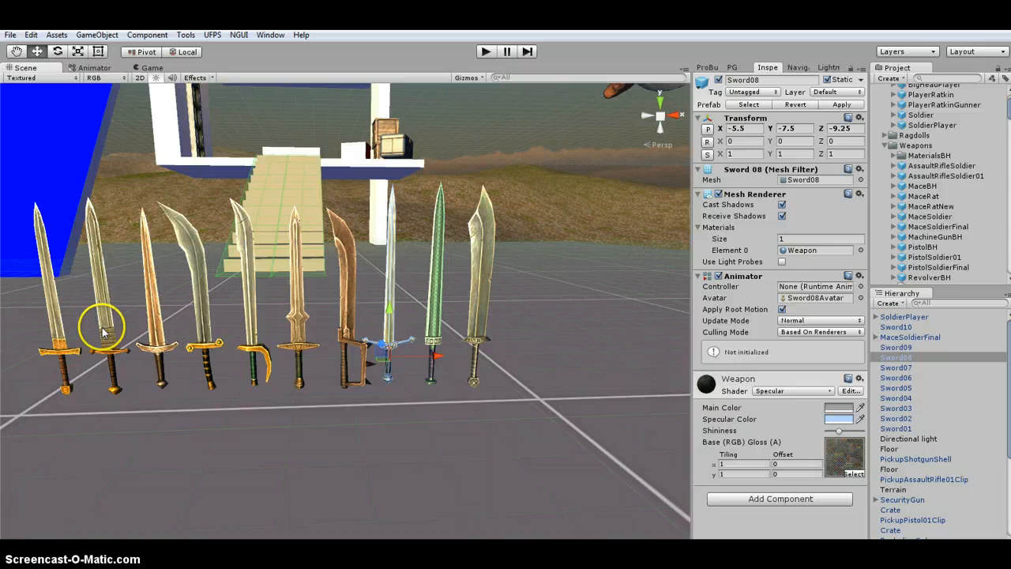
mouse_move(497, 273)
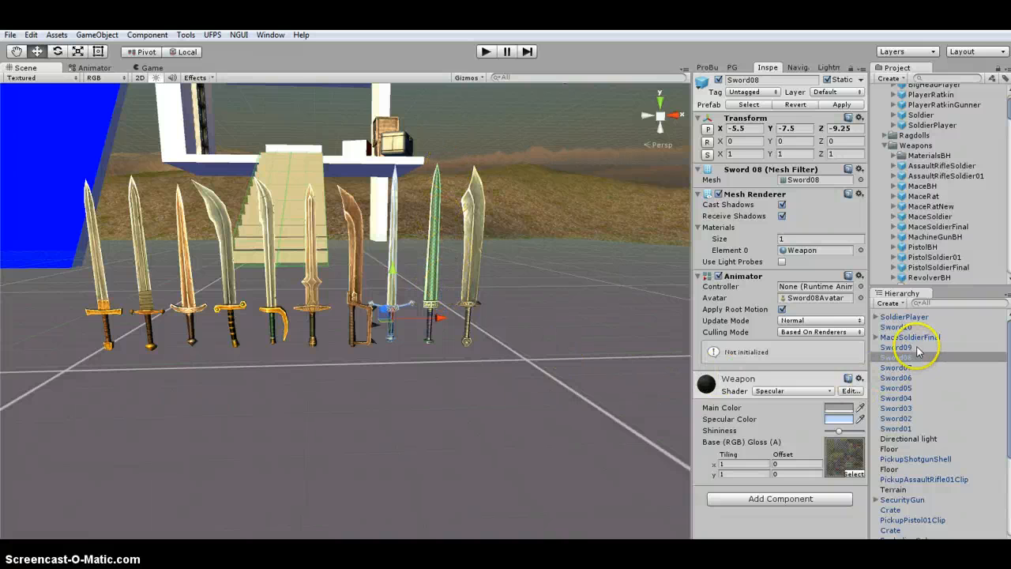
left_click(896, 346)
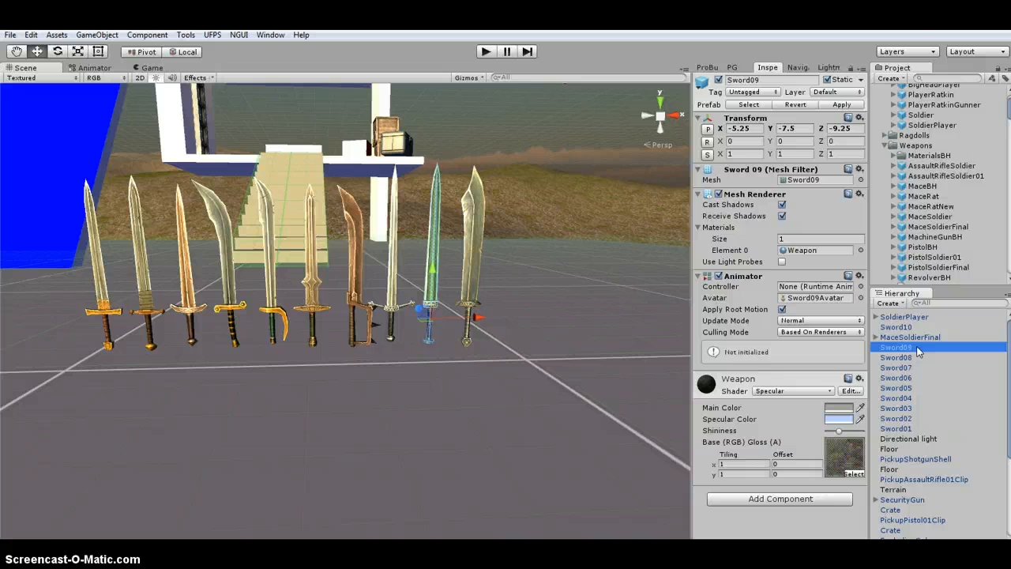
left_click(896, 338)
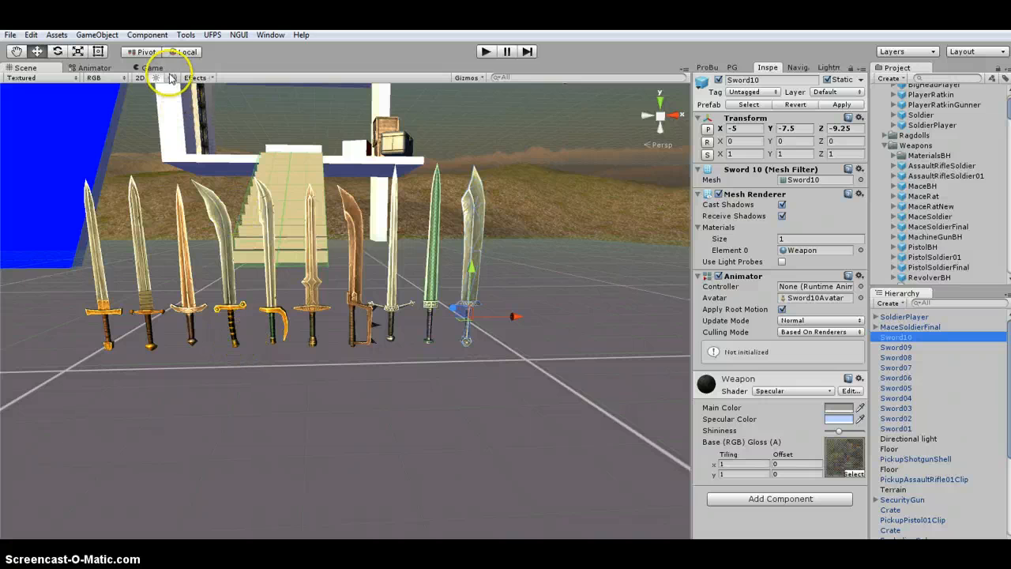
- Create a New ItemType via UFPS > Wizards > Item > Create Item Type and view it
left_click(211, 34)
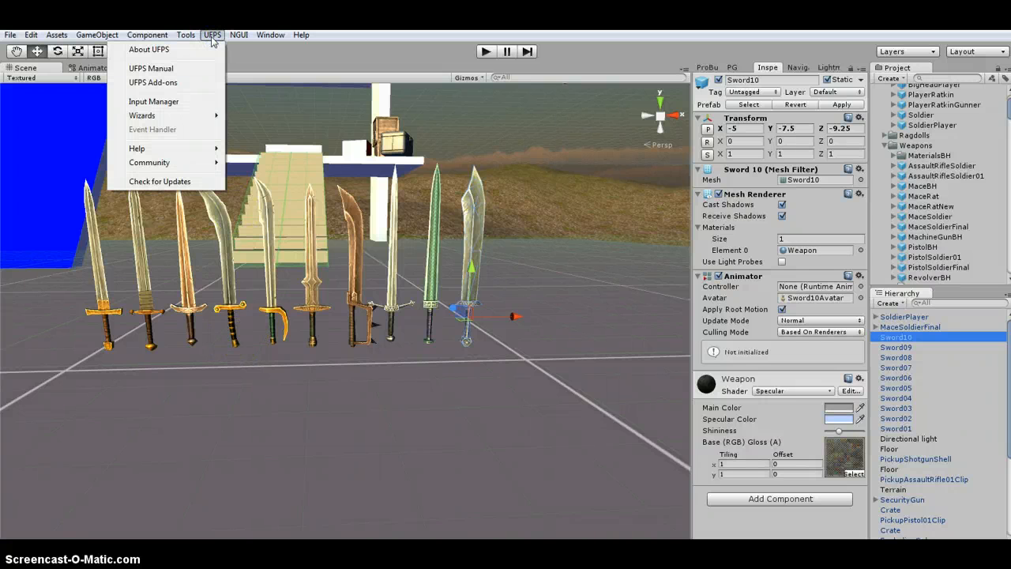
mouse_move(141, 116)
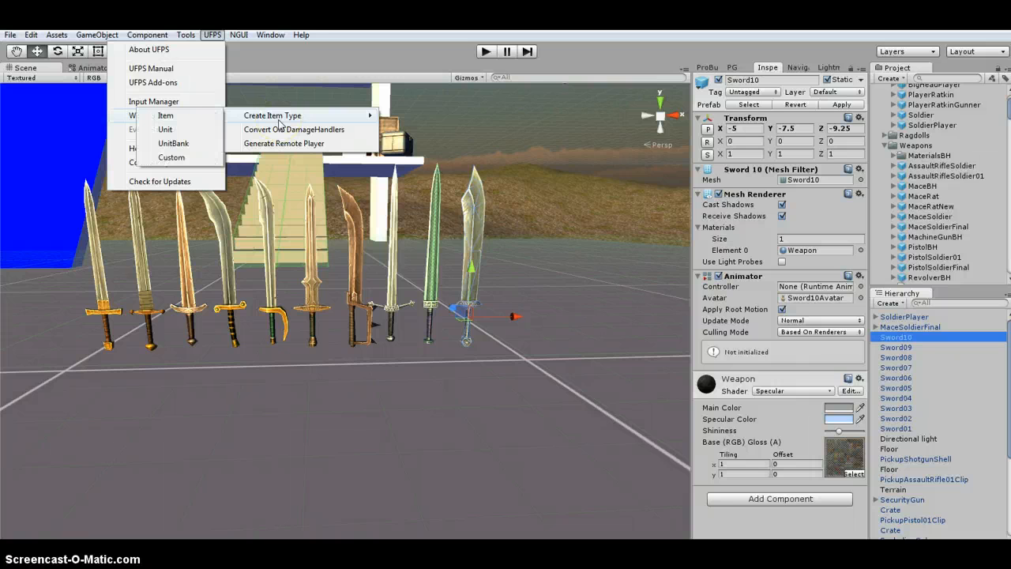
mouse_move(166, 116)
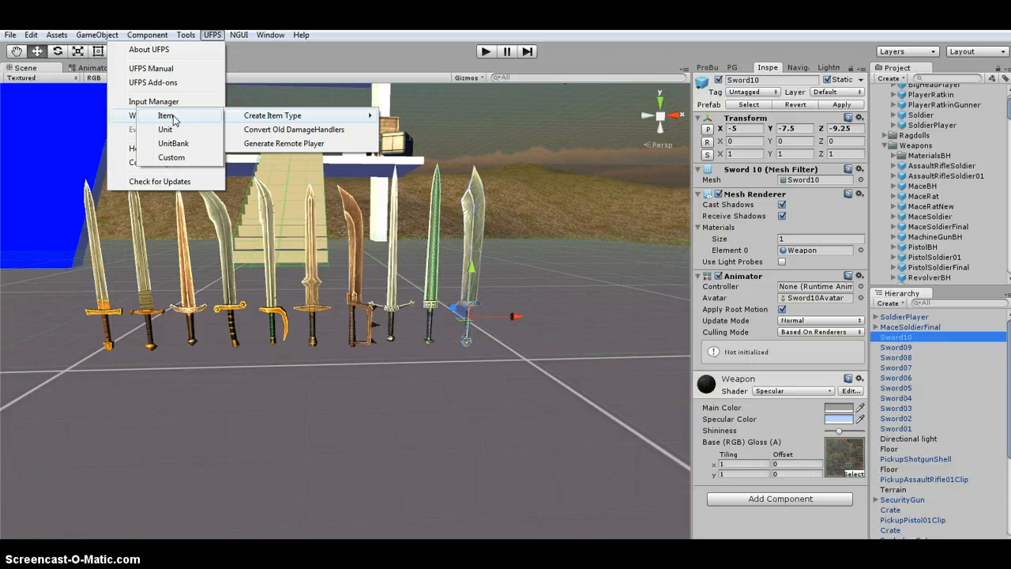
mouse_move(166, 128)
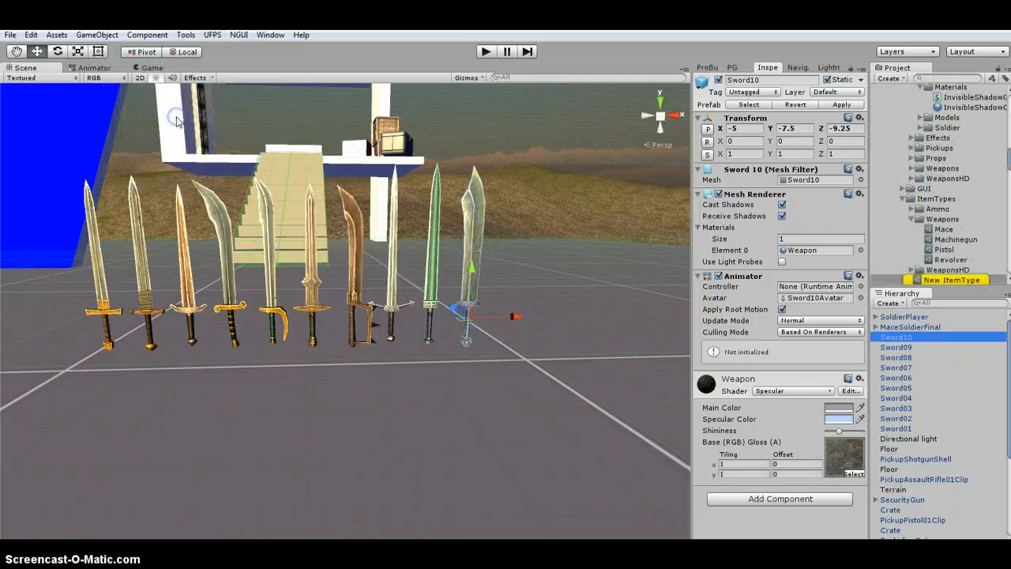
left_click(952, 279)
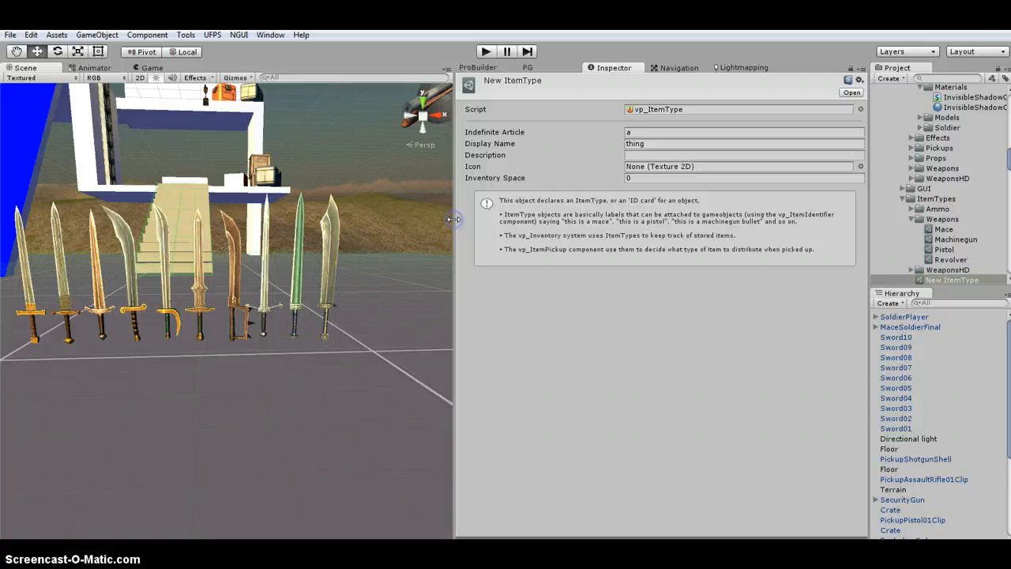
- Name the item type Sword09: display name 'sword', description 'This is a fancy green sword', inventory space 1
left_click(951, 280)
type("Sword09")
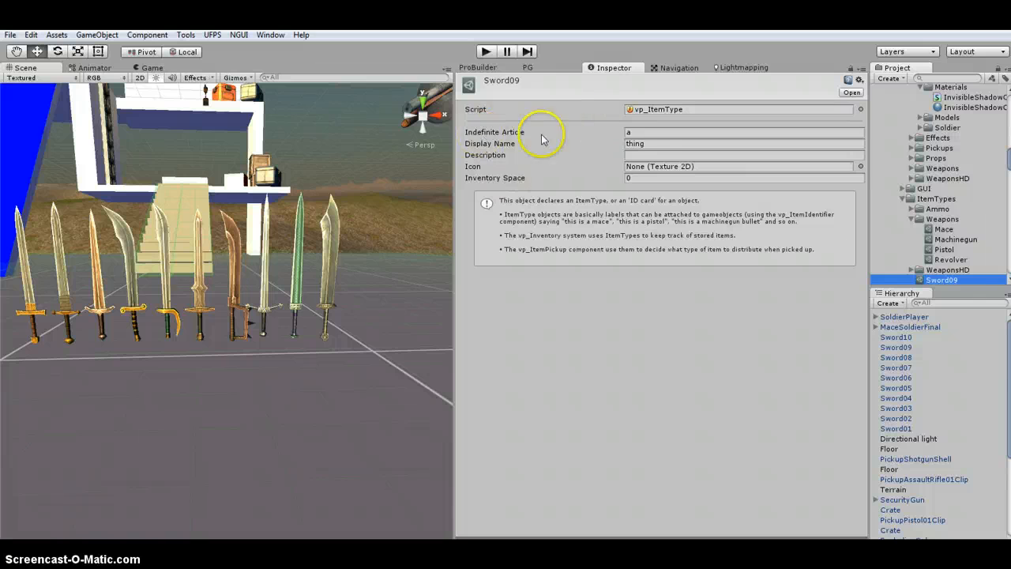
left_click(743, 143)
type("sword")
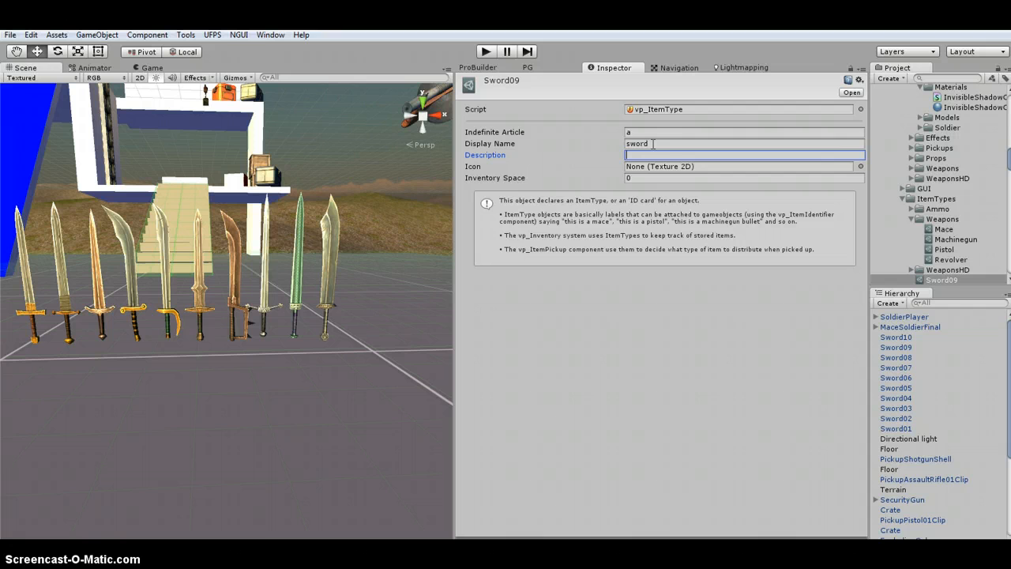
type("This is a")
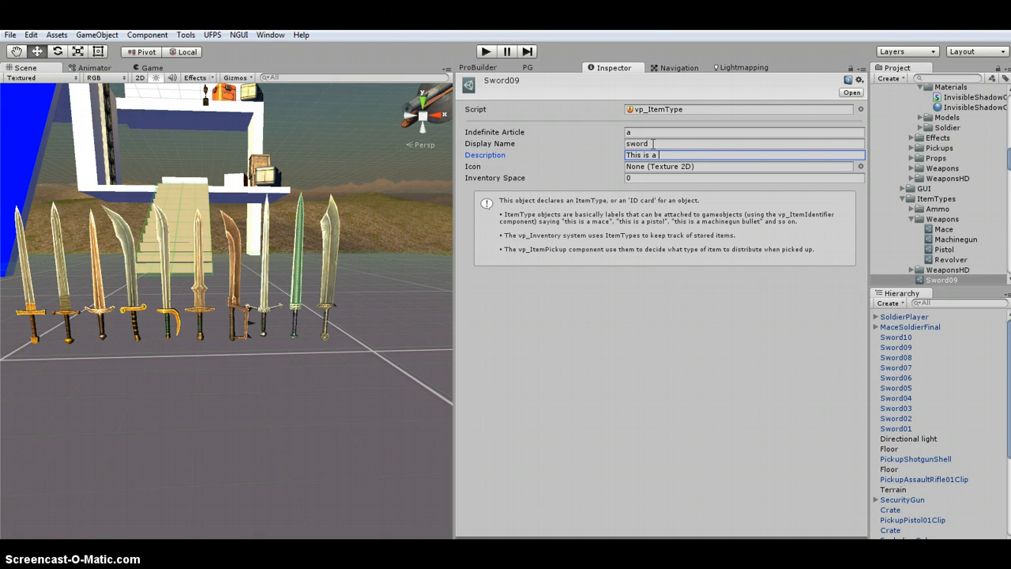
type("fancy green sword")
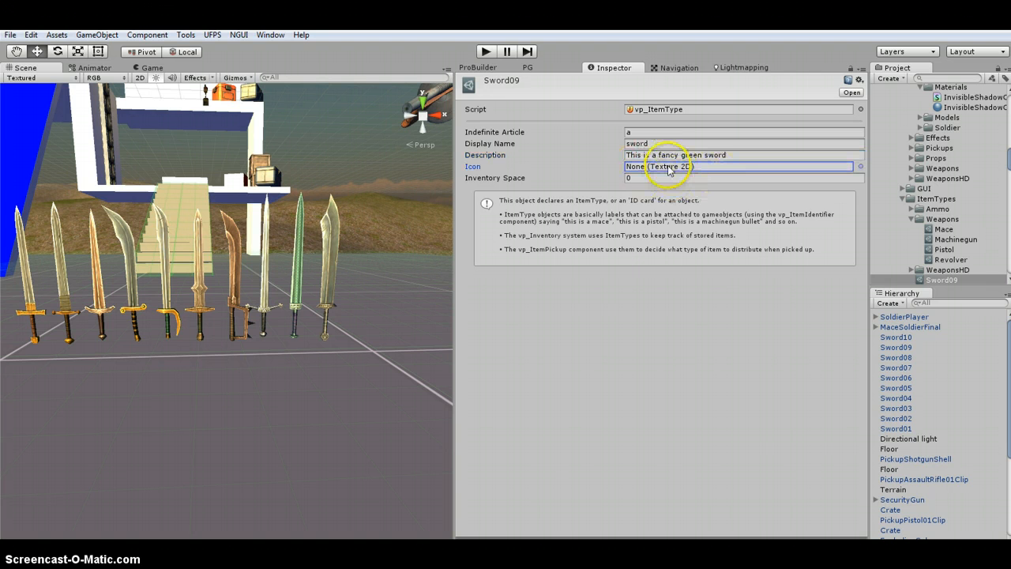
mouse_move(747, 172)
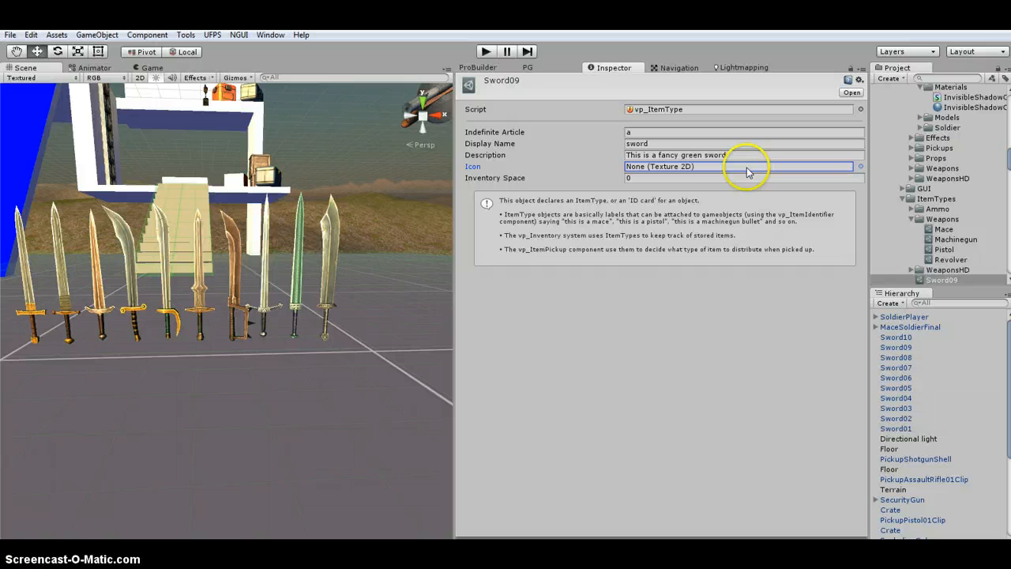
mouse_move(952, 241)
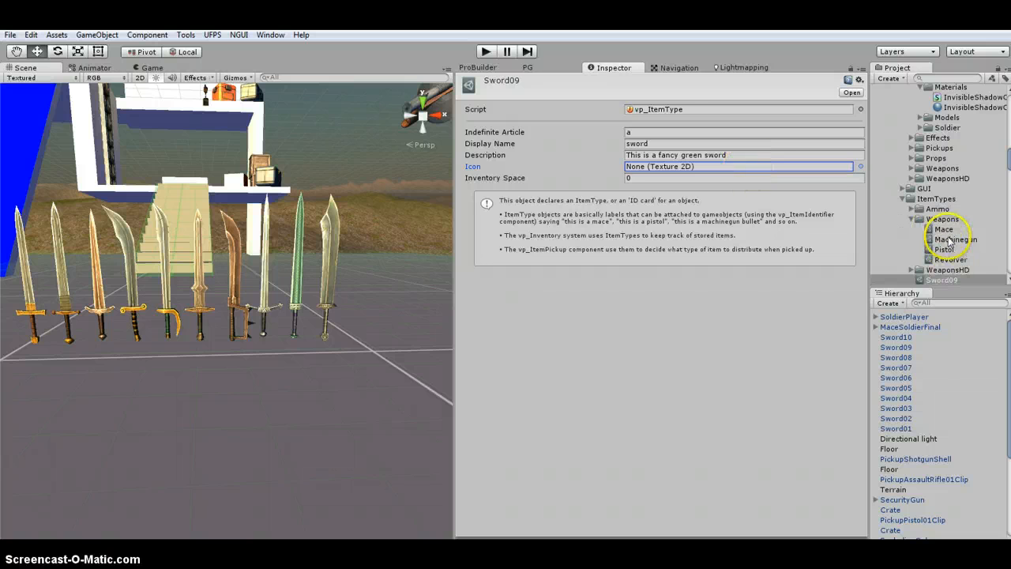
left_click(943, 228)
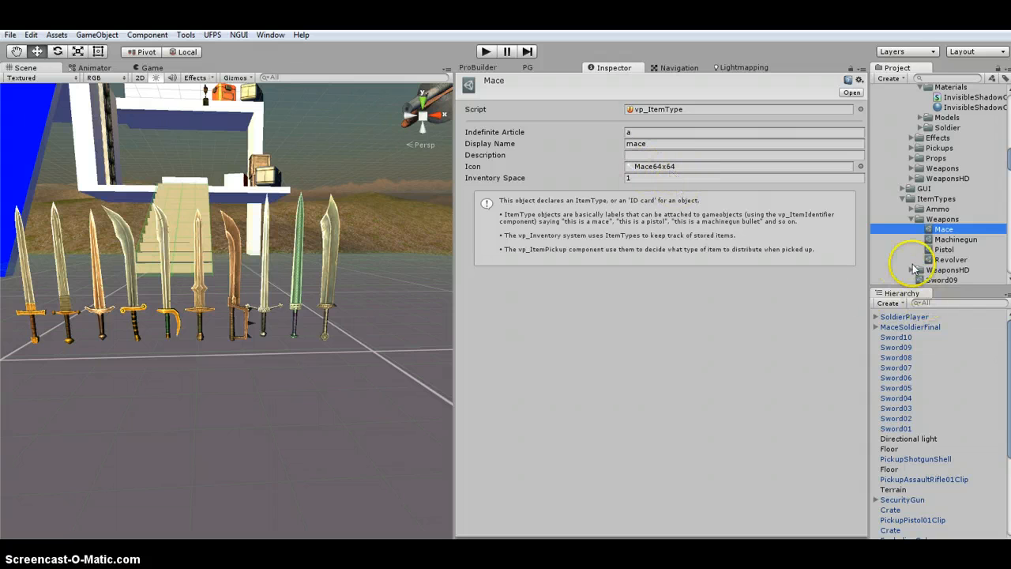
left_click(941, 280)
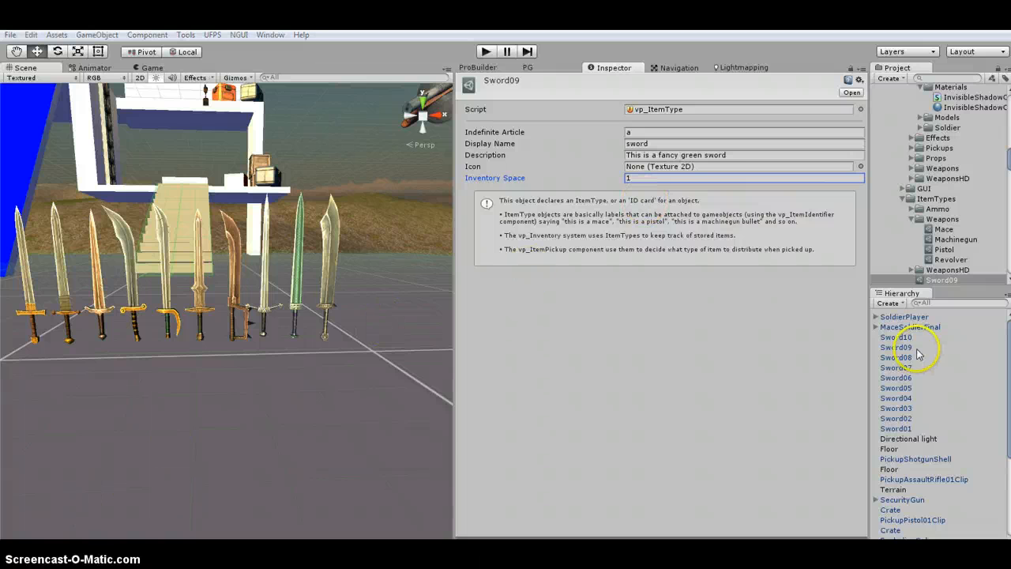
- Add Sword09 to SoldierPlayer's vp_Player Inventory item records, then select the Sword09 object
left_click(904, 316)
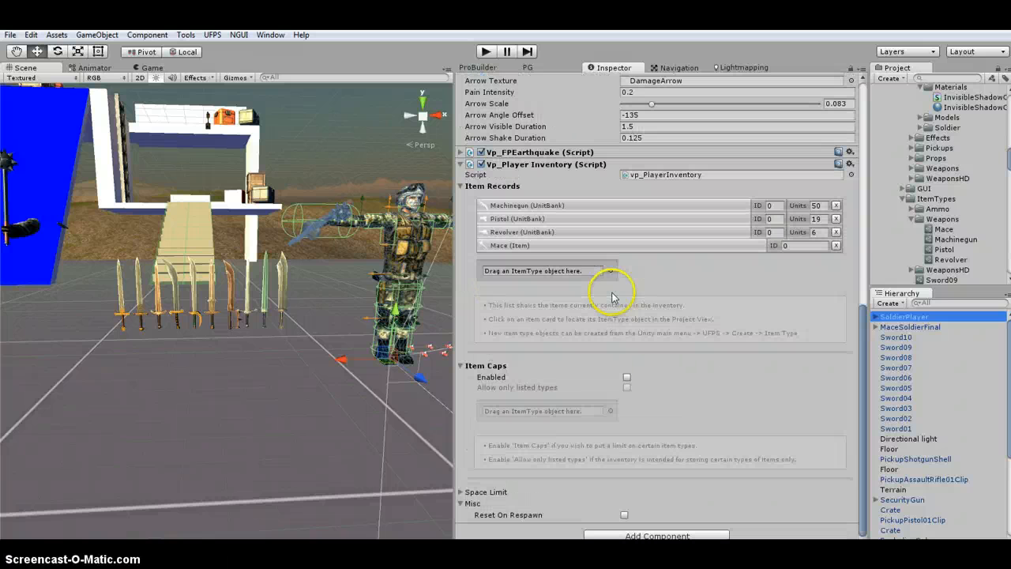
mouse_move(675, 472)
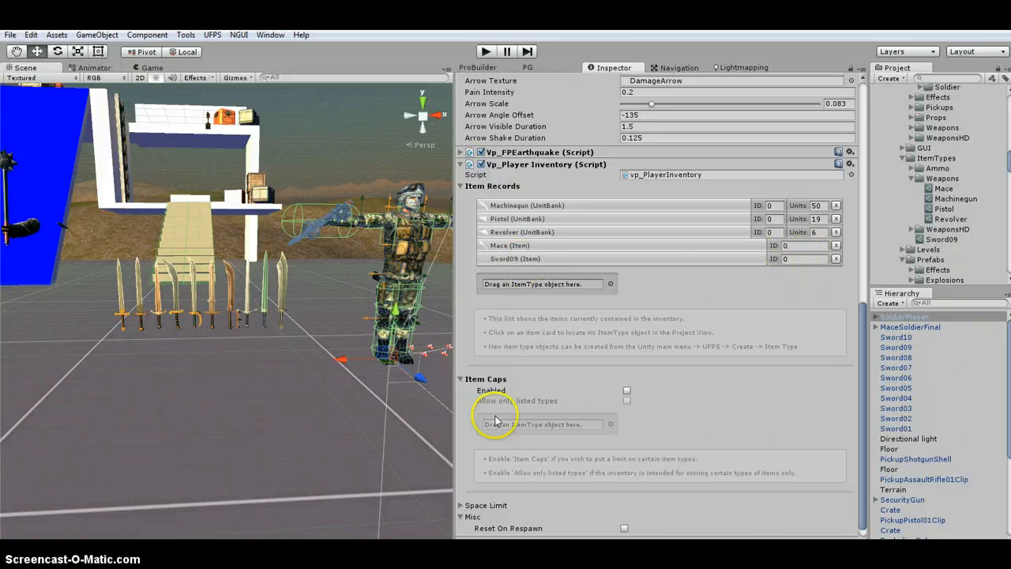
left_click(896, 347)
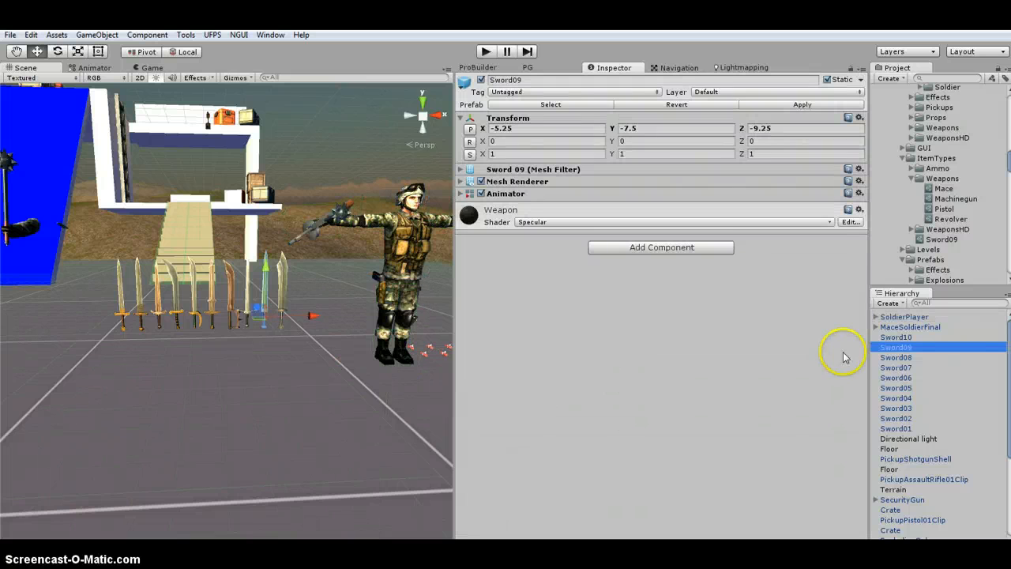
- Duplicate the 4Mace weapon under SoldierPlayer's FPSCamera and rename the copy 5Sword09
left_click(876, 317)
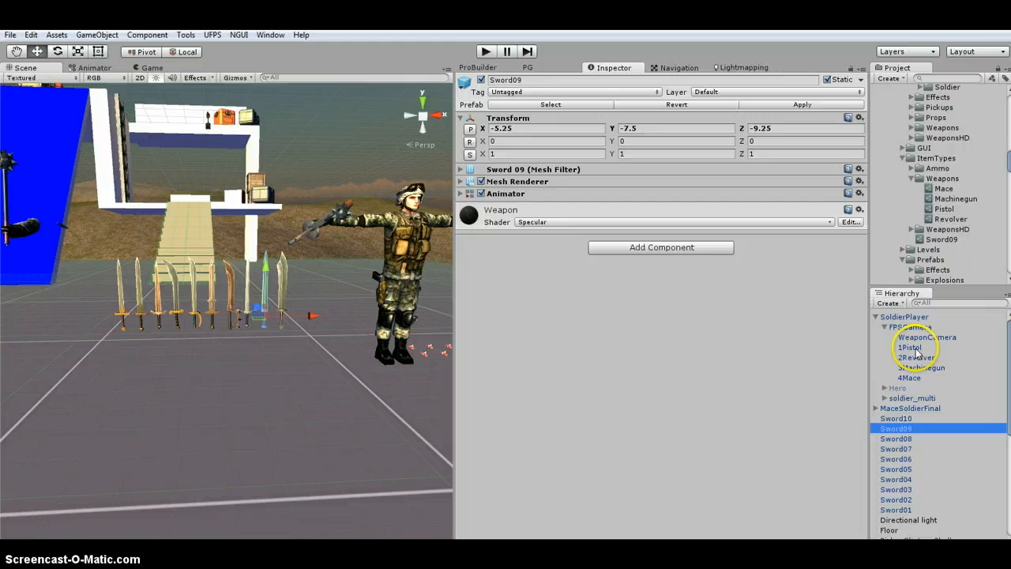
left_click(909, 378)
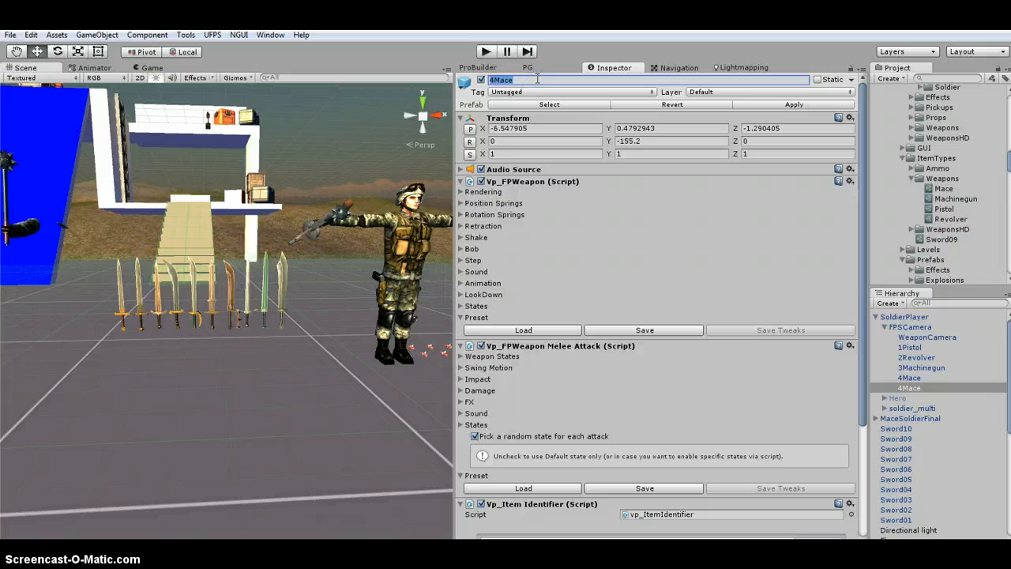
type("5Sword")
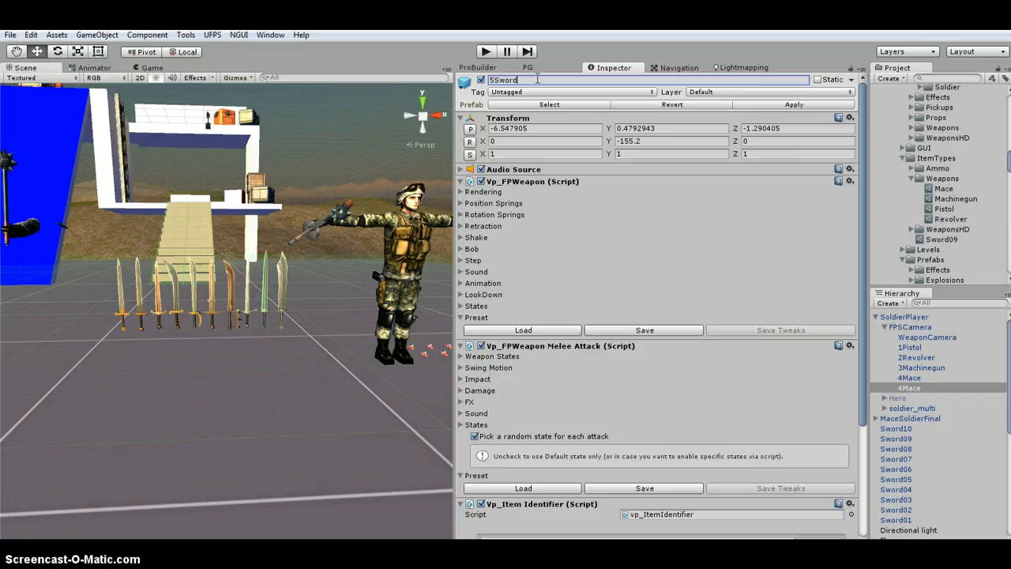
type("09")
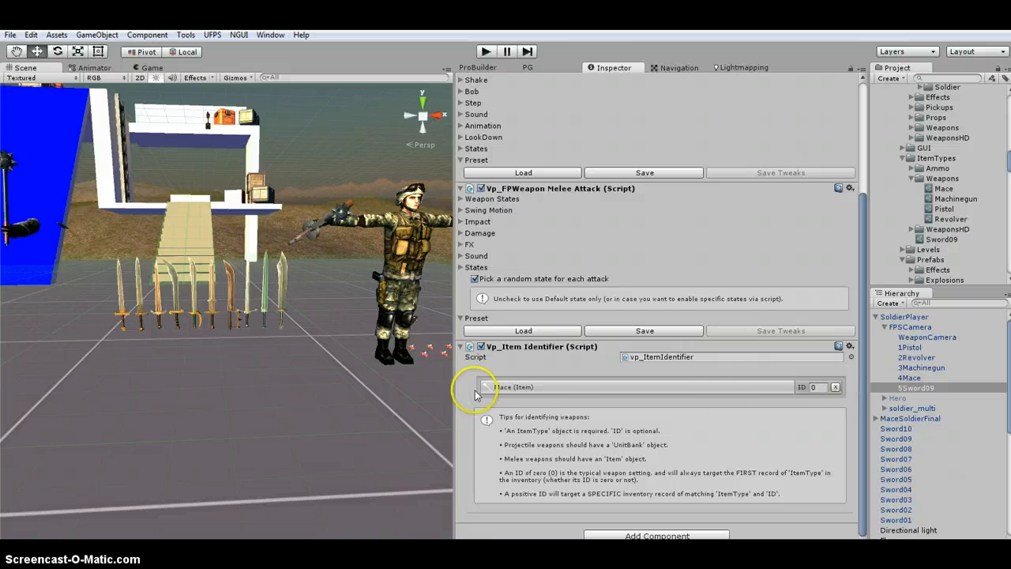
mouse_move(743, 392)
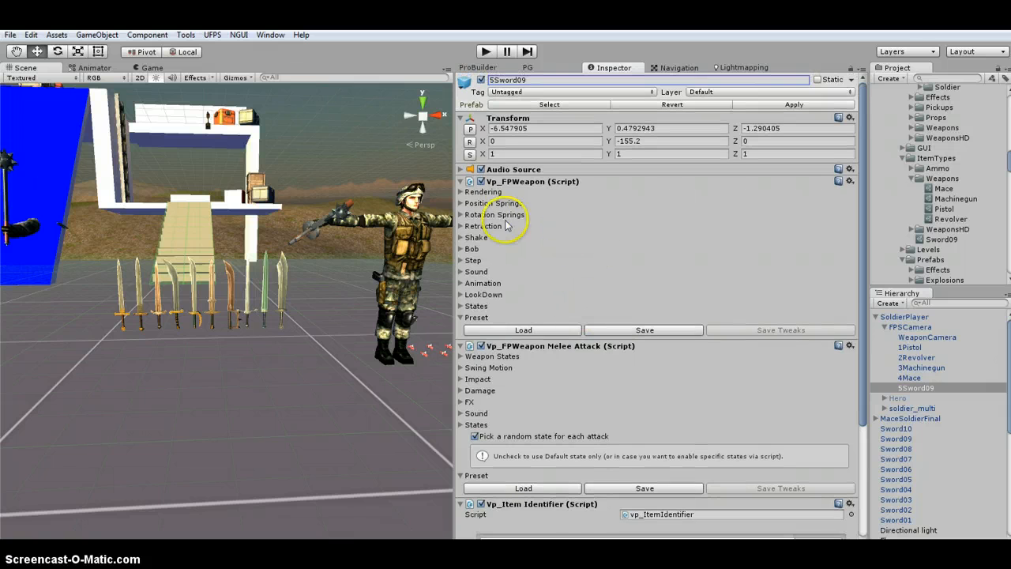
- Expand vp_FPWeapon's Rendering settings and select the third-person 4Mace under RightHand > Weapons
left_click(461, 192)
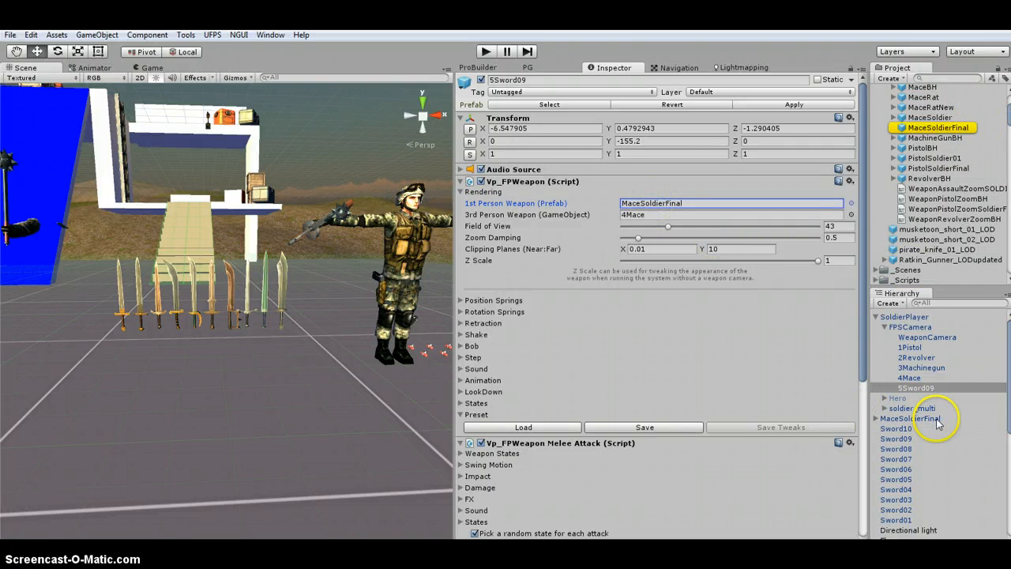
left_click(923, 418)
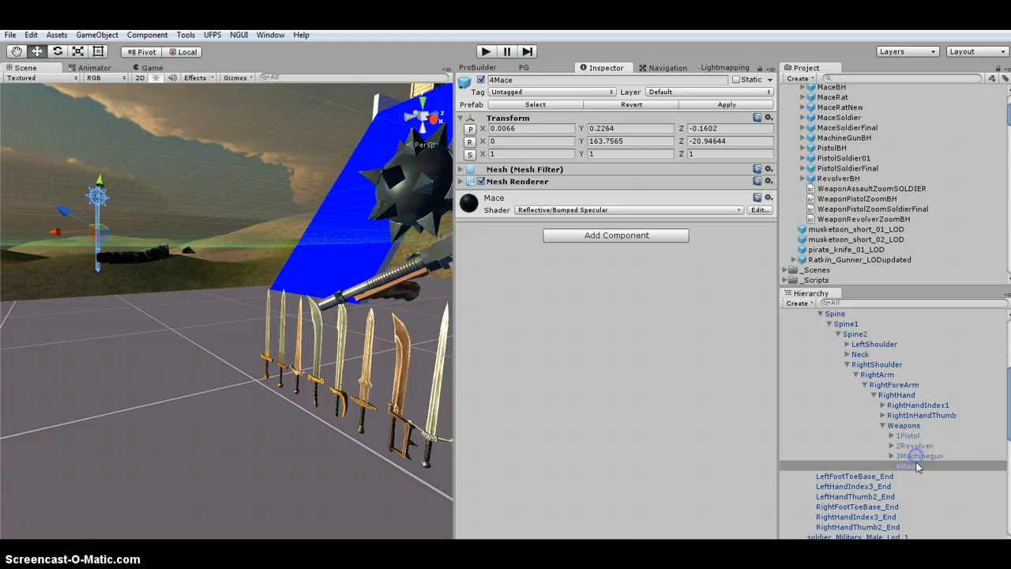
- Rename the duplicated hand-held mace to 5Sword09
left_click(909, 465)
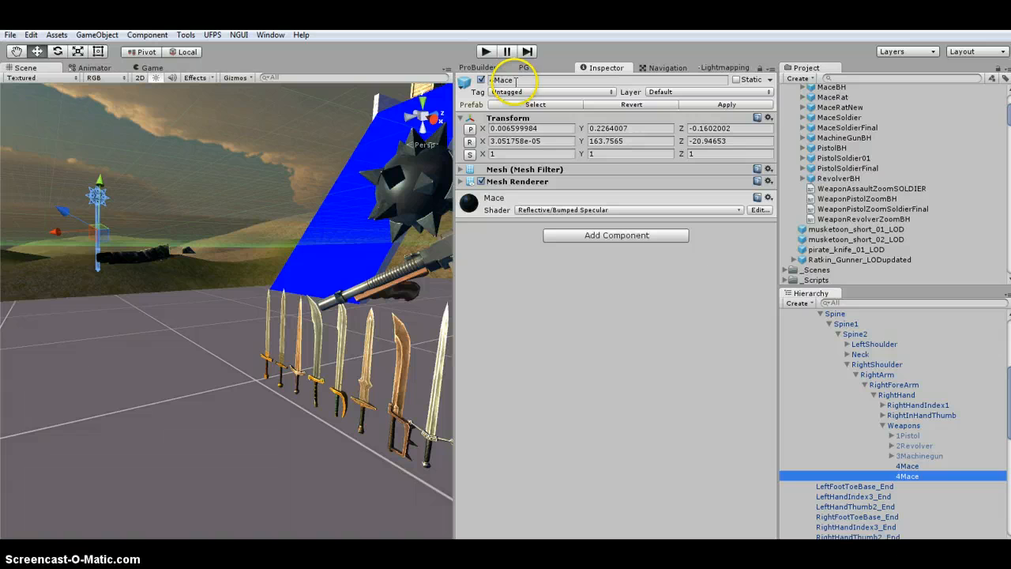
type("5")
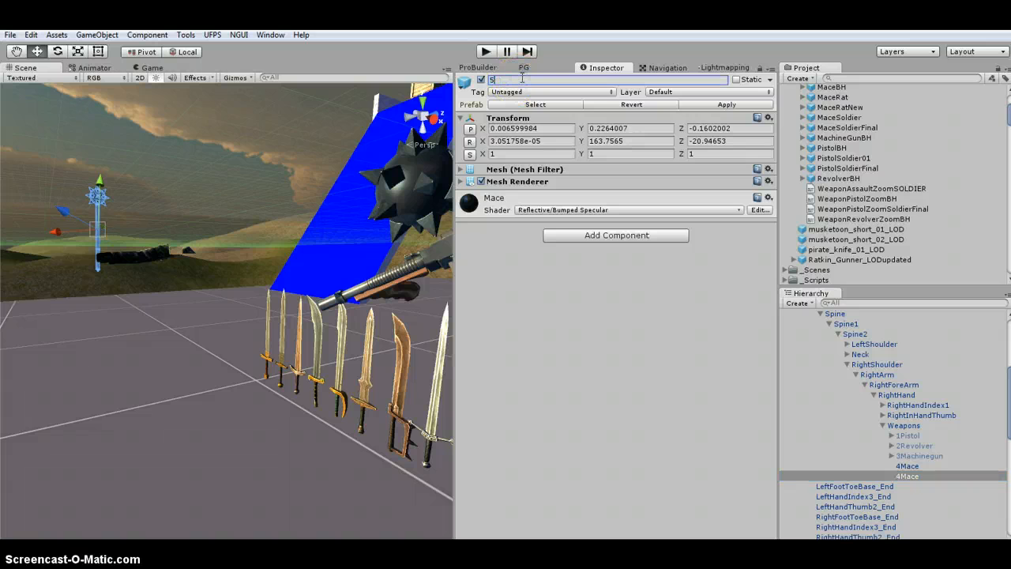
type("Sword09")
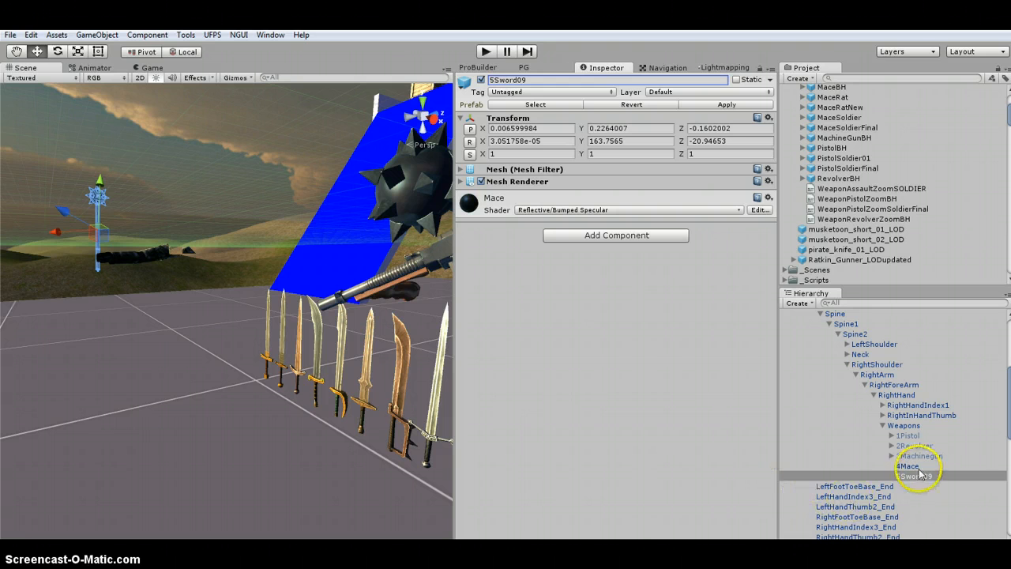
- Disable the original 4Mace and nest the Sword09 model under 5Sword09
left_click(909, 465)
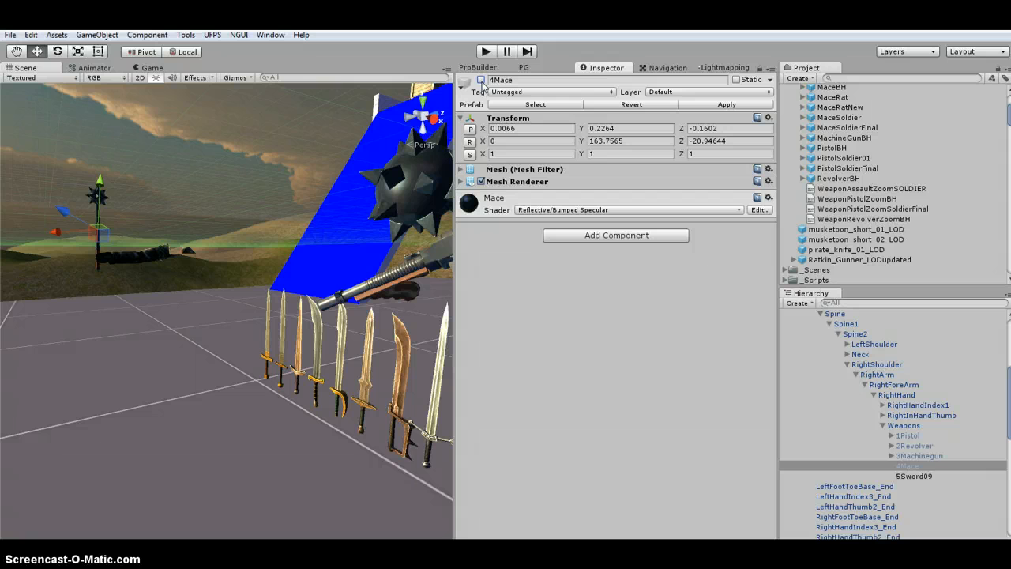
left_click(914, 476)
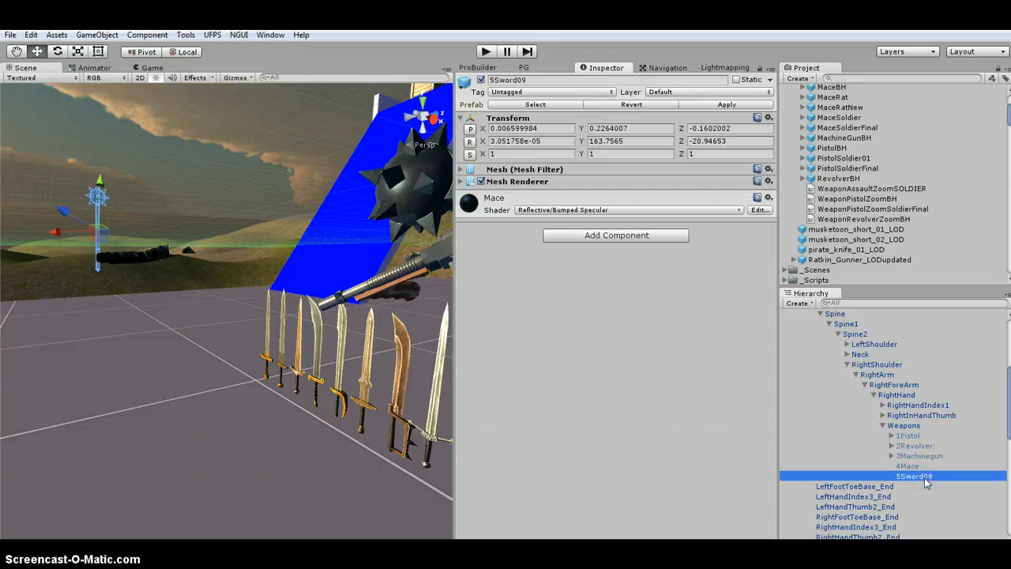
left_click(568, 500)
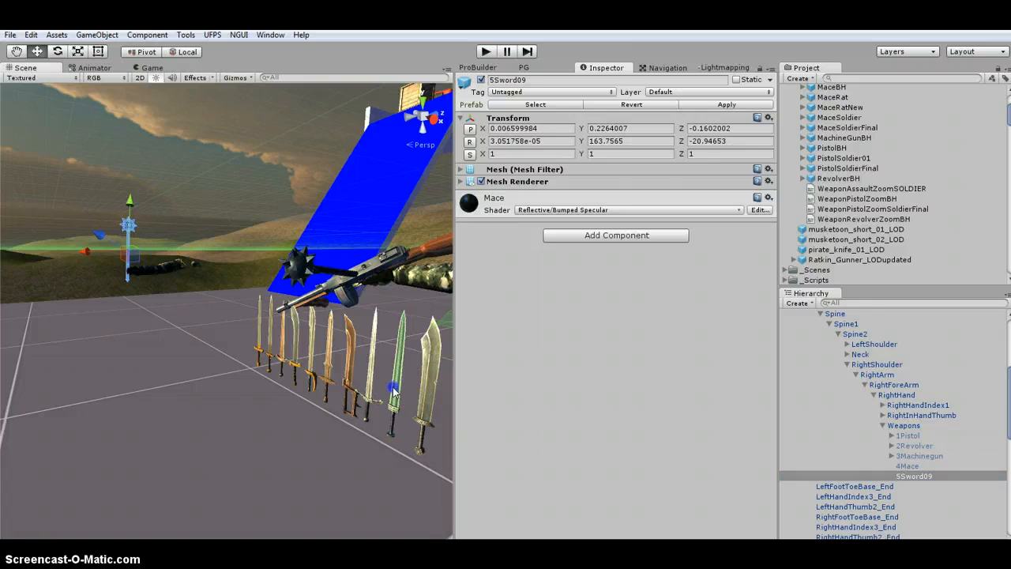
left_click(800, 475)
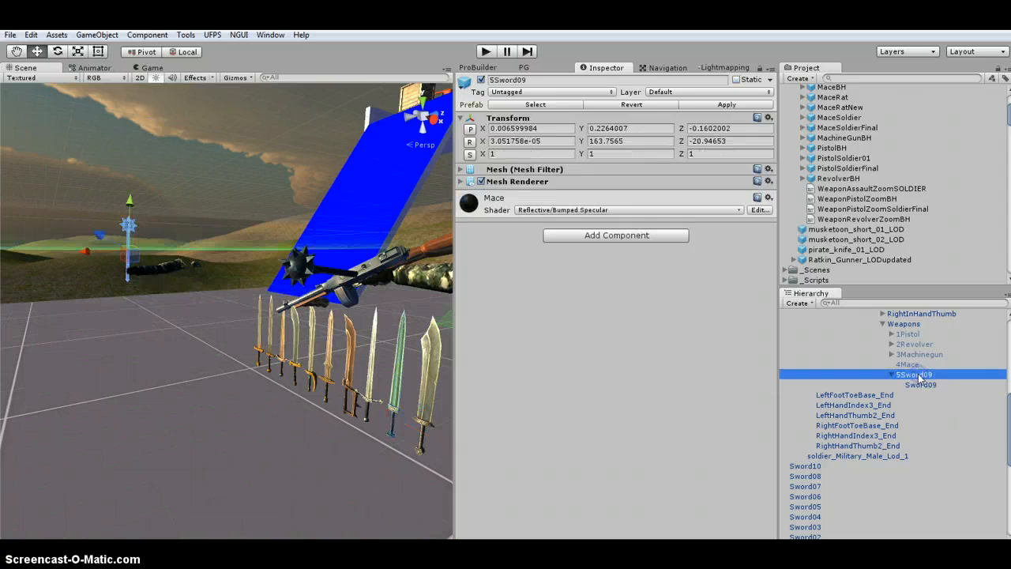
- Reset the Sword09 model's Transform position, rotation and scale
left_click(920, 385)
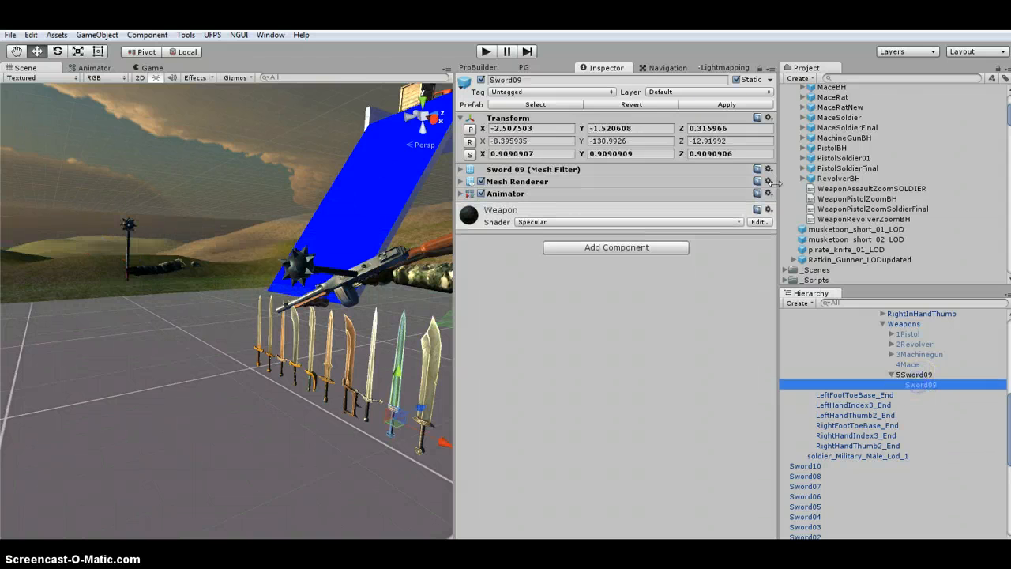
left_click(767, 117)
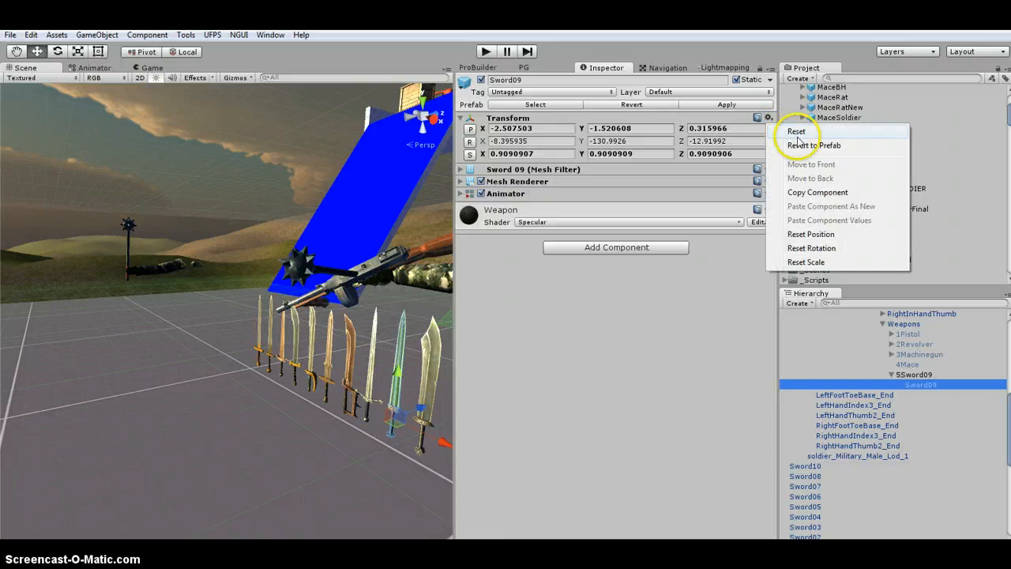
left_click(797, 131)
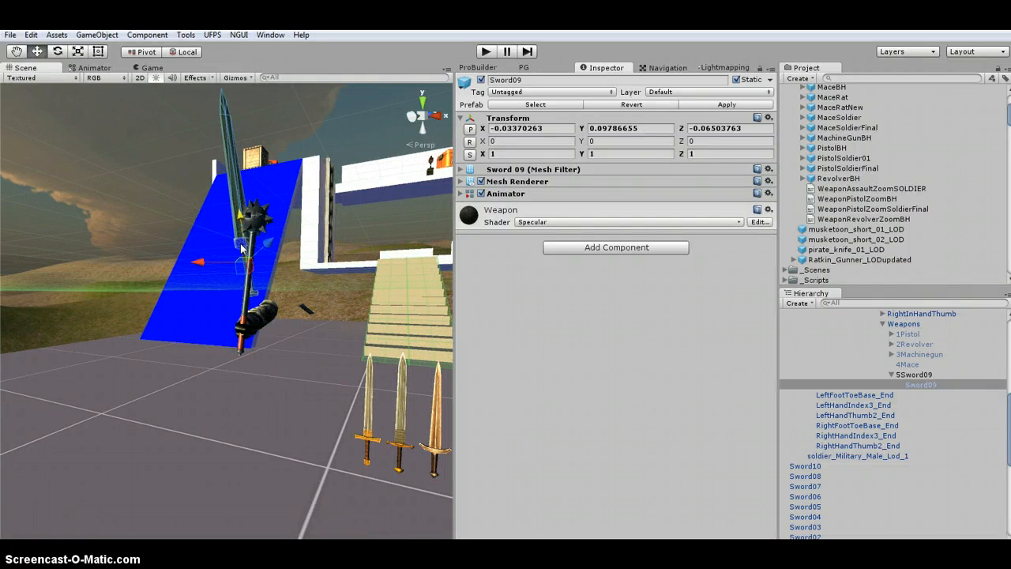
- Move and rotate Sword09 so the right hand grips its hilt, blade up
left_click_drag(243, 247, 272, 320)
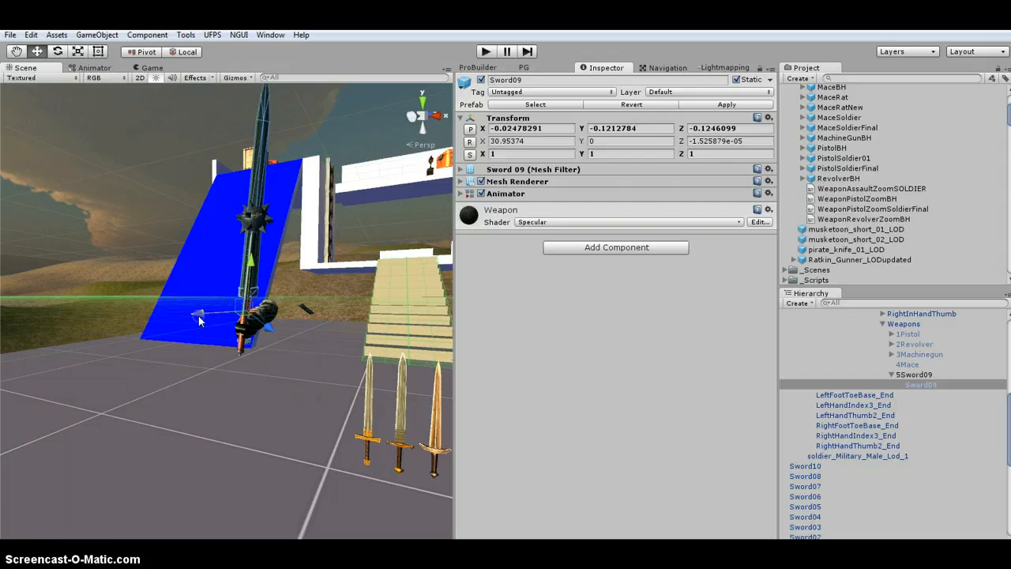
left_click(524, 68)
type("0.084")
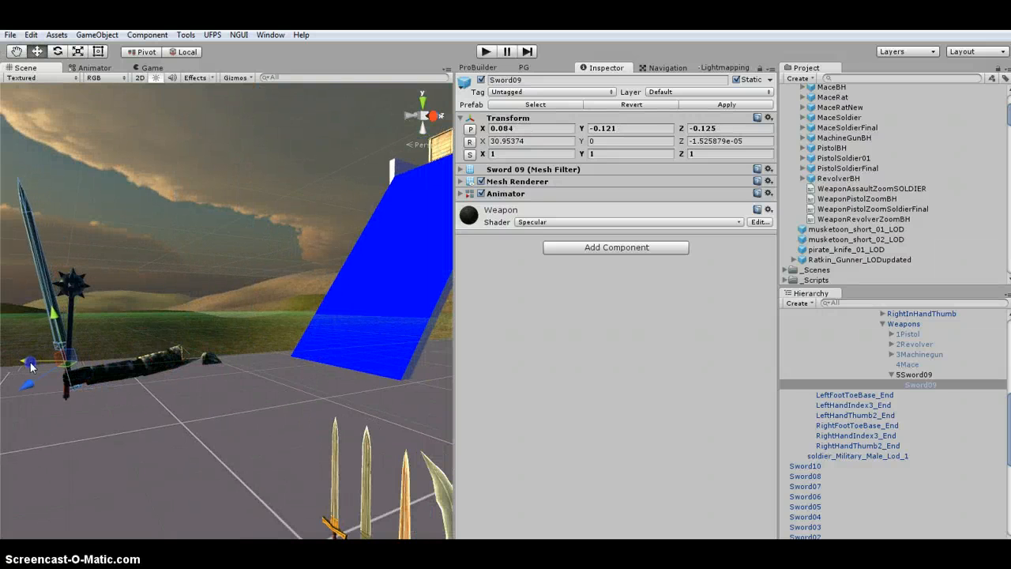
left_click_drag(32, 366, 55, 326)
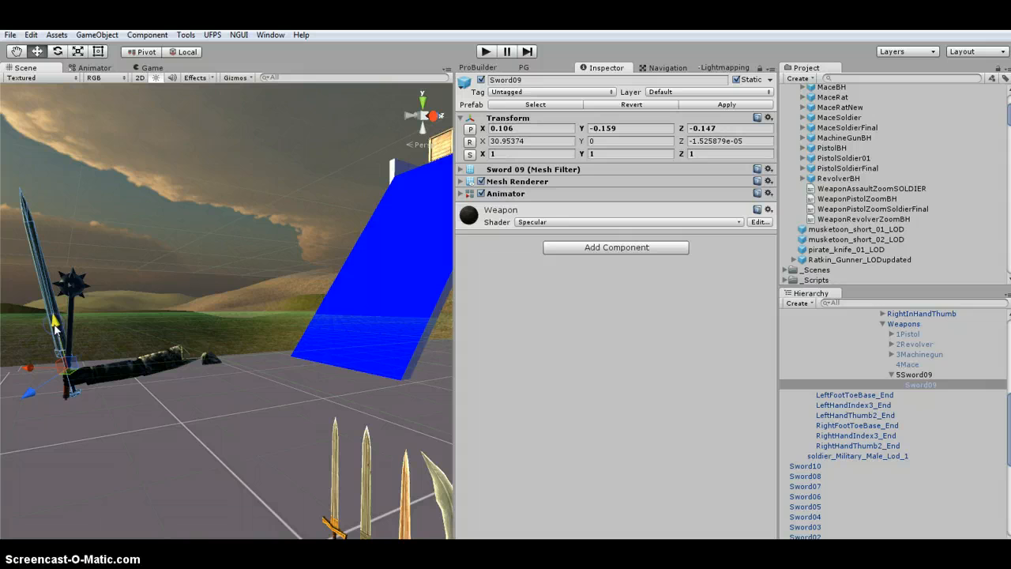
left_click_drag(56, 324, 116, 347)
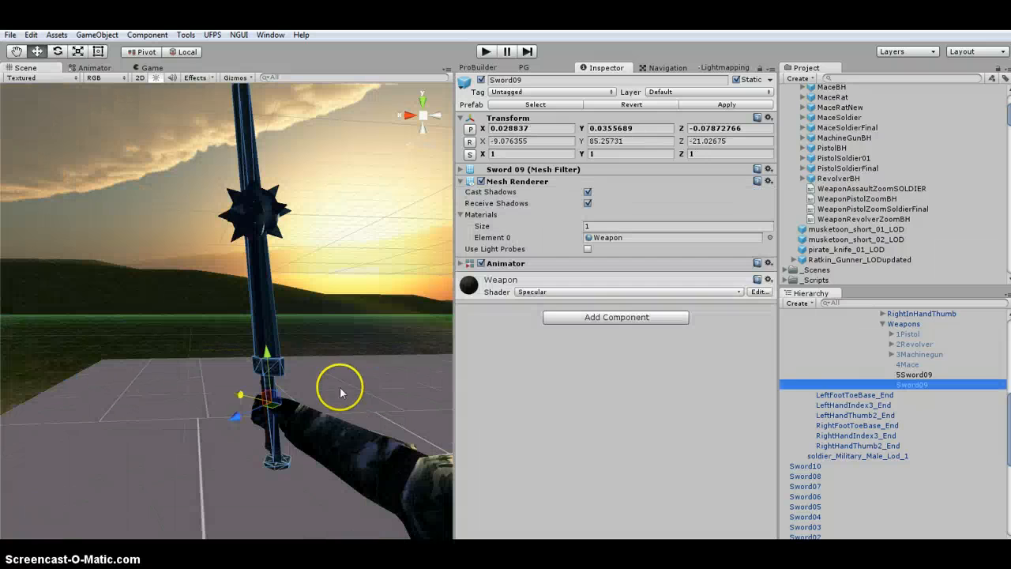
left_click(914, 374)
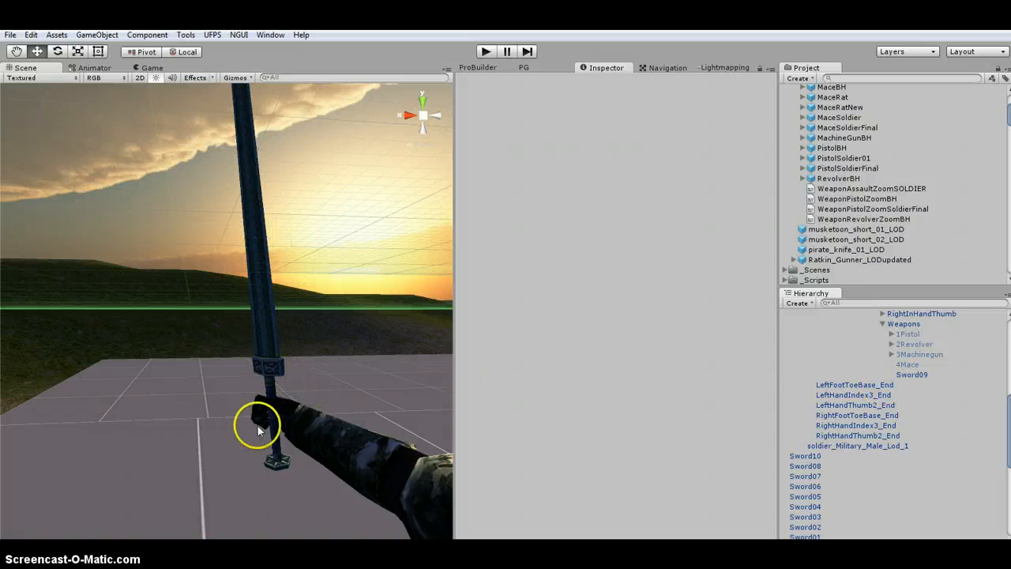
- Set the hand-held 5Sword09 as the camera 5Sword09's 3rd Person Weapon, leaving 4Mace disabled
left_click(912, 374)
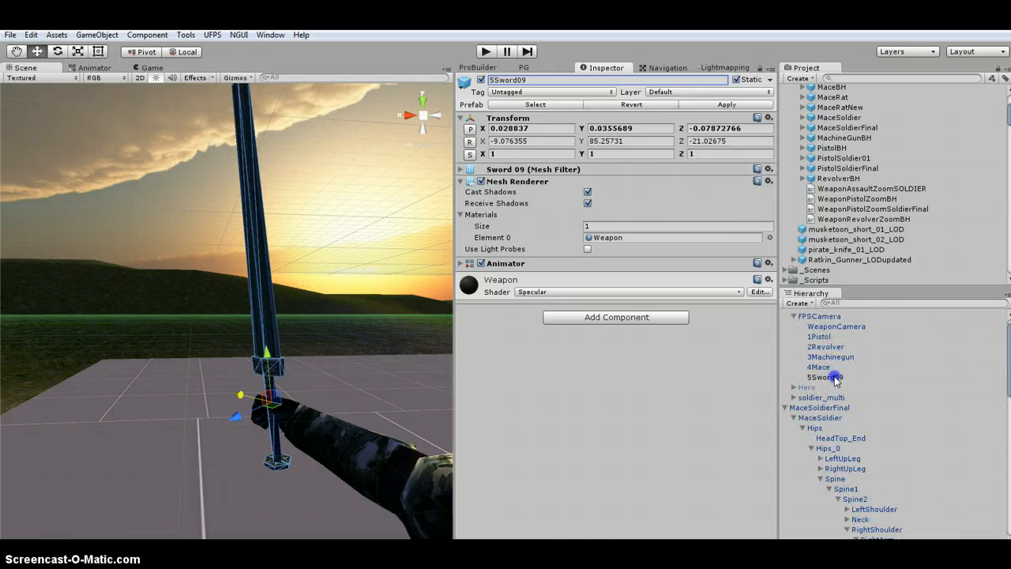
left_click(824, 377)
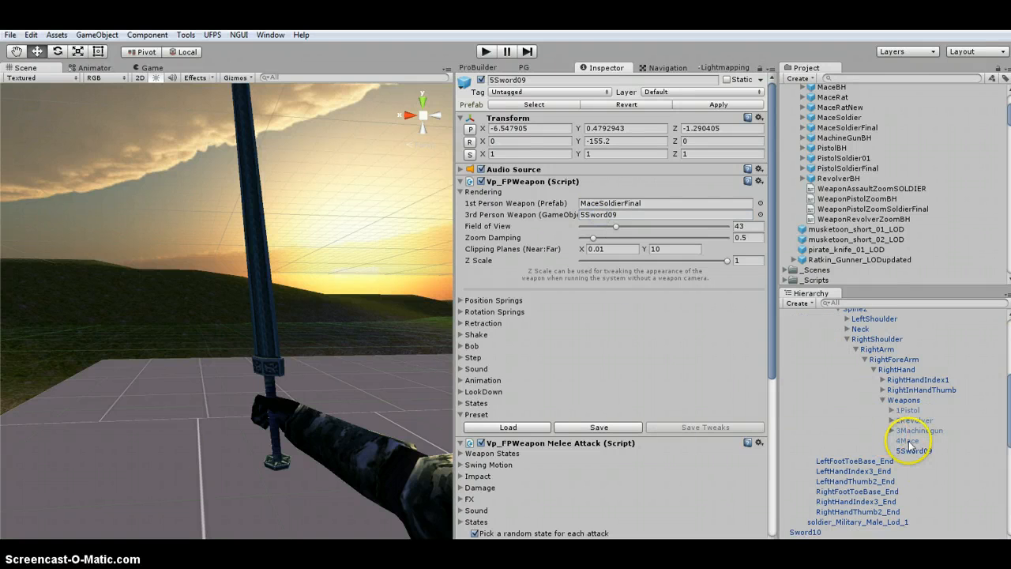
left_click(907, 440)
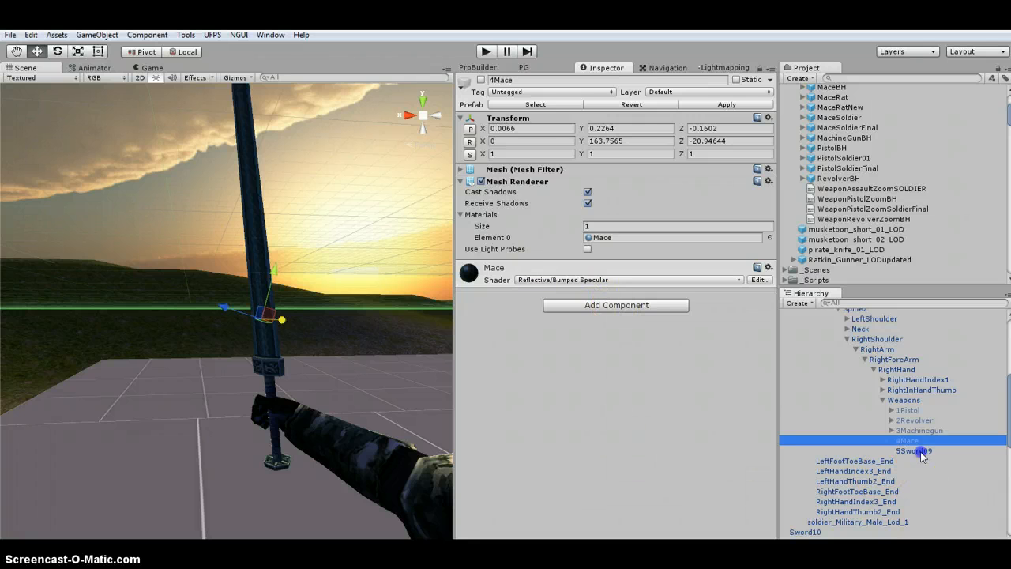
left_click(914, 450)
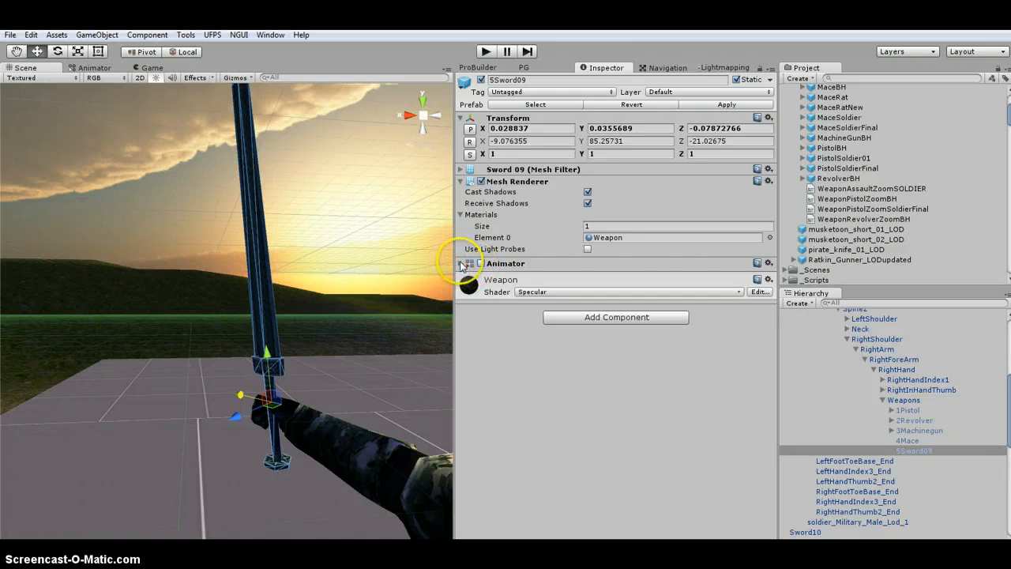
- Disable the Animator on 5Sword09 and collapse MaceSoldierFinal in the Hierarchy
left_click(460, 263)
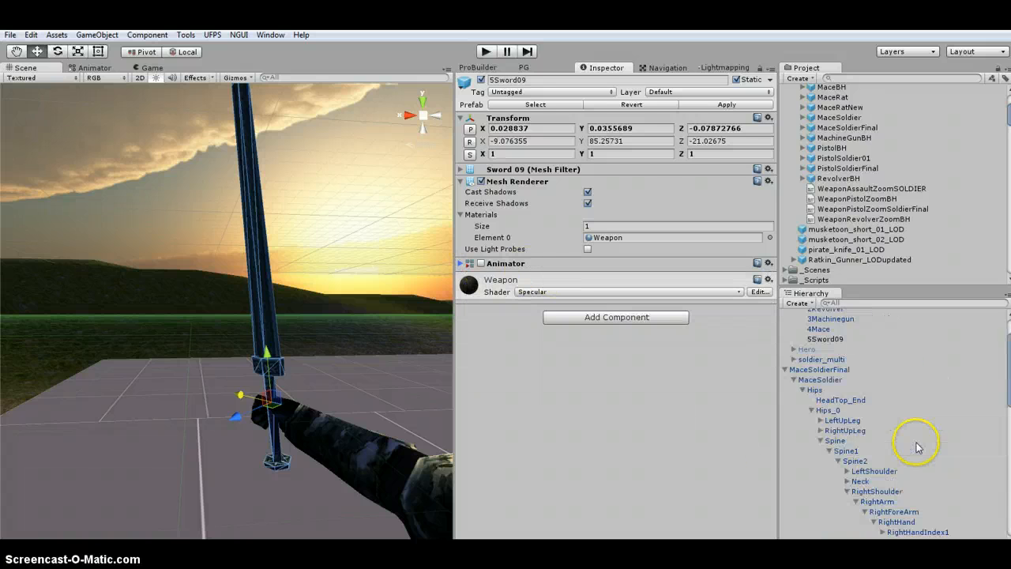
scroll("up", 3)
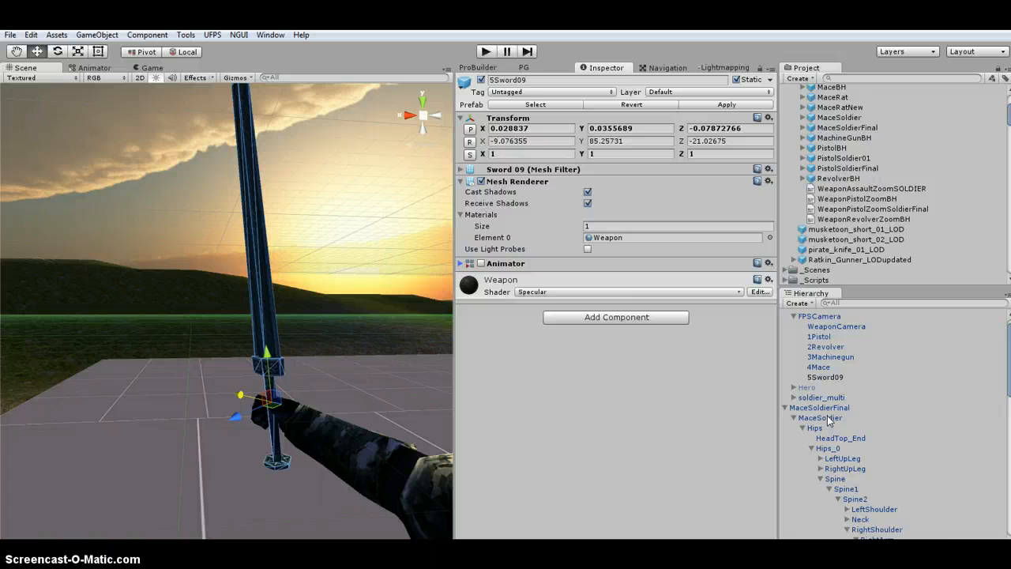
scroll("down", 3)
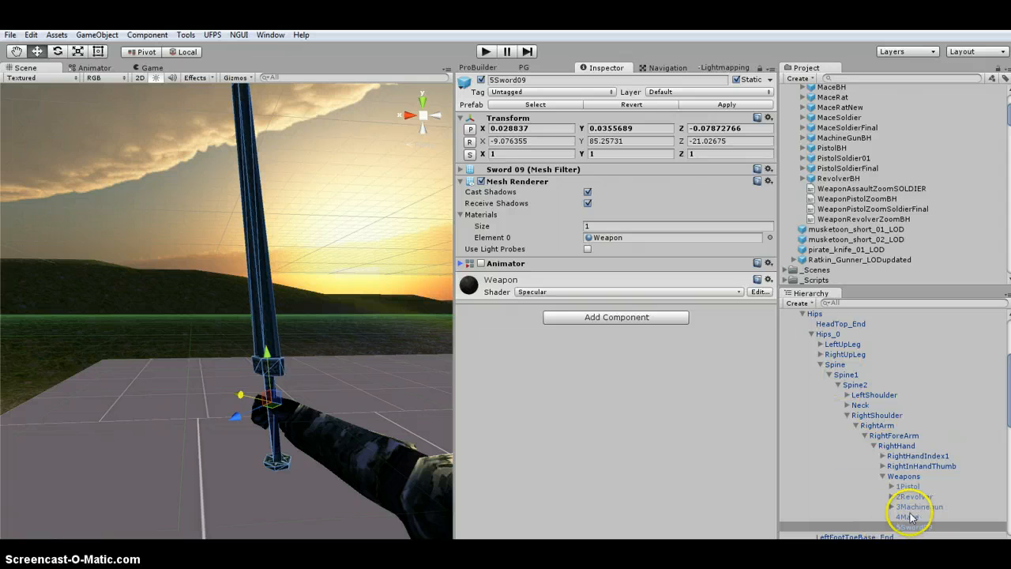
left_click(819, 369)
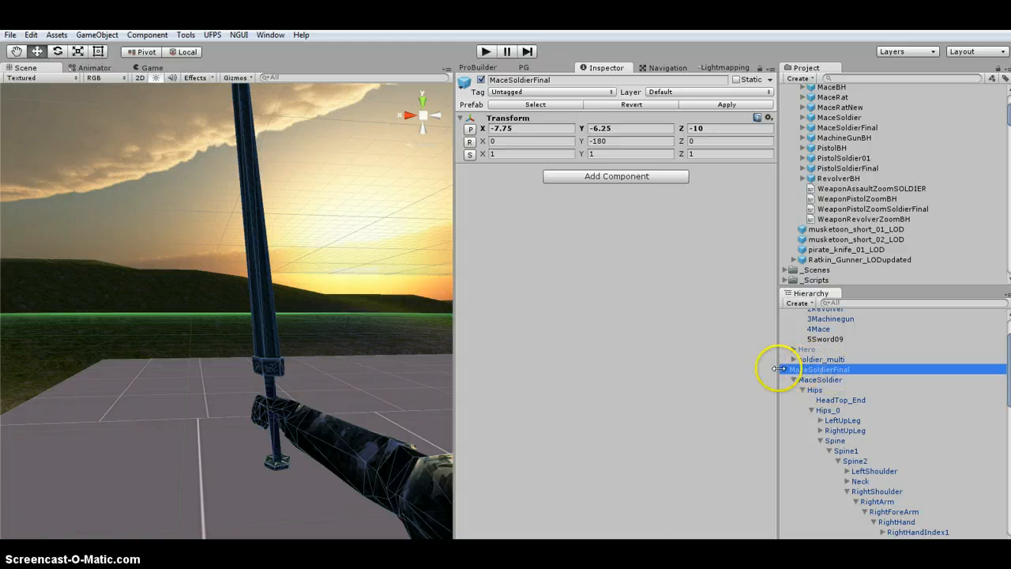
left_click(795, 359)
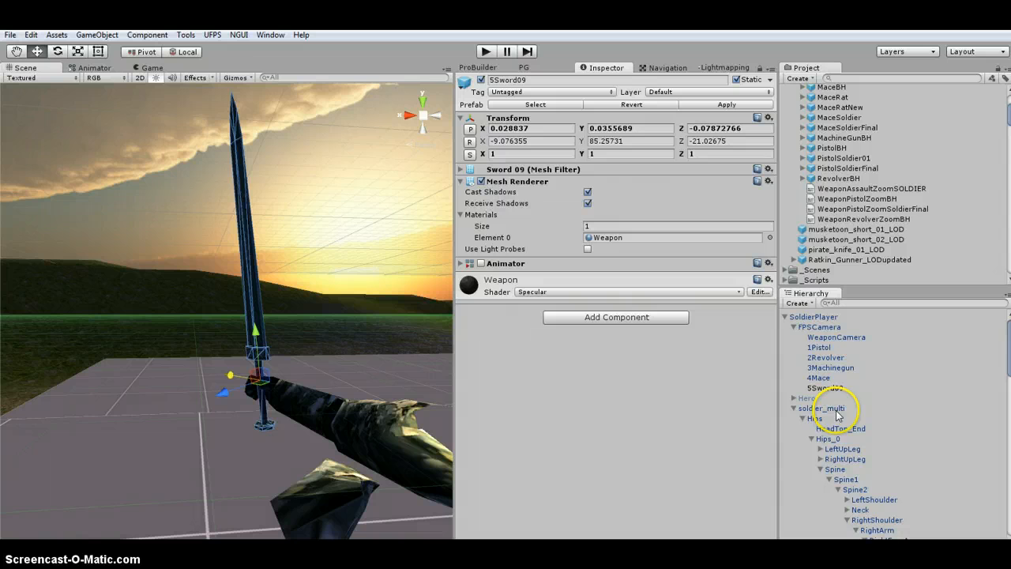
- Give the pasted 5Sword09 the 4Mace's position and rotation under RightHand Weapons
scroll("down", 3)
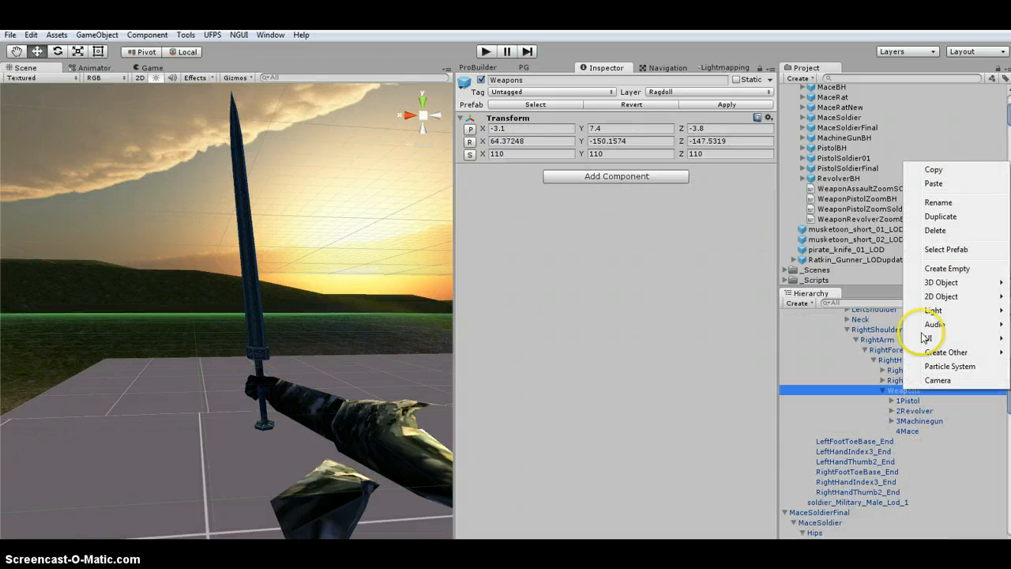
left_click(904, 441)
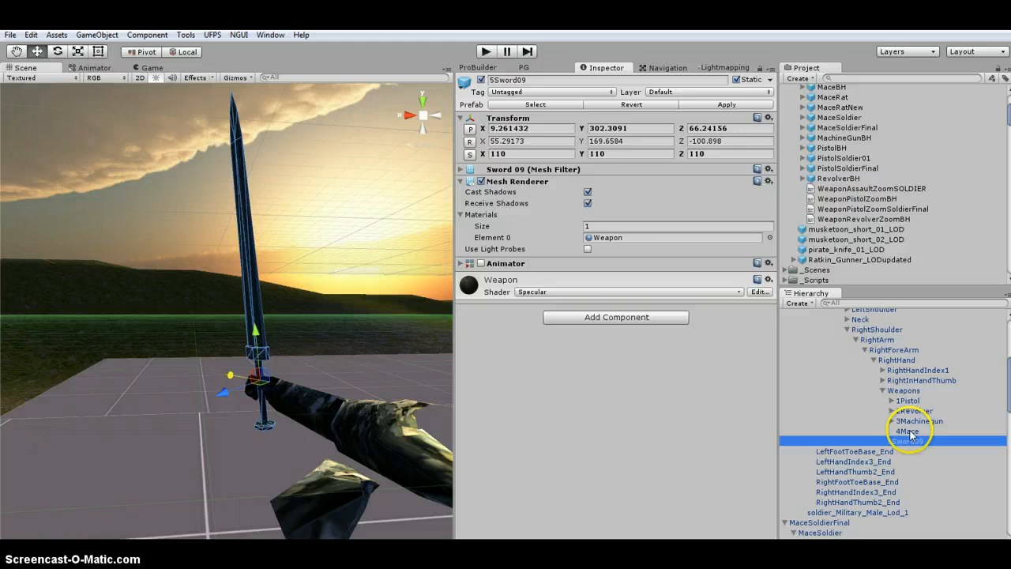
left_click(909, 431)
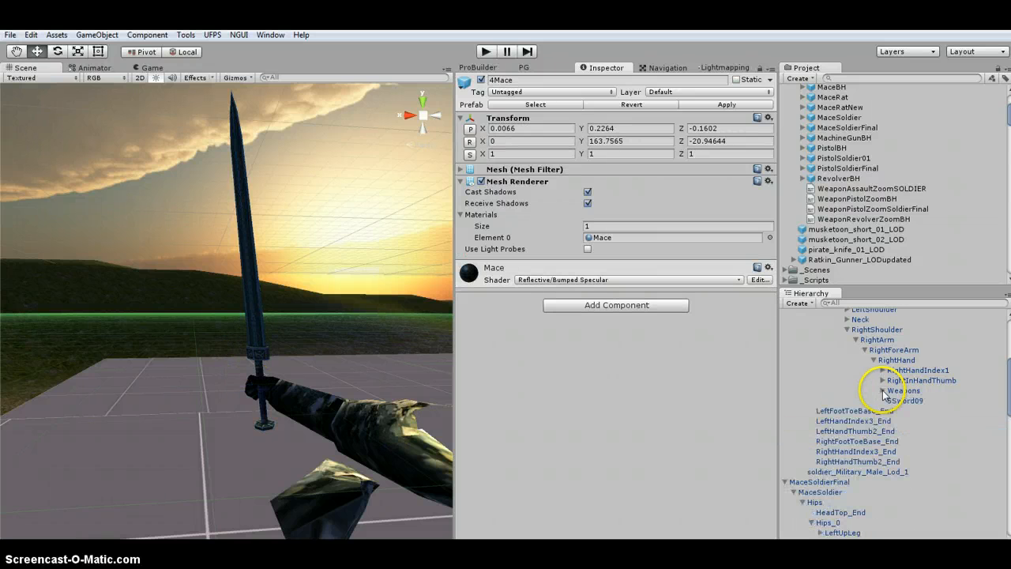
left_click(884, 391)
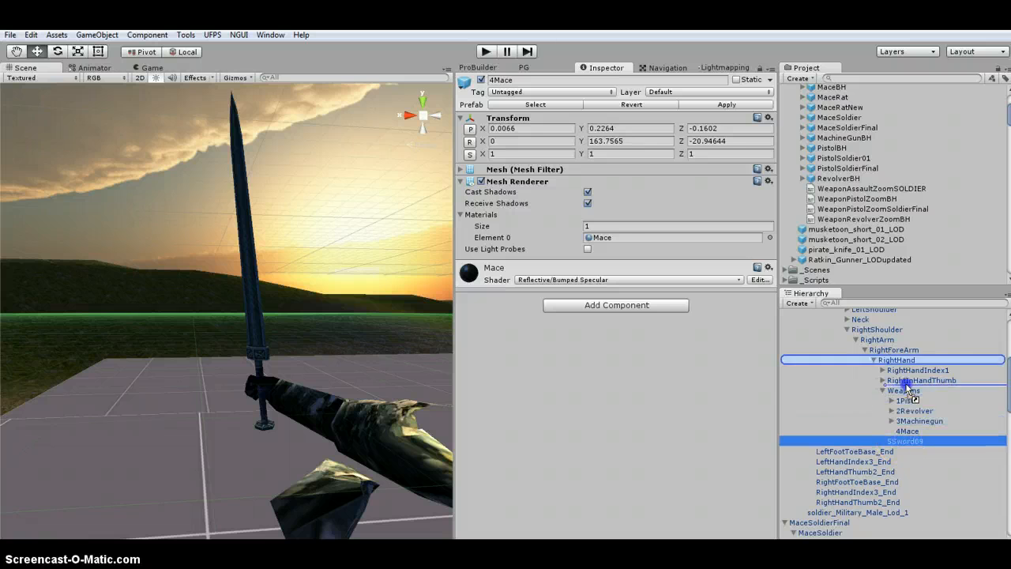
left_click(913, 440)
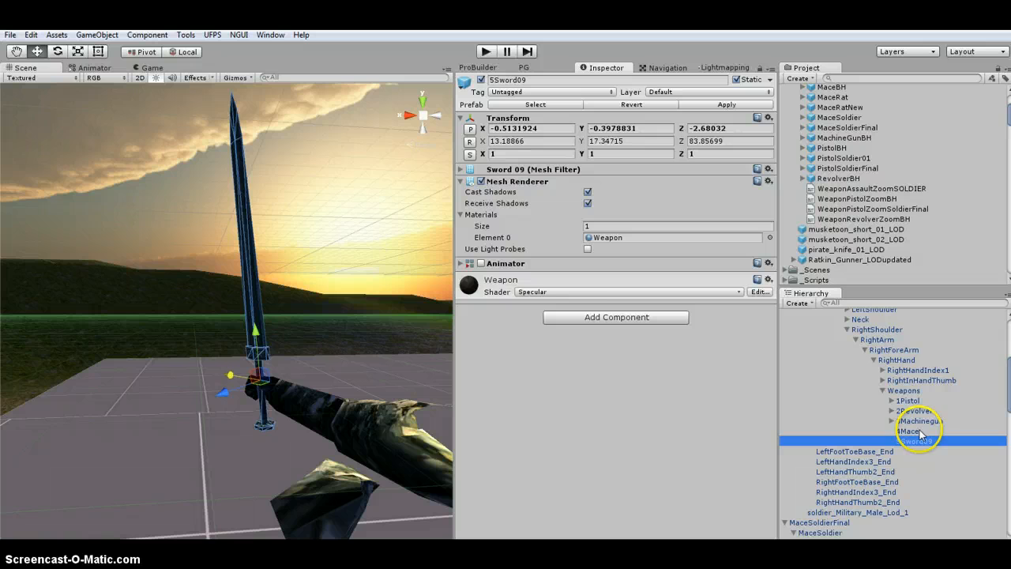
left_click(914, 430)
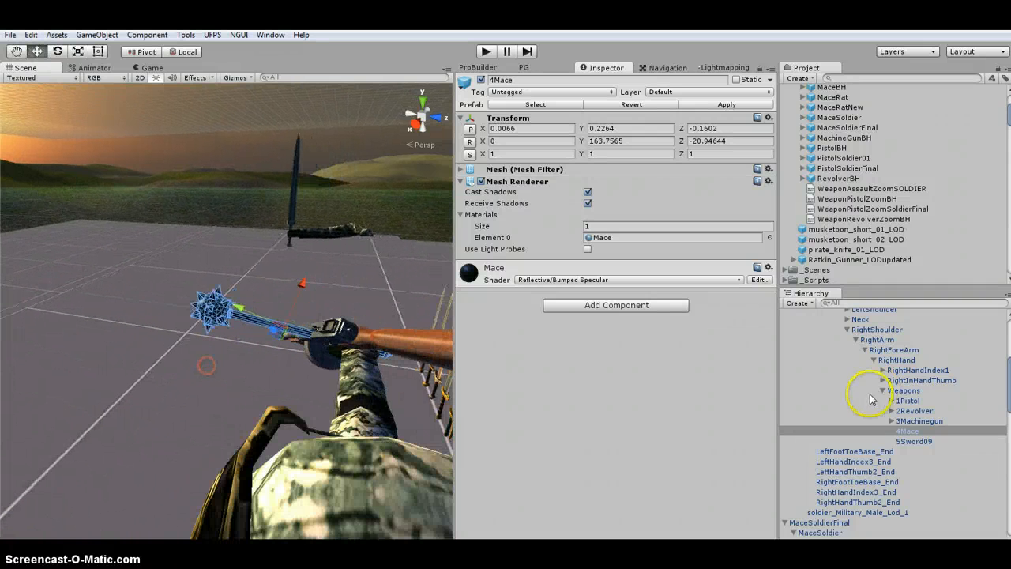
left_click(914, 441)
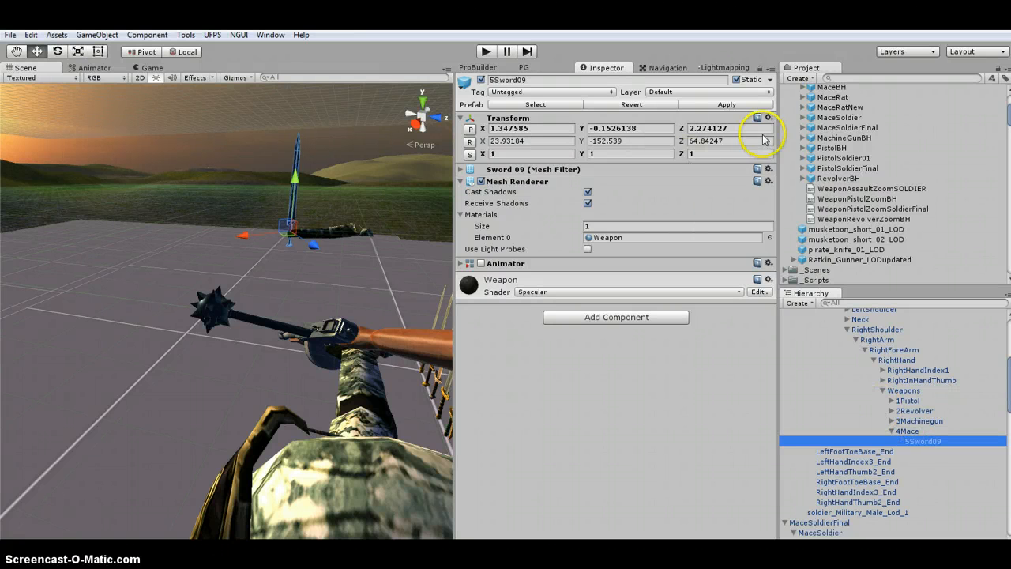
left_click(768, 116)
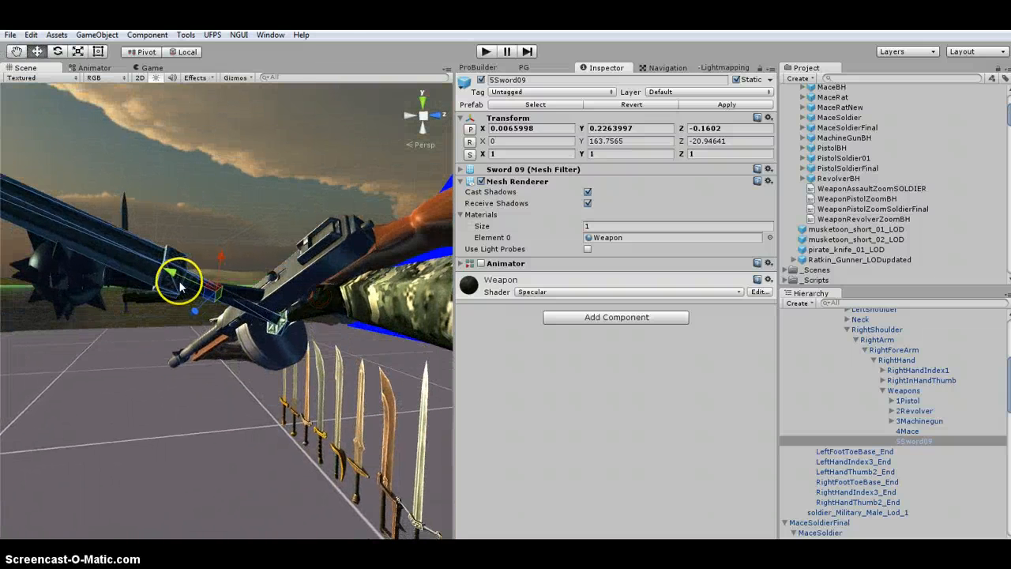
- Move and tilt 5Sword09 into the hand's grip, around (0, 0.106, -0.134)
left_click_drag(178, 281, 268, 252)
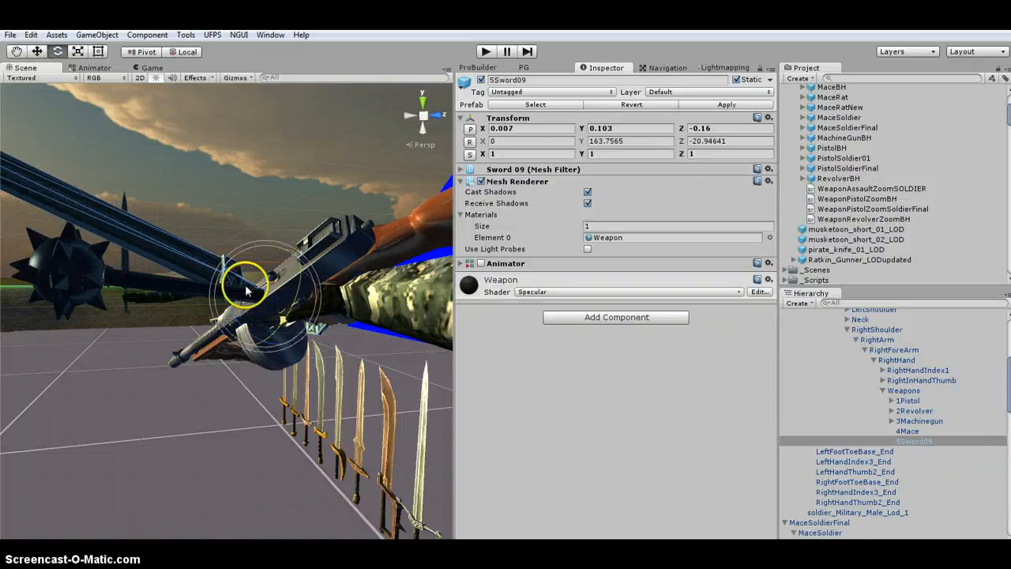
left_click_drag(253, 284, 237, 304)
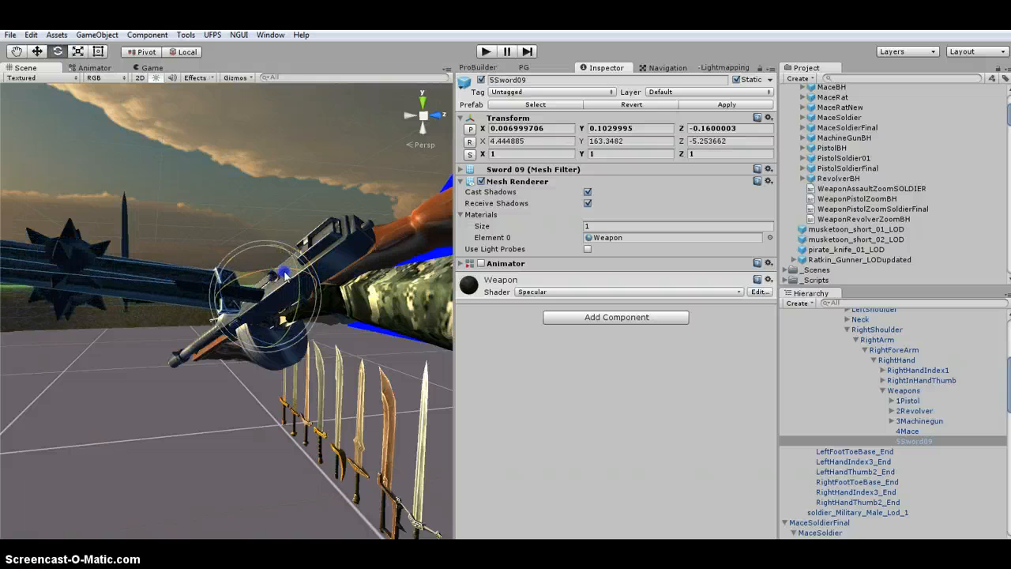
left_click_drag(284, 276, 300, 299)
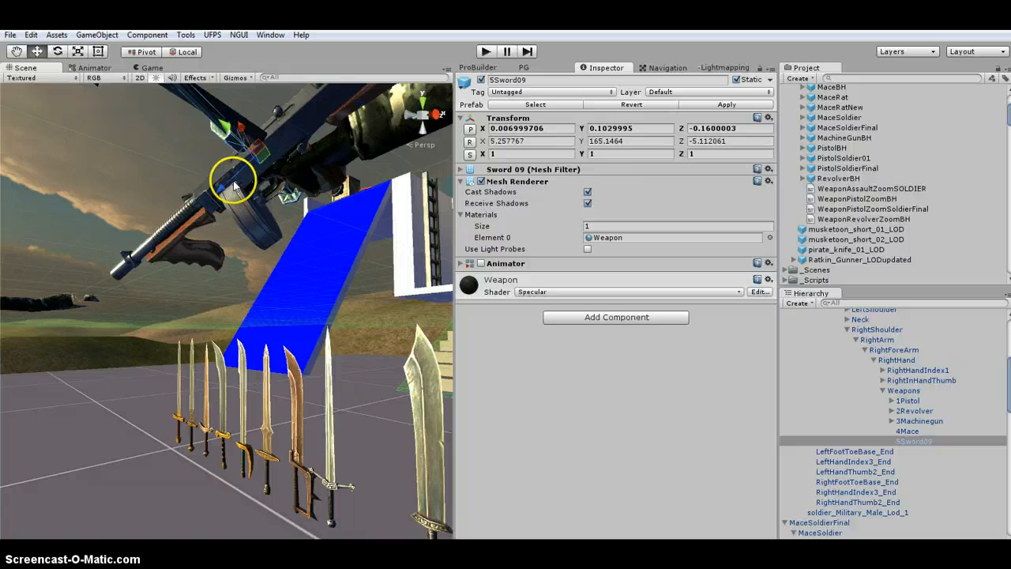
left_click_drag(237, 181, 269, 150)
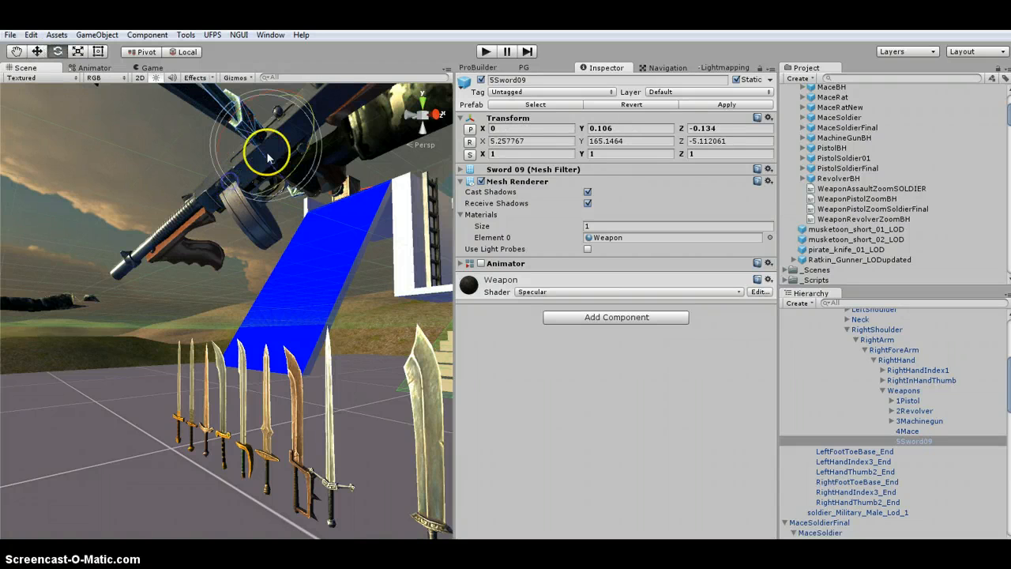
left_click_drag(268, 154, 399, 229)
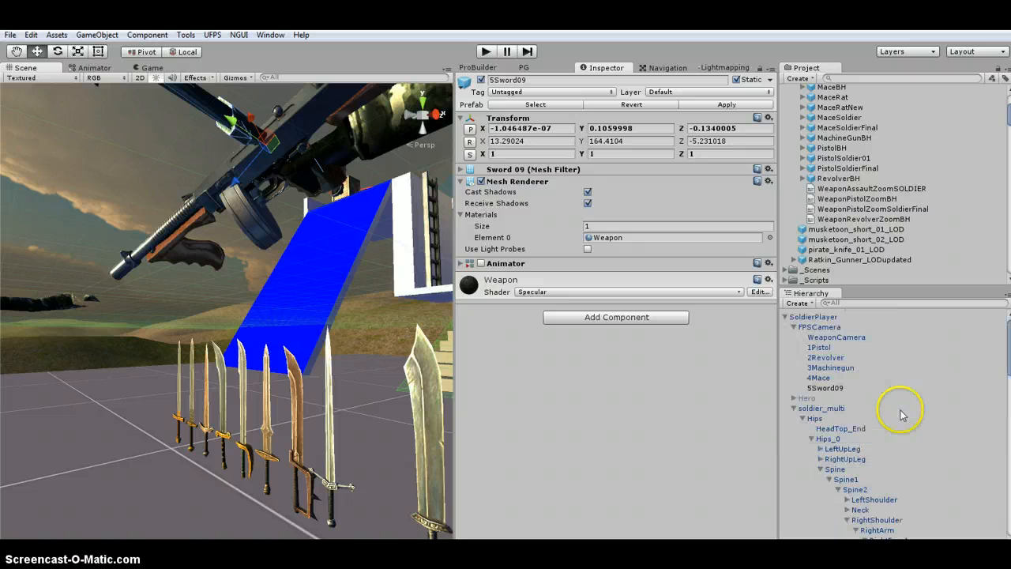
- Check the first-person 5Sword09's vp_FPWeapon prefab reference, then select MaceSoldierFinal
left_click(826, 387)
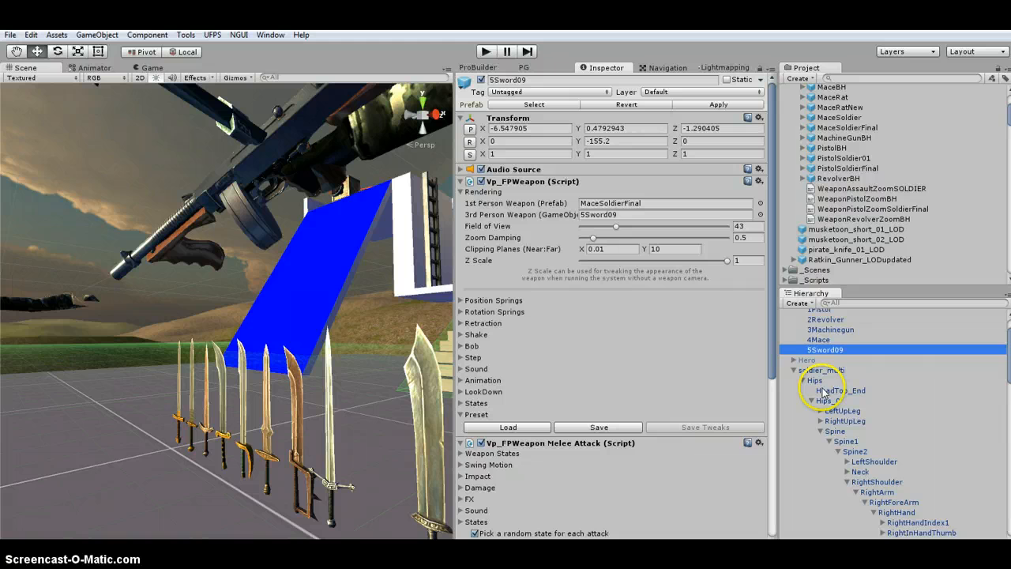
scroll("down", 3)
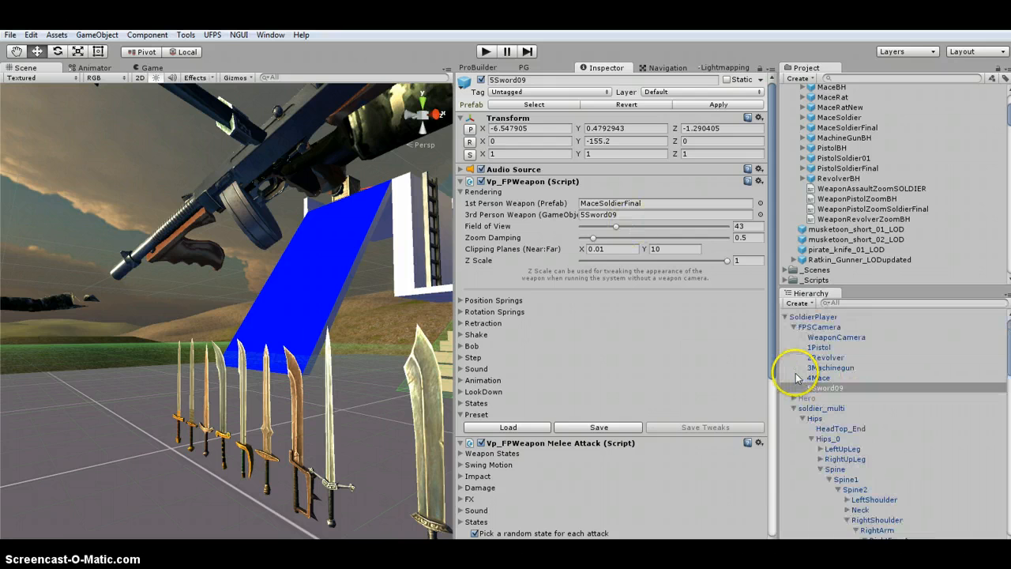
left_click(825, 387)
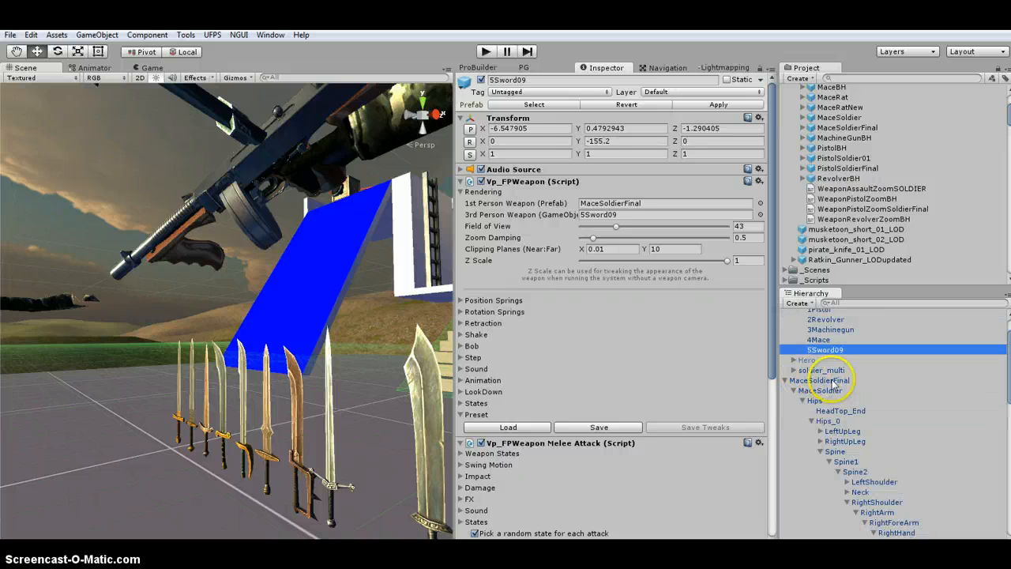
left_click(819, 380)
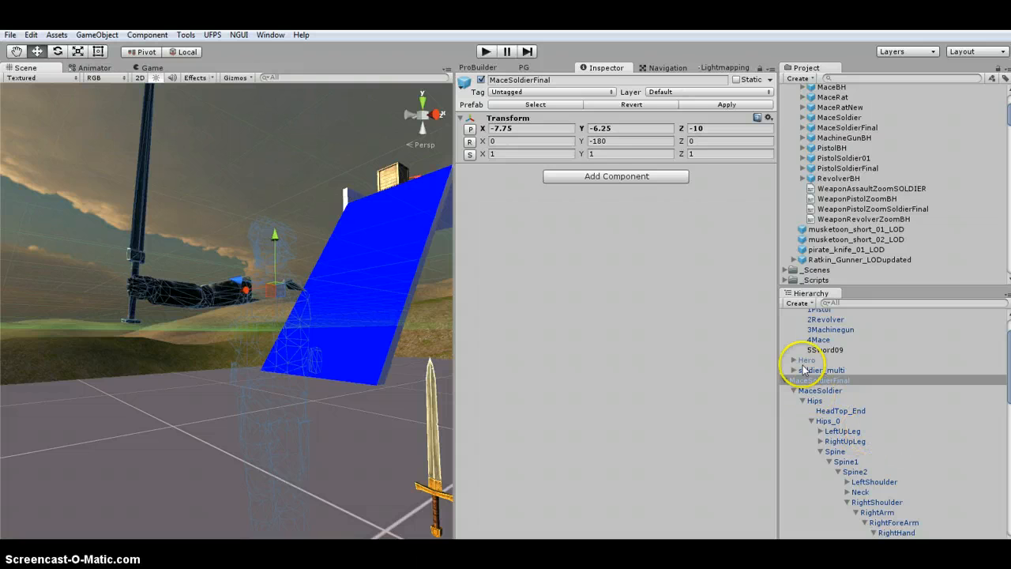
- Rename MaceSoldierFinal to Sword09SoldierFinal, save it as a Weapons prefab, and delete it
double_click(520, 79)
type("Sword09")
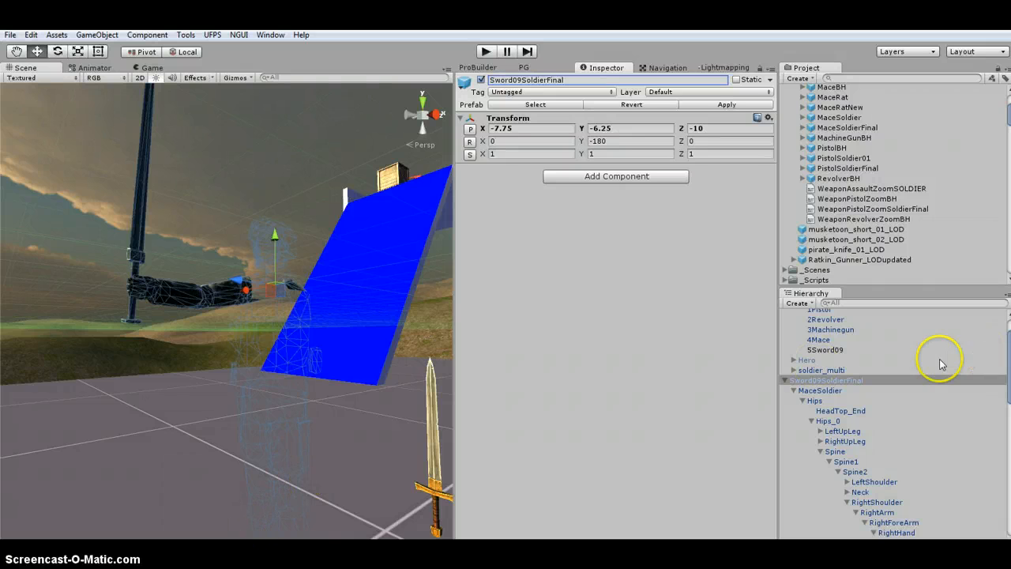
left_click(825, 380)
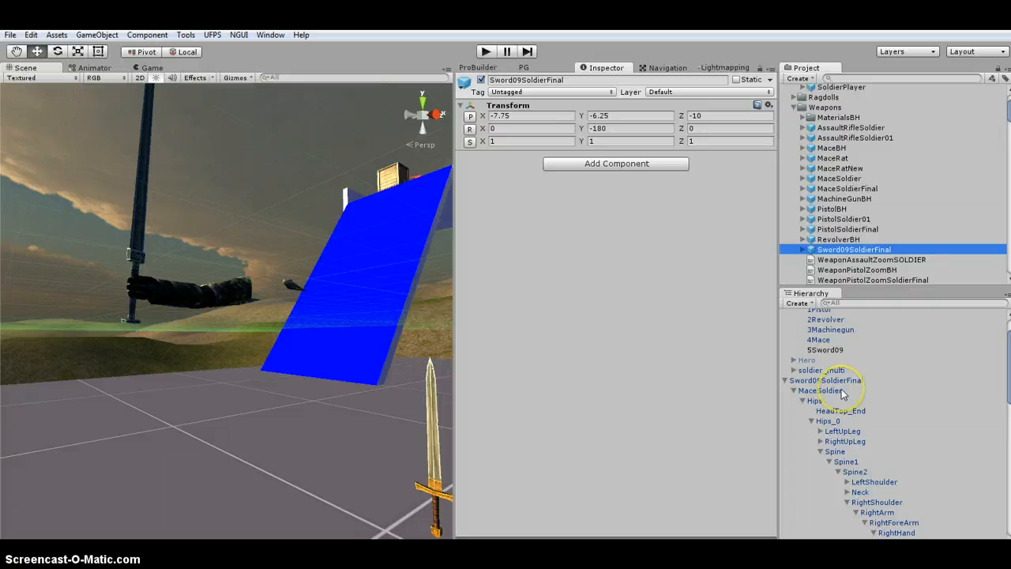
left_click(826, 380)
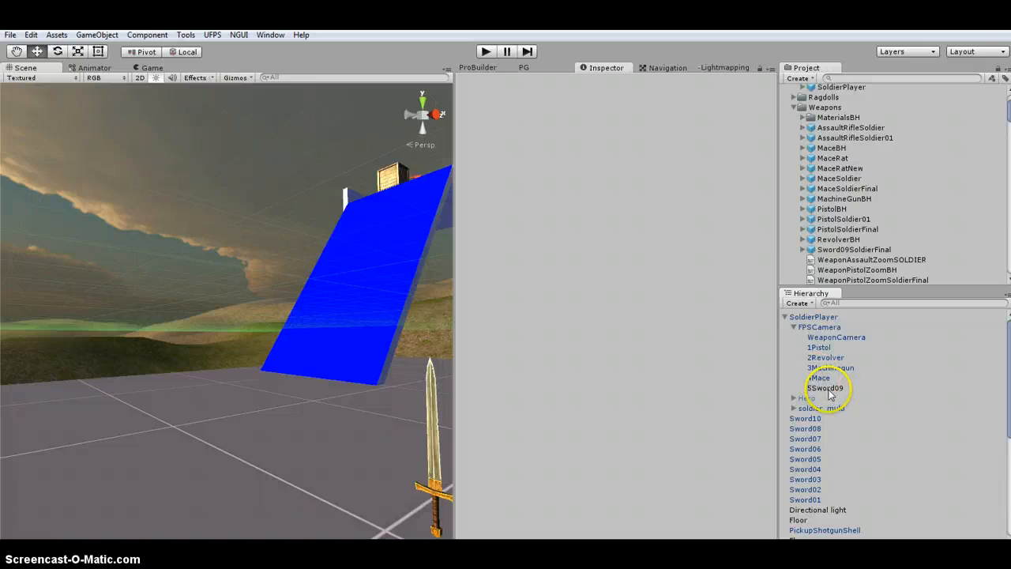
- Set 5Sword09's 1st Person Weapon prefab to Sword09SoldierFinal and select SoldierPlayer
left_click(824, 388)
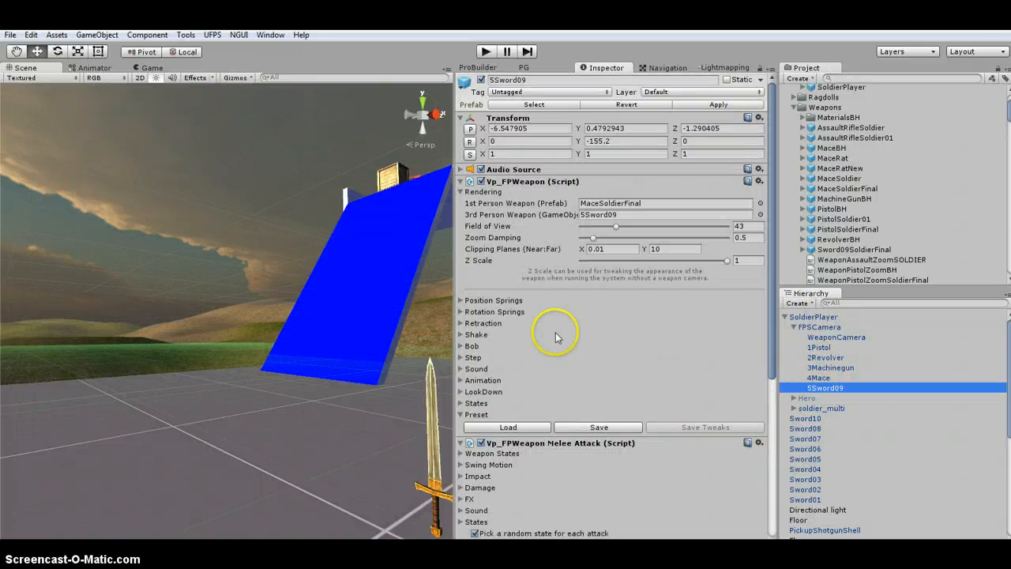
mouse_move(509, 204)
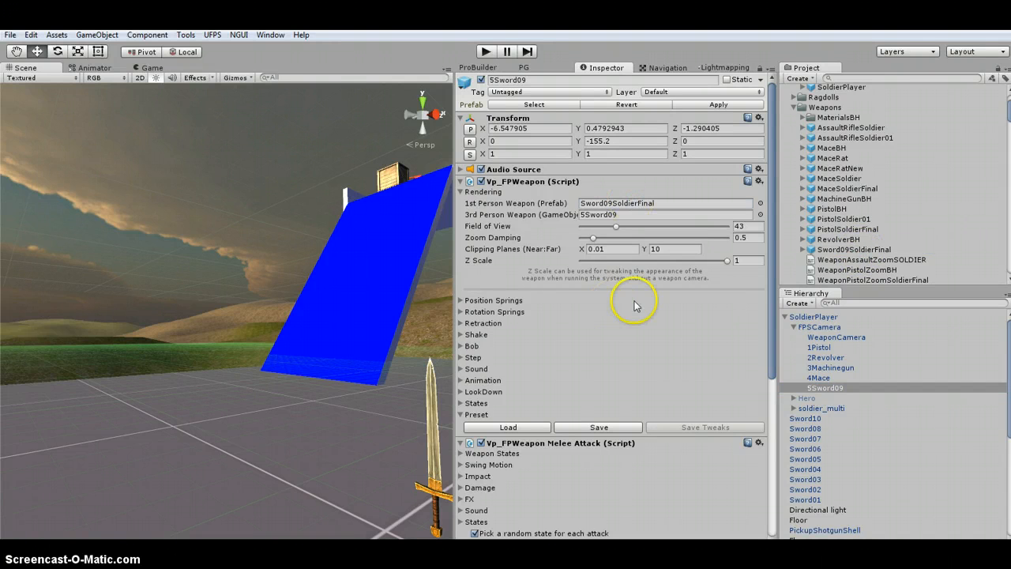
mouse_move(821, 322)
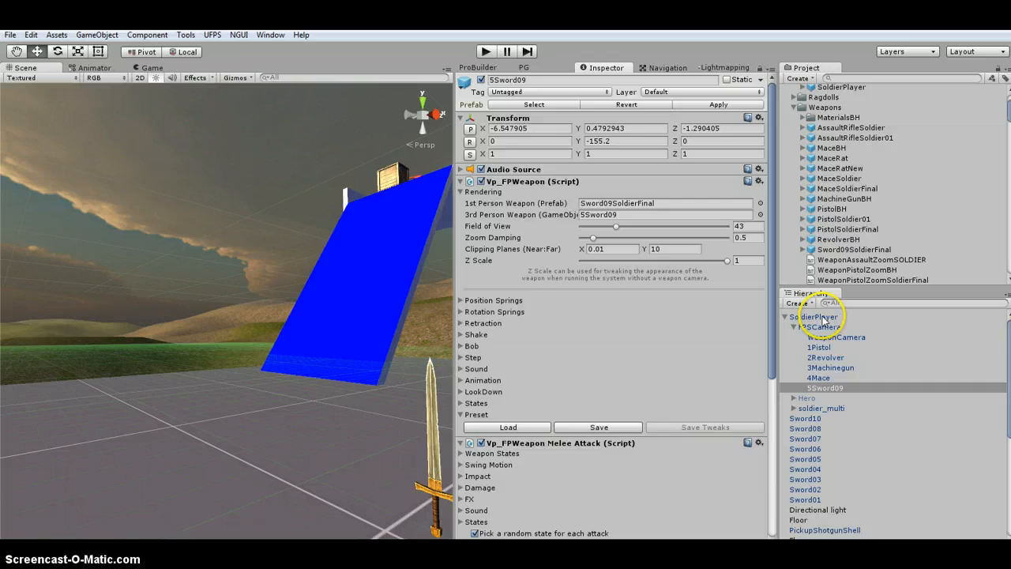
left_click(809, 317)
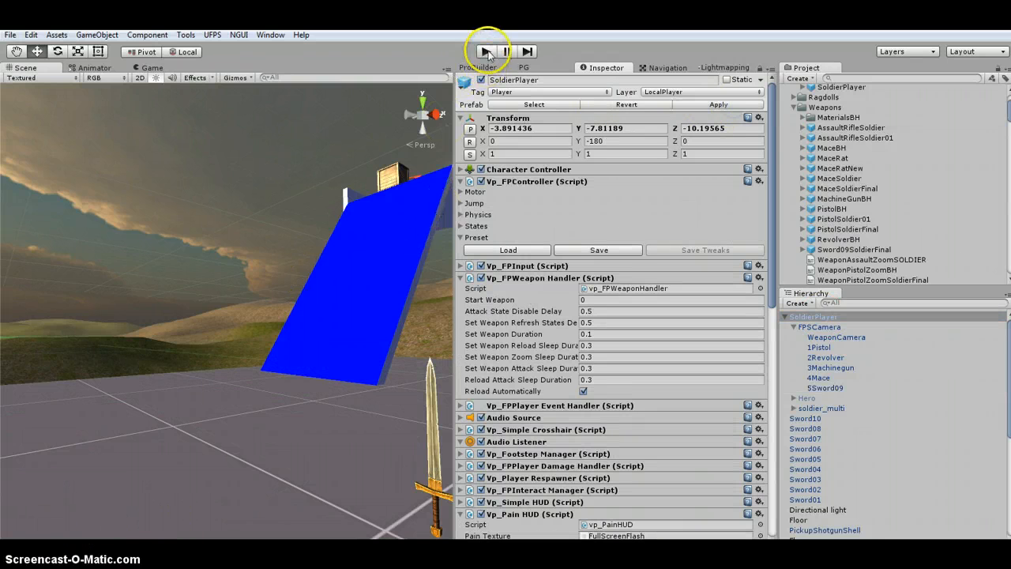
- Play-test the game with the soldier wielding the green Sword09 in first person
left_click(486, 51)
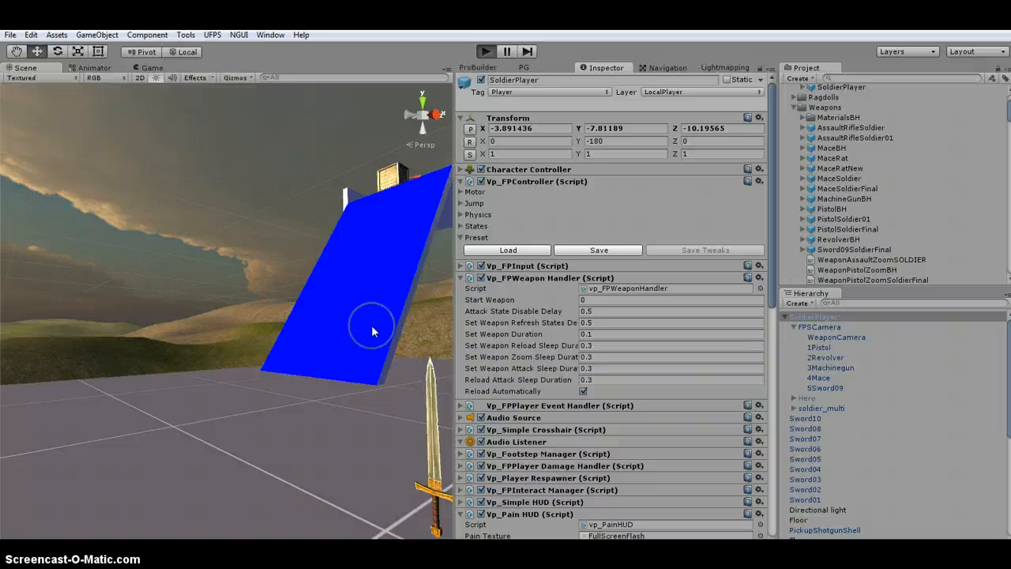
left_click(486, 50)
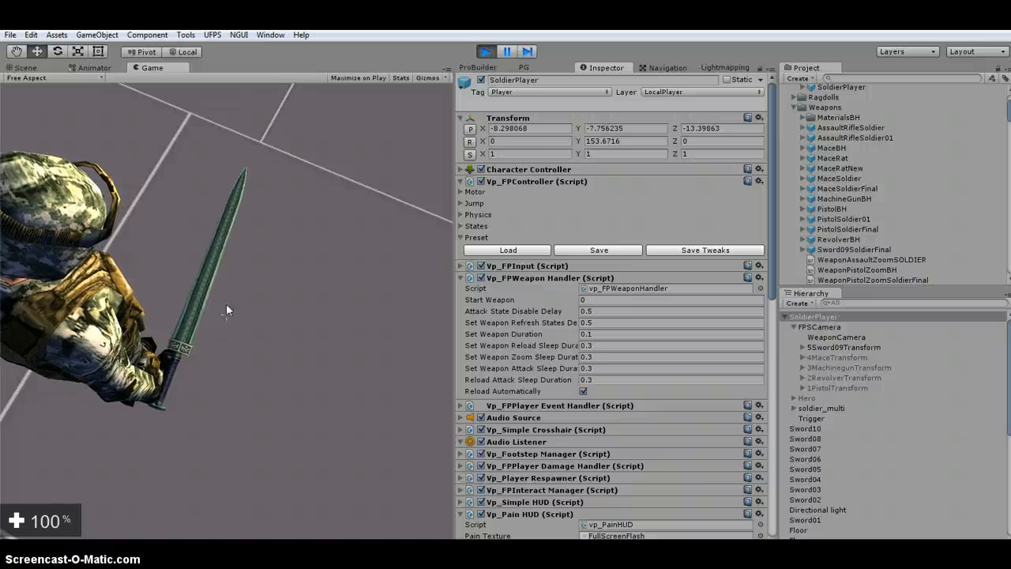
left_click(485, 51)
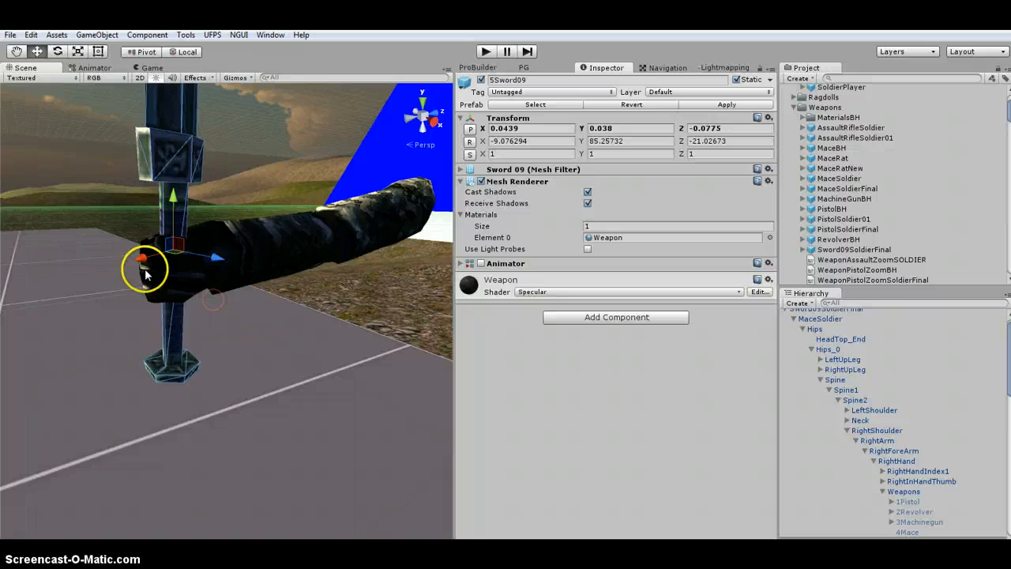
- Nudge 5Sword09 back into the grip, remove Sword09SoldierFinal, and start Play mode
left_click_drag(146, 273, 150, 265)
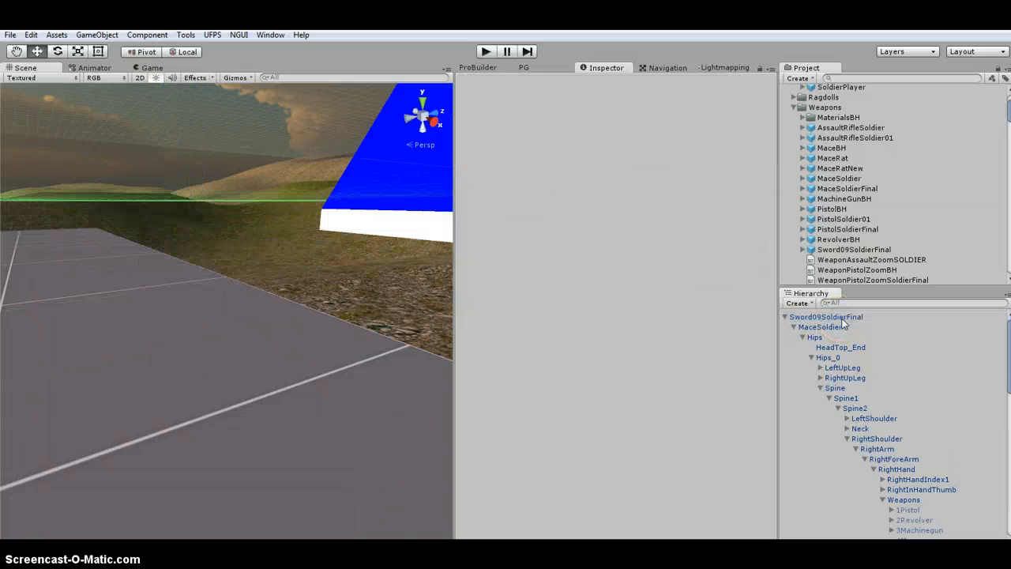
left_click(486, 50)
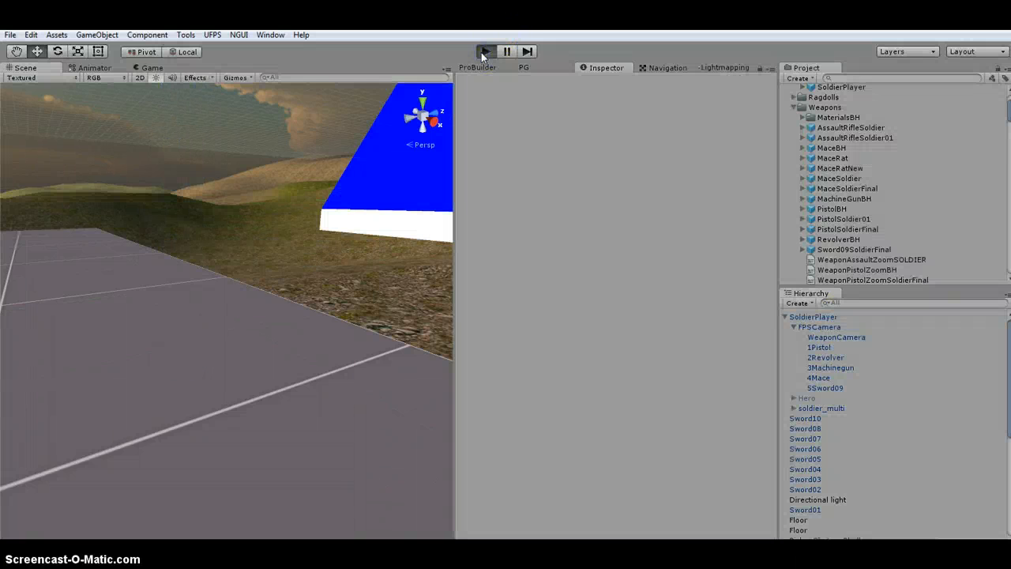
left_click(485, 51)
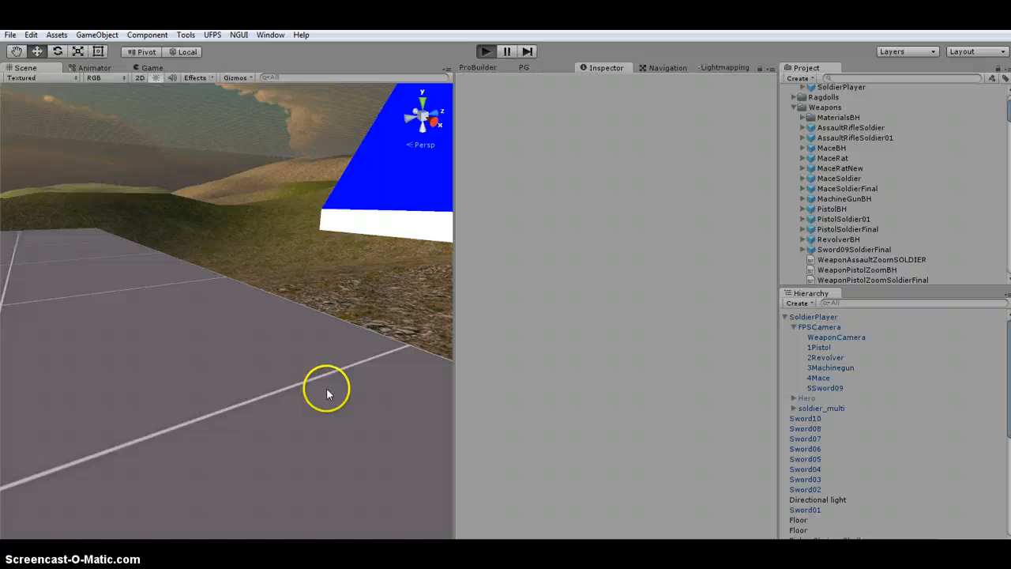
- Try the sword in the running game, stop Play mode, and select 5Sword09
left_click(485, 50)
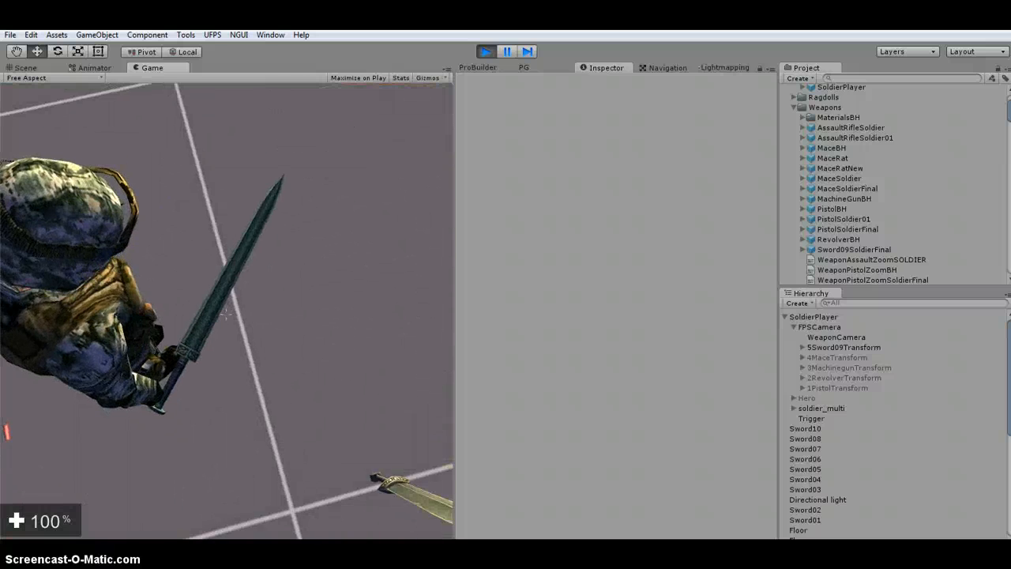
left_click(486, 51)
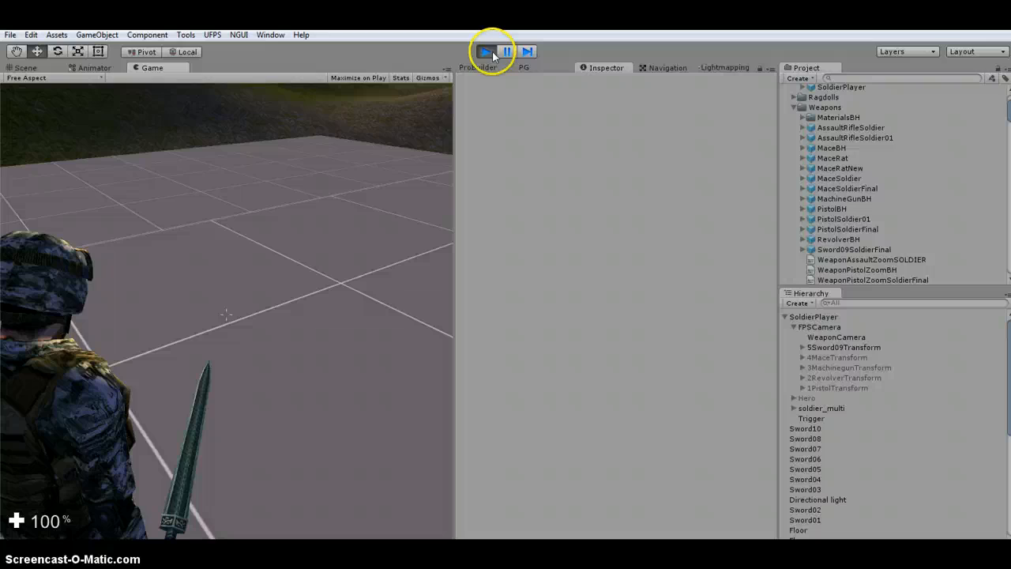
left_click(485, 50)
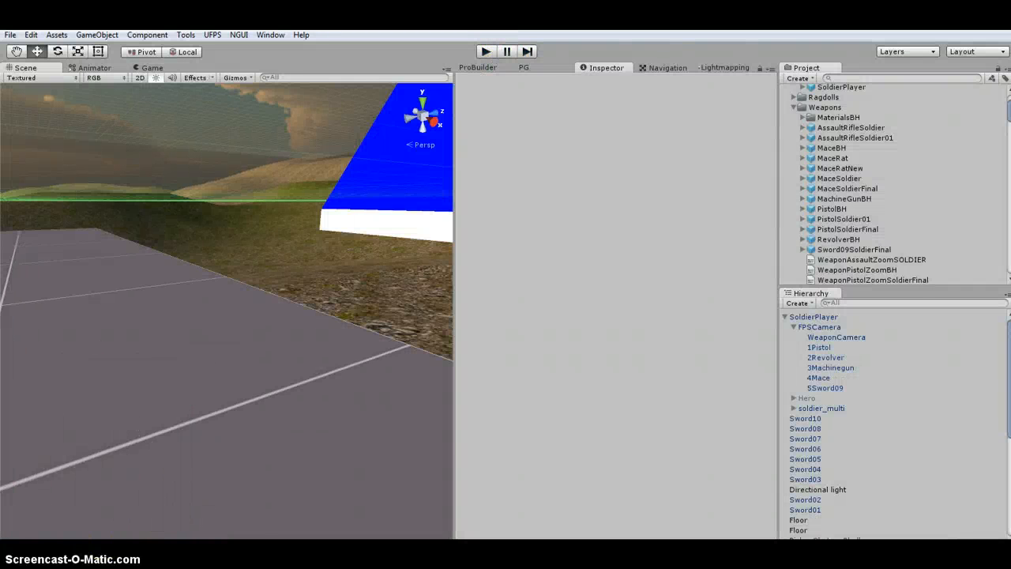
left_click(824, 388)
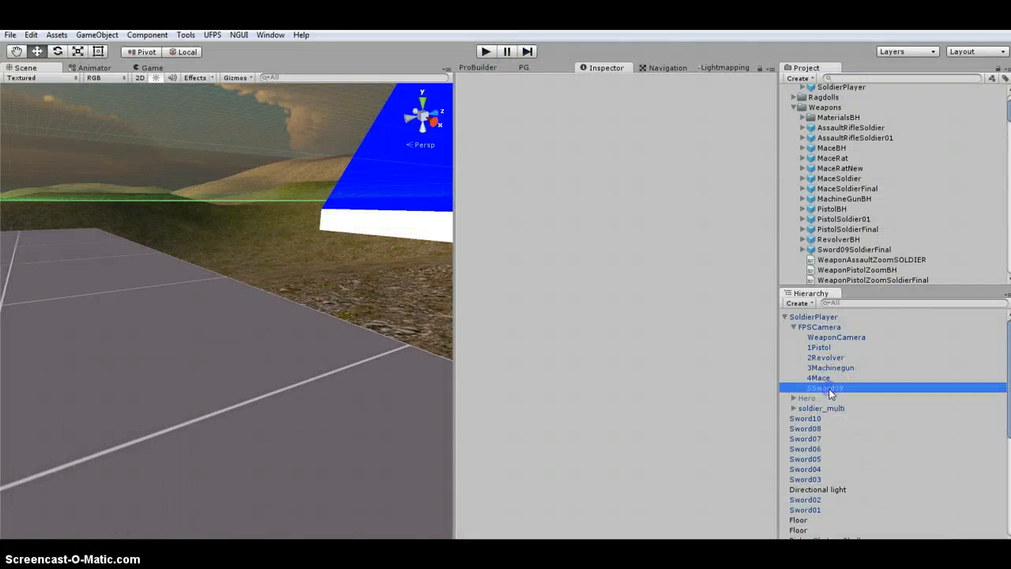
- Set 5Sword09's melee attack to damage 4, force 900, range 3, radius 0.4, with six attack states
left_click(825, 387)
type("3")
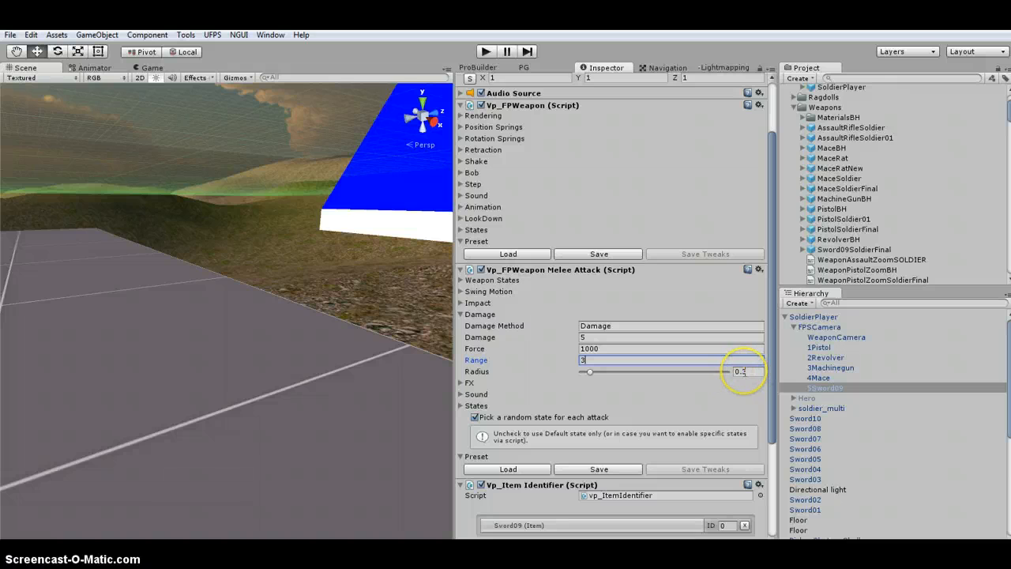
left_click(741, 371)
type("4")
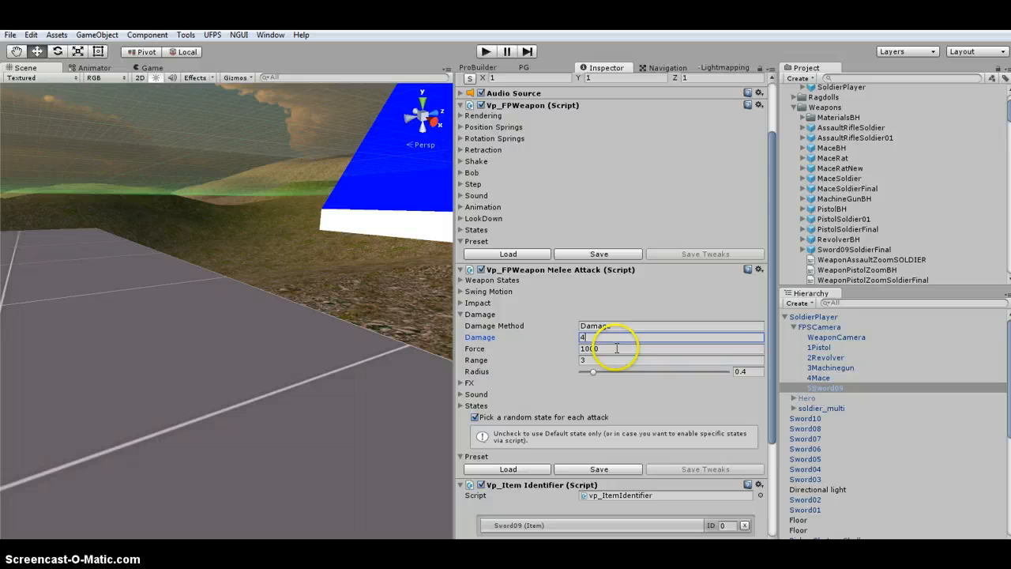
left_click(670, 349)
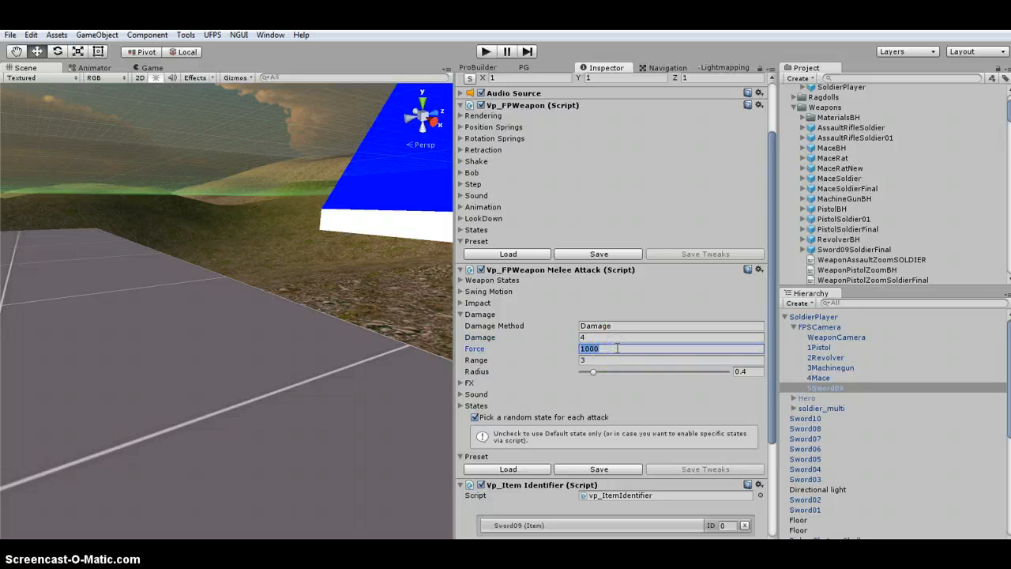
type("900")
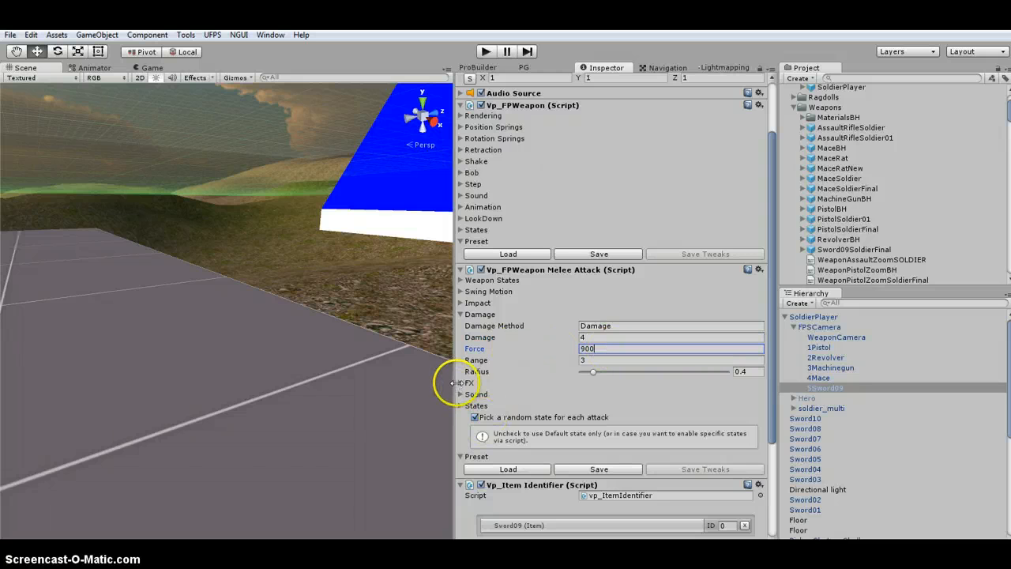
left_click(461, 382)
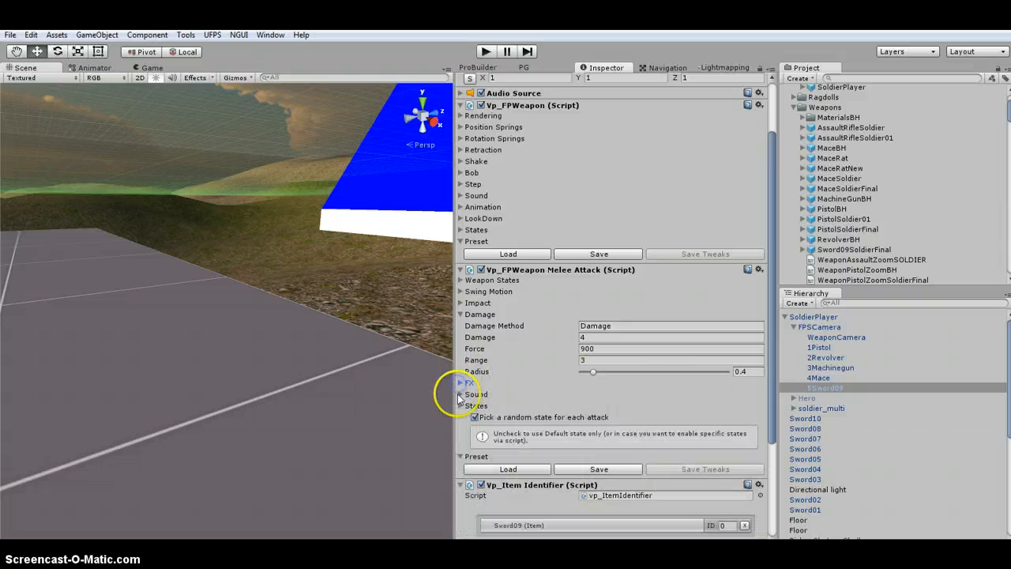
left_click(461, 394)
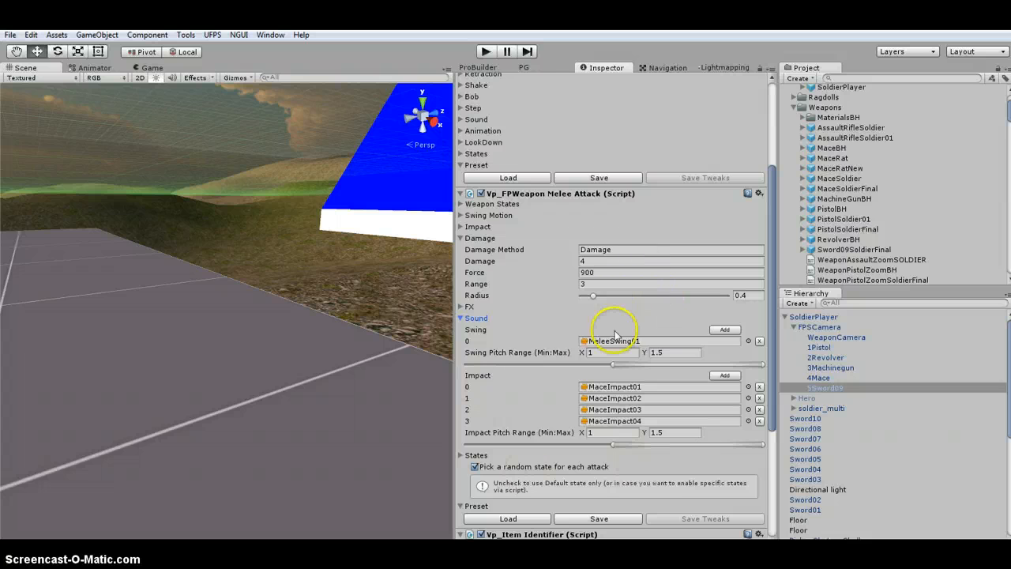
left_click(461, 317)
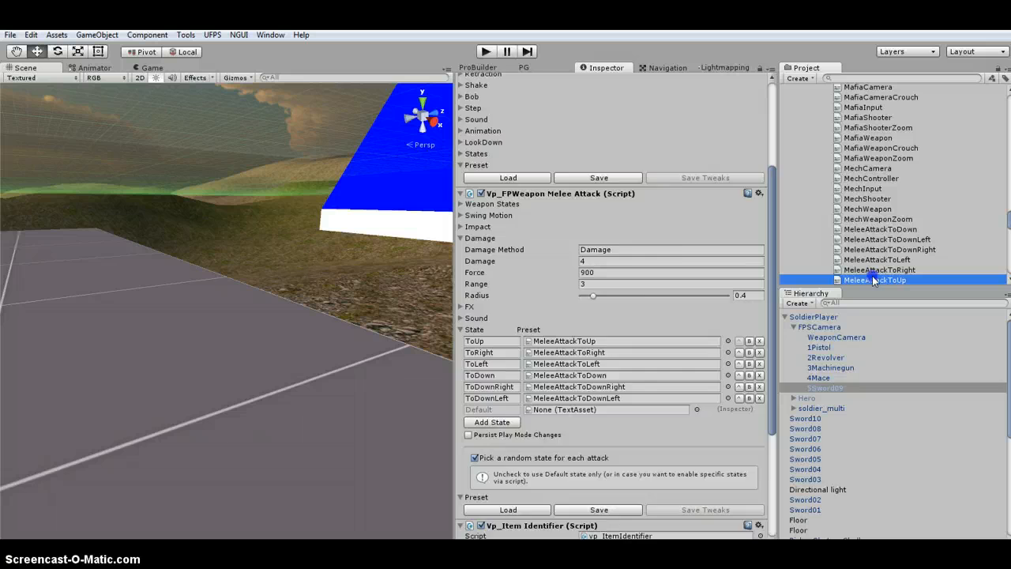
- View the MeleeAttackToUp preset, then reselect 5Sword09
left_click(873, 280)
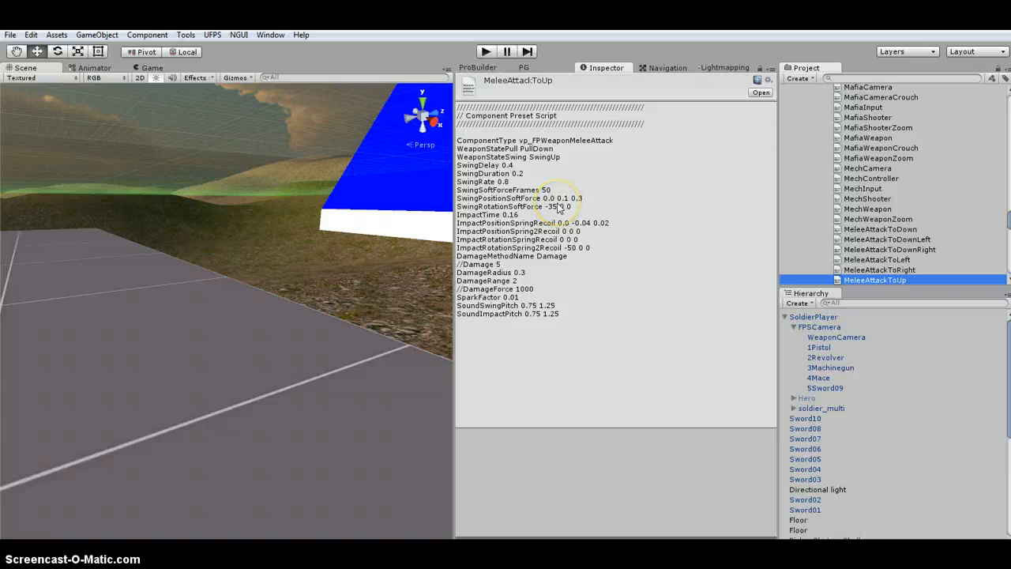
left_click(824, 387)
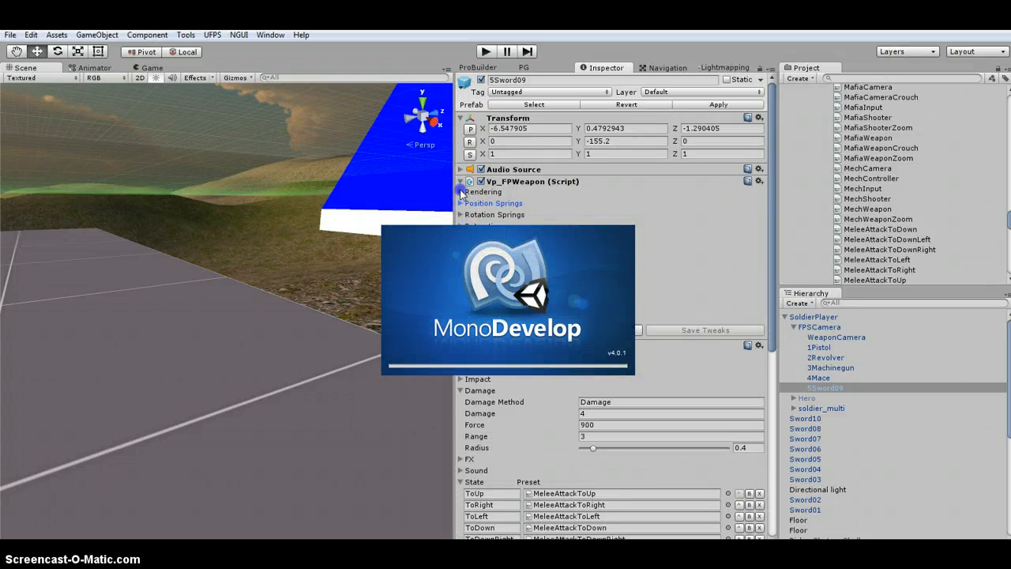
- Check the sword's Swing Motion values, then view the RandomMelee blend tree's four sword motions
left_click(461, 192)
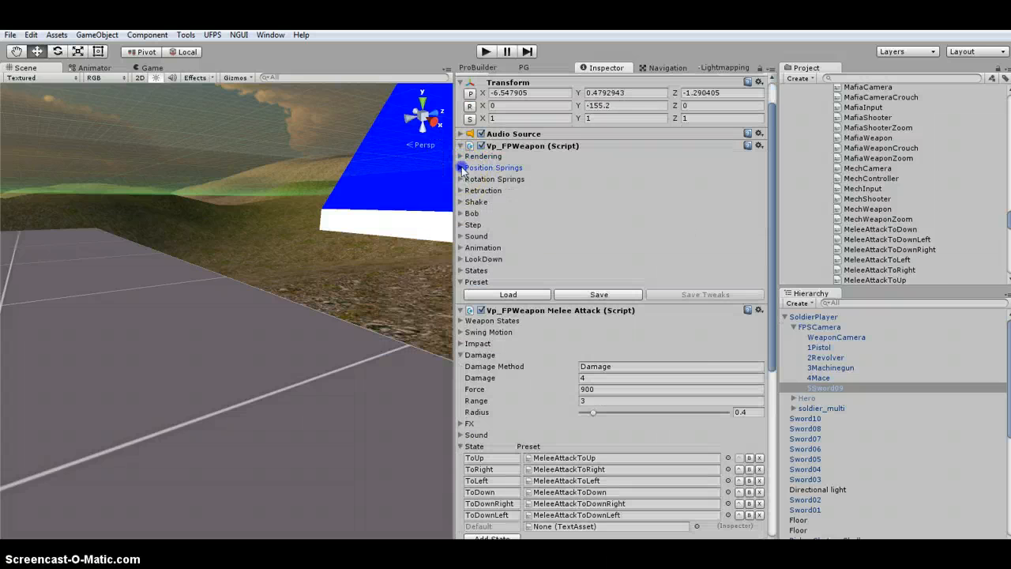
left_click(462, 178)
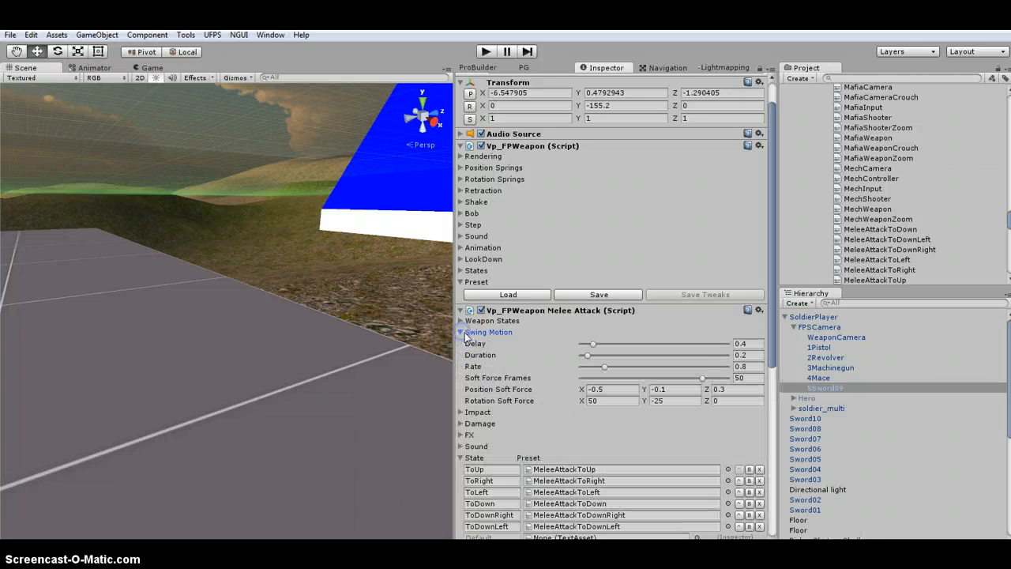
left_click(461, 332)
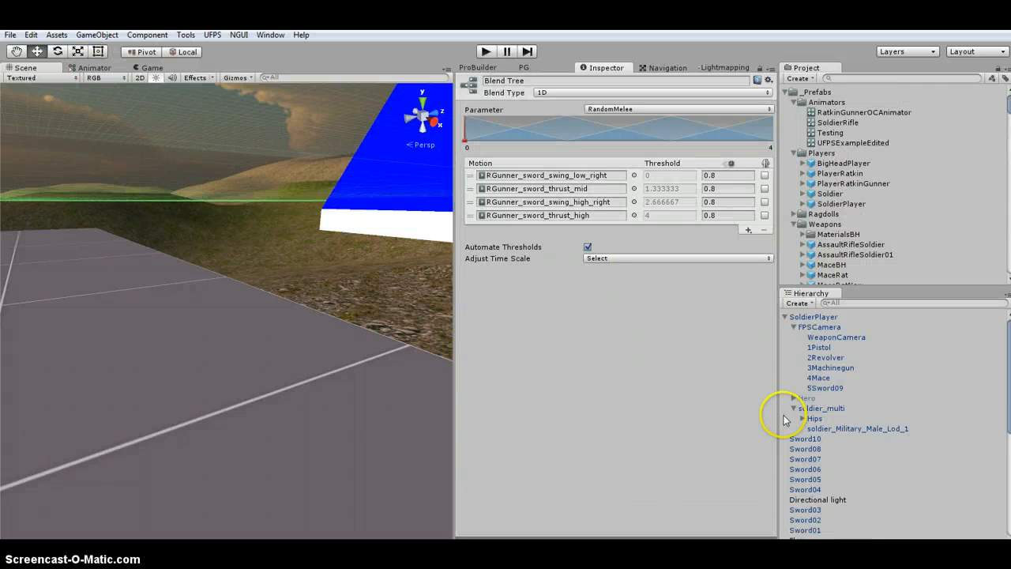
- Open soldier_multi's Animator and enter the Upper Body layer's Melee Weapon state group
left_click(824, 408)
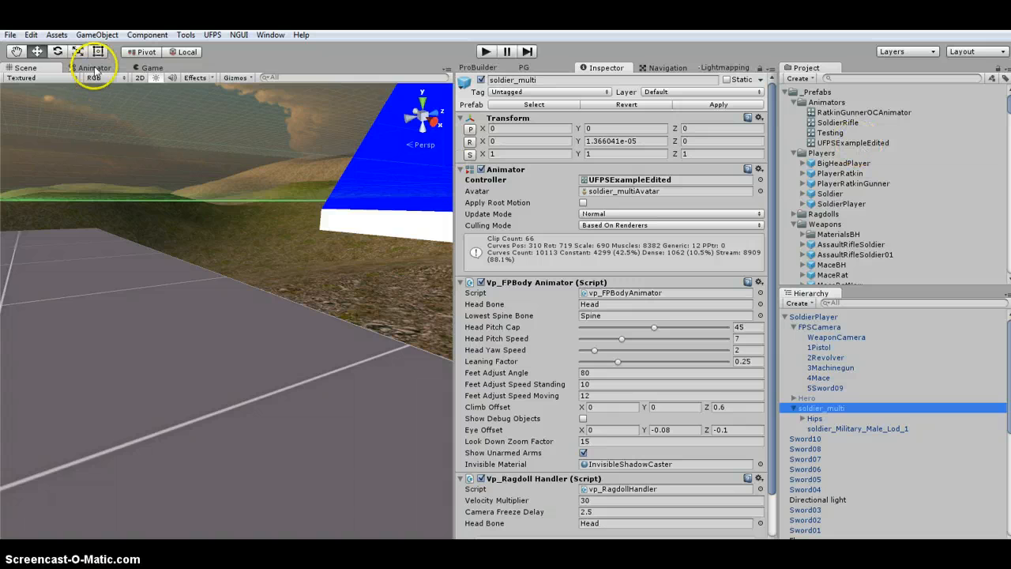
left_click(94, 67)
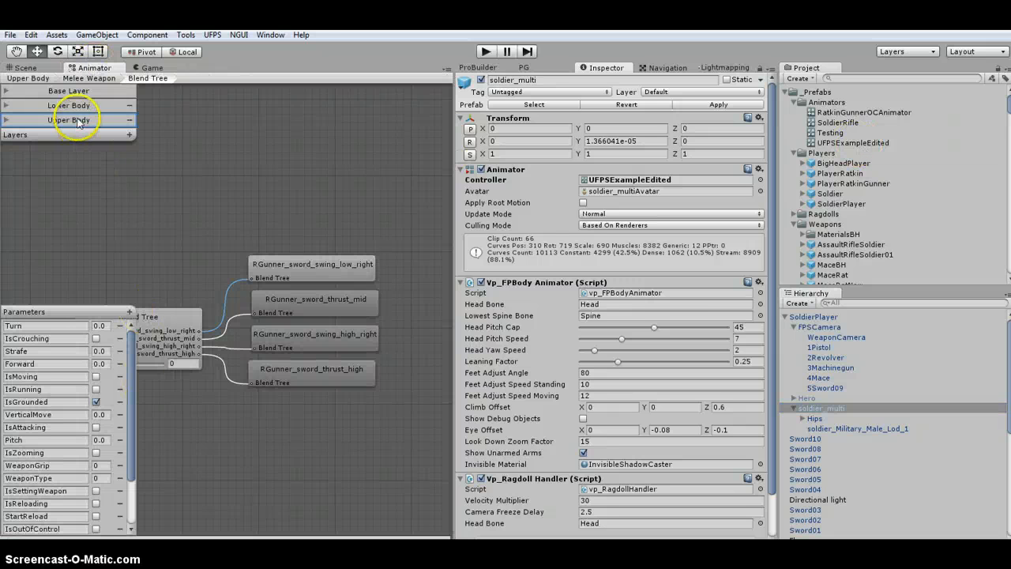
left_click(67, 119)
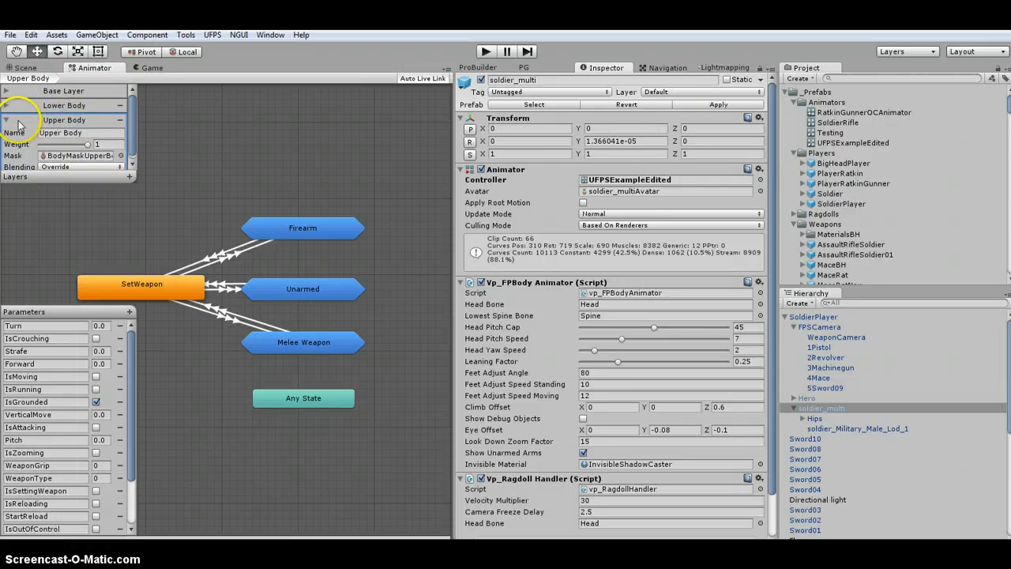
left_click(143, 284)
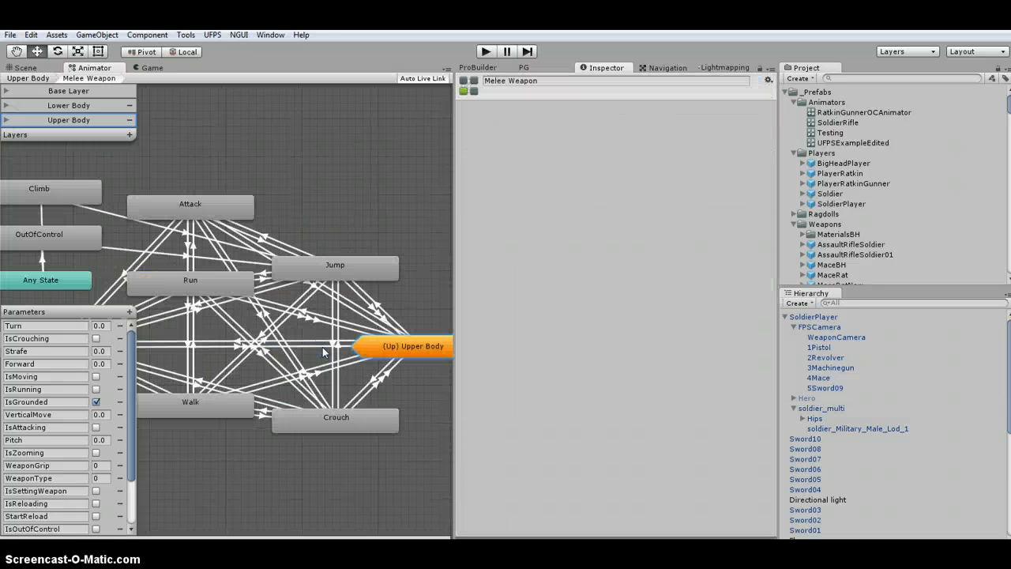
- Open the Attack state's blend tree of four RGunner sword motions driven by RandomMelee
left_click(190, 204)
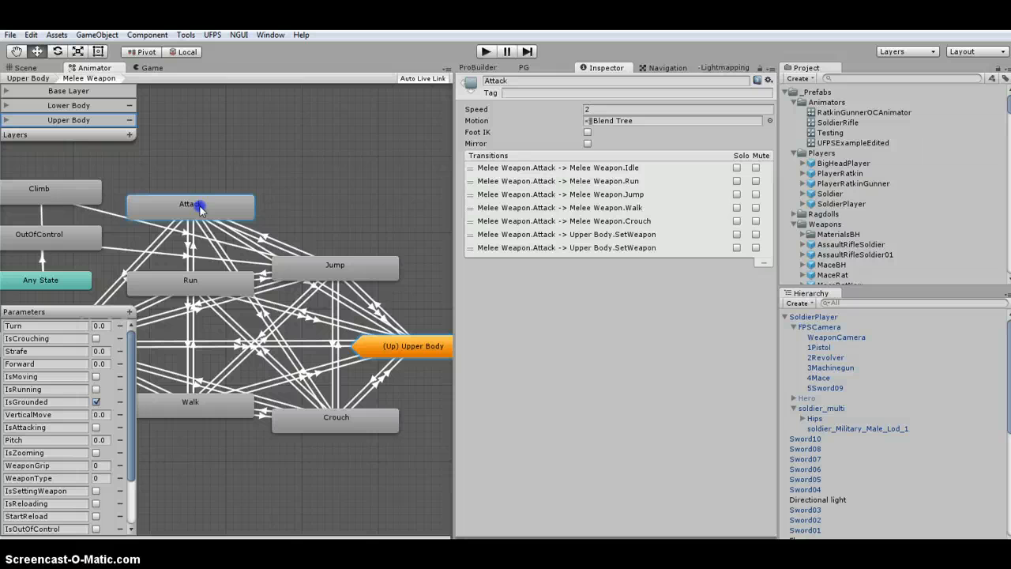
right_click(191, 204)
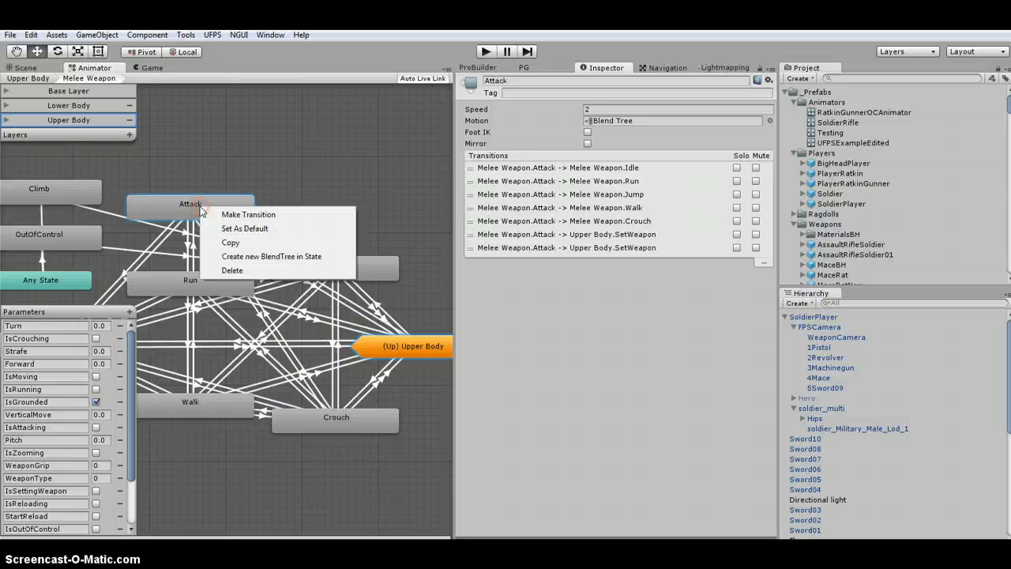
left_click(278, 150)
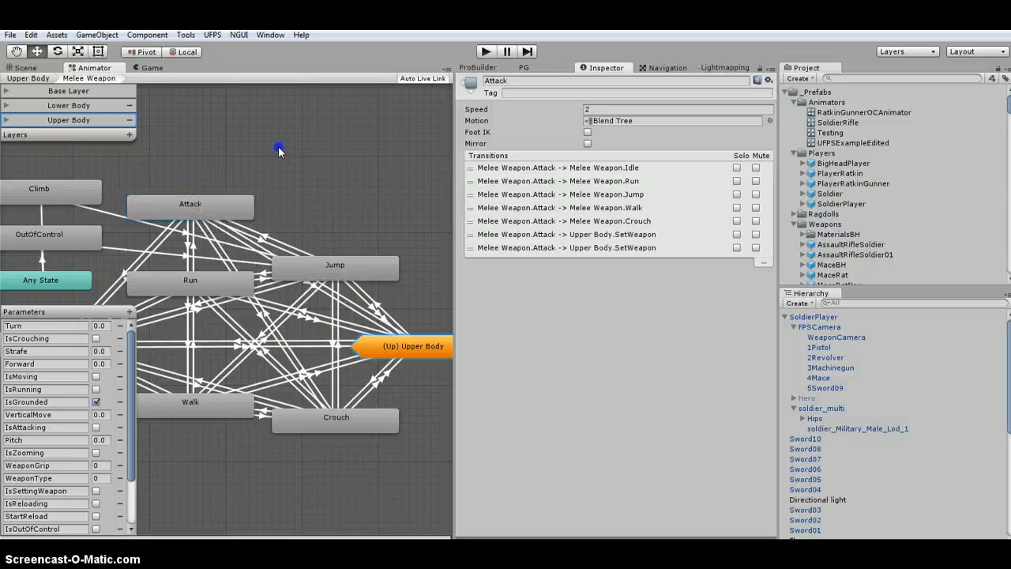
double_click(189, 203)
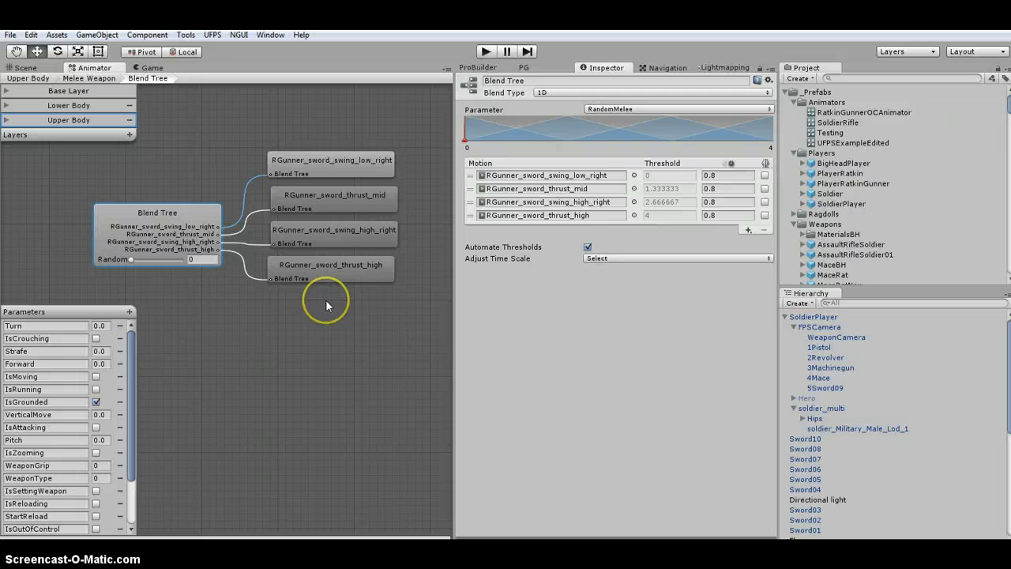
mouse_move(156, 381)
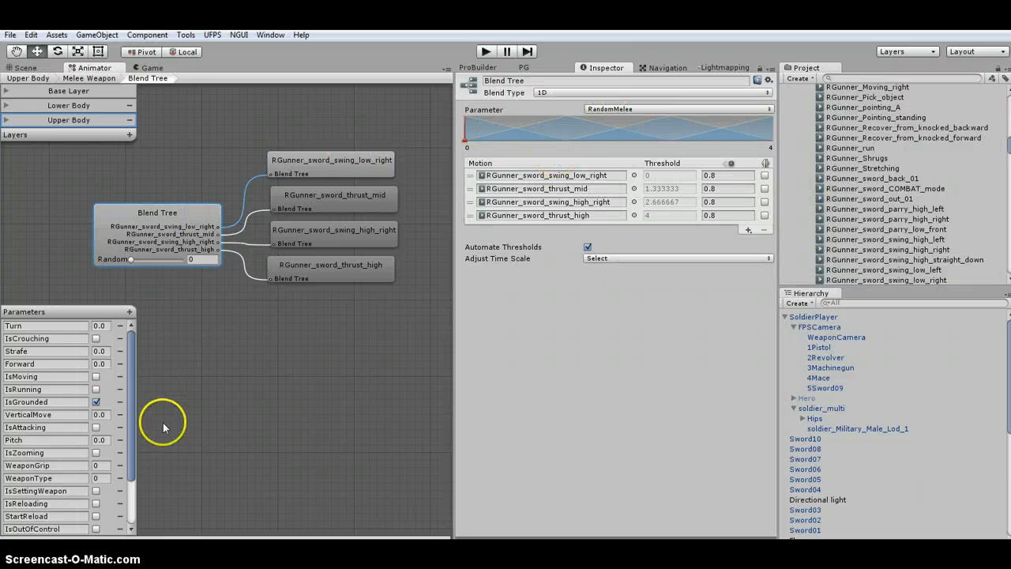
scroll("down", 3)
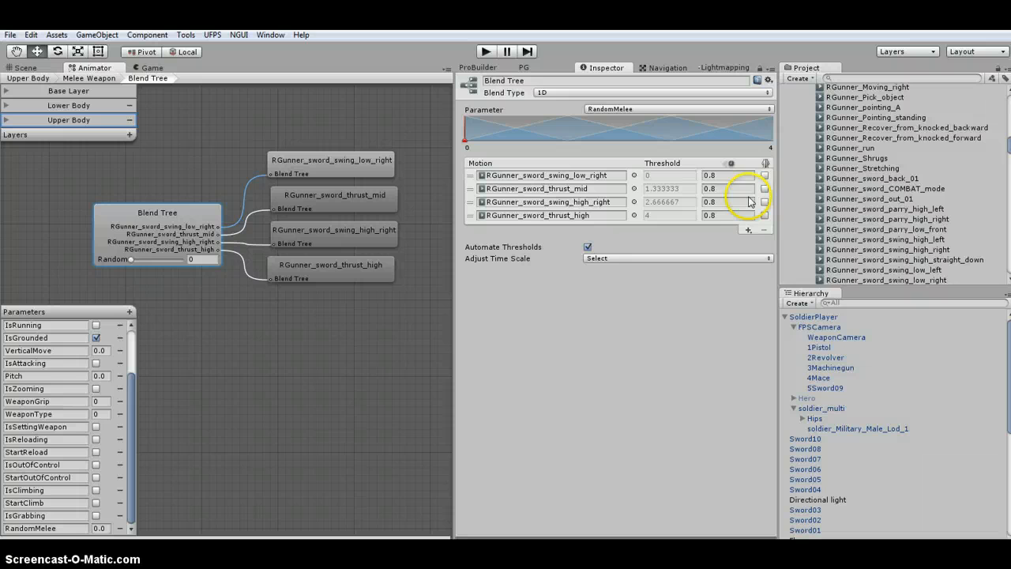
left_click(725, 174)
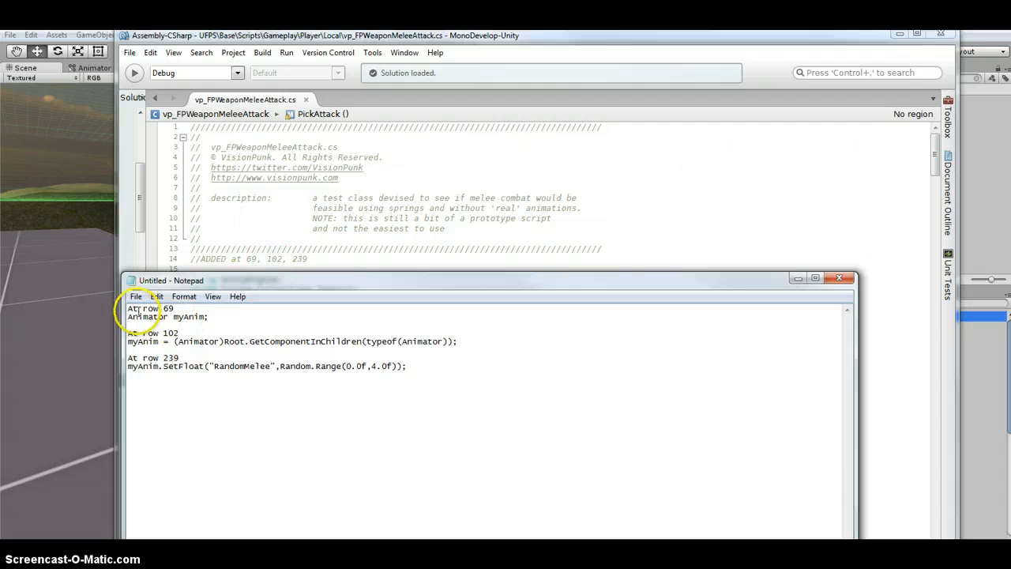
- Review the notes for the Animator field, GetComponentInChildren in Start, and SetFloat("RandomMelee") at line 239
double_click(166, 317)
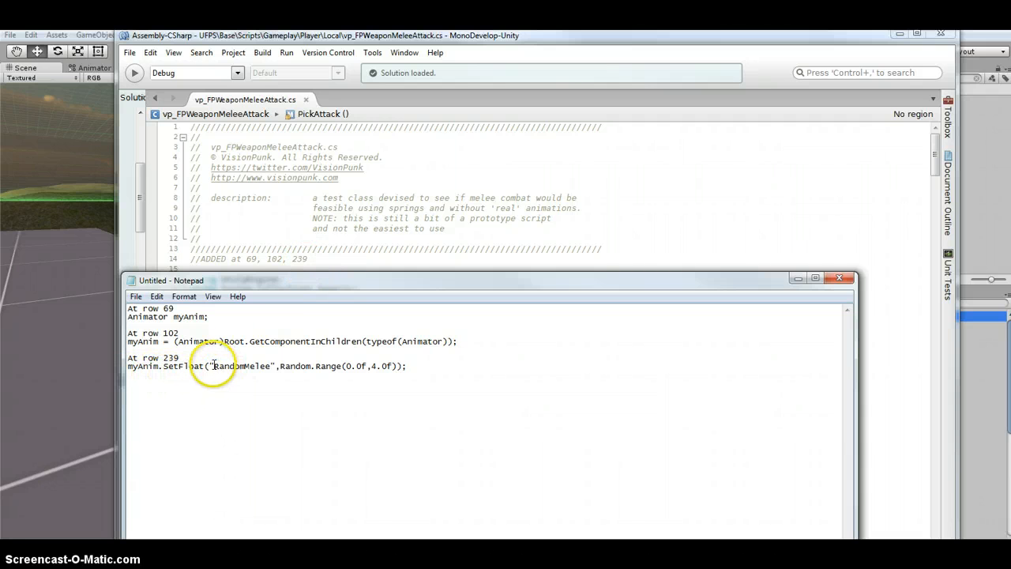
left_click_drag(207, 366, 341, 366)
type(" (WITHIN THE PickAttack FUNCTION)")
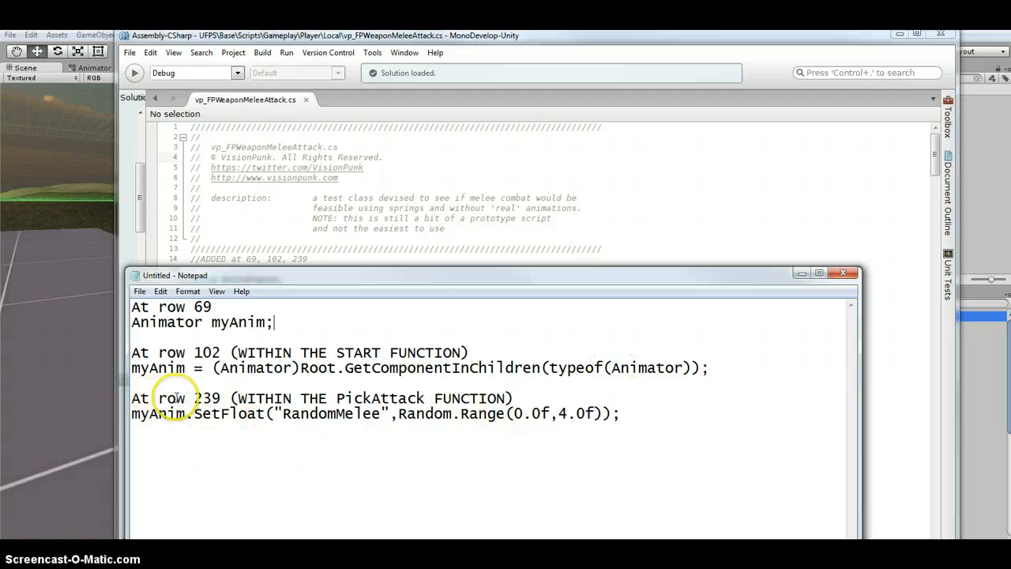
double_click(384, 398)
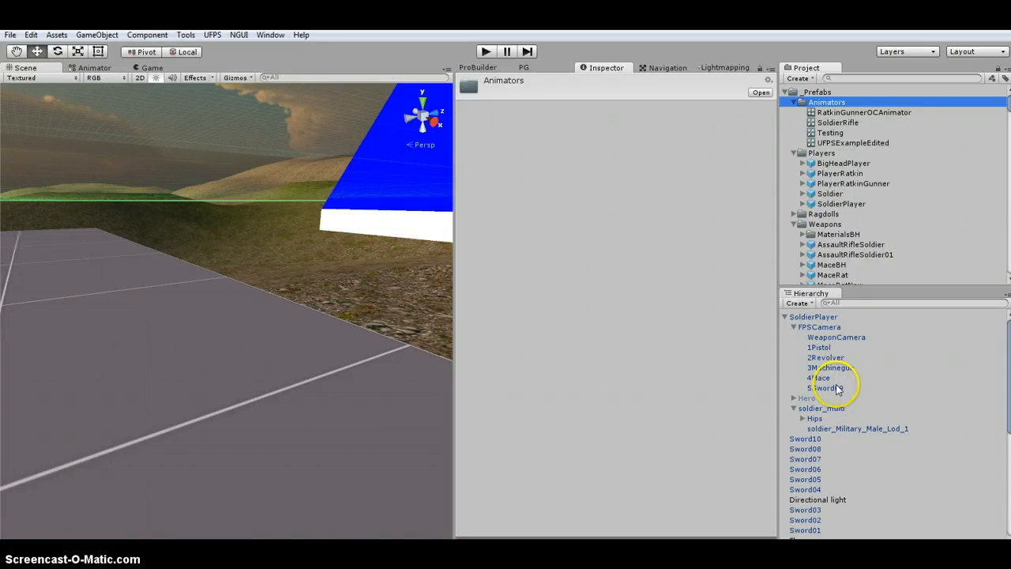
left_click(819, 377)
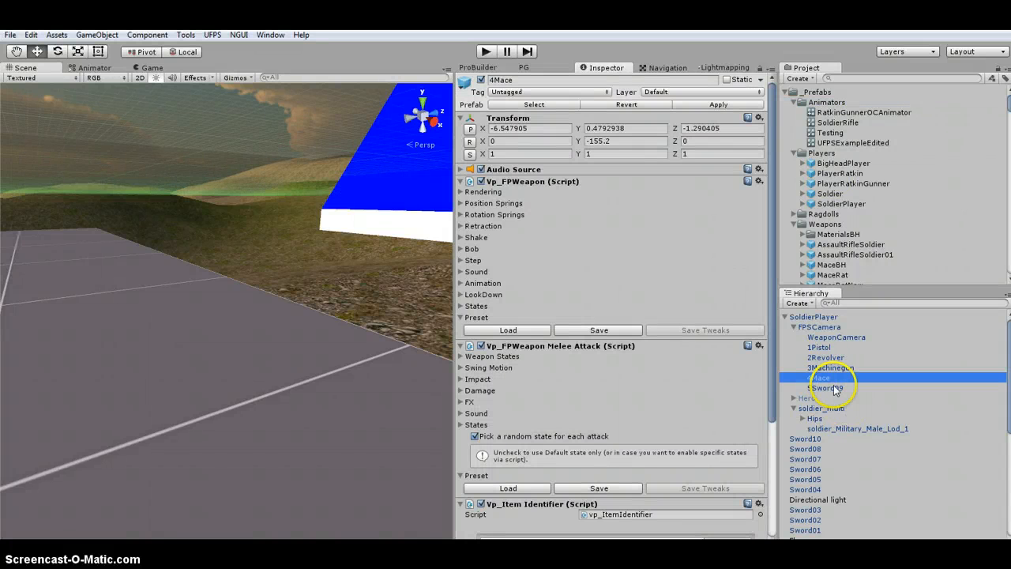
left_click(827, 387)
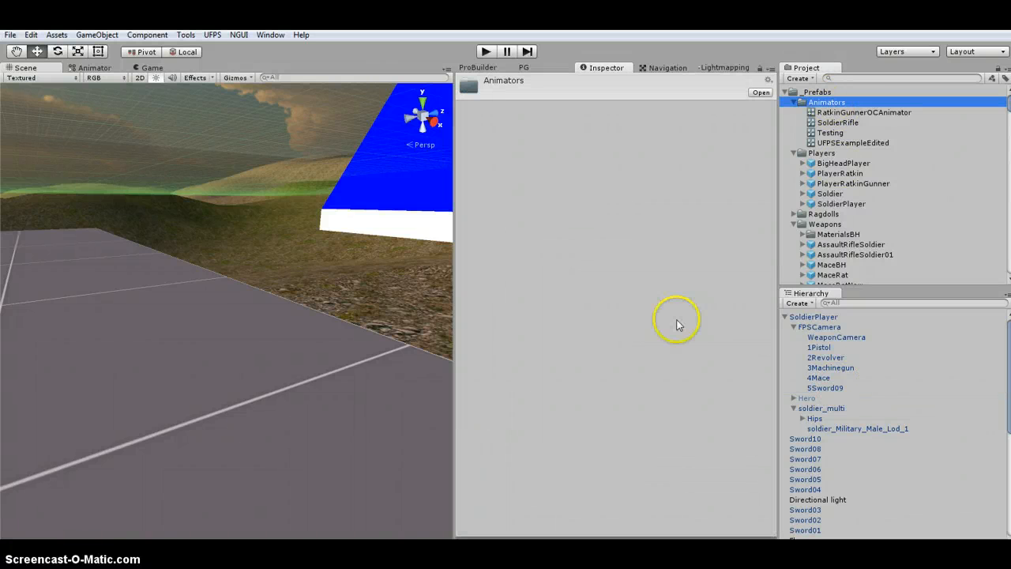
- Create a New Animator Override Controller based on UFPSExampleEdited, then check soldier_multi's controller
left_click(799, 79)
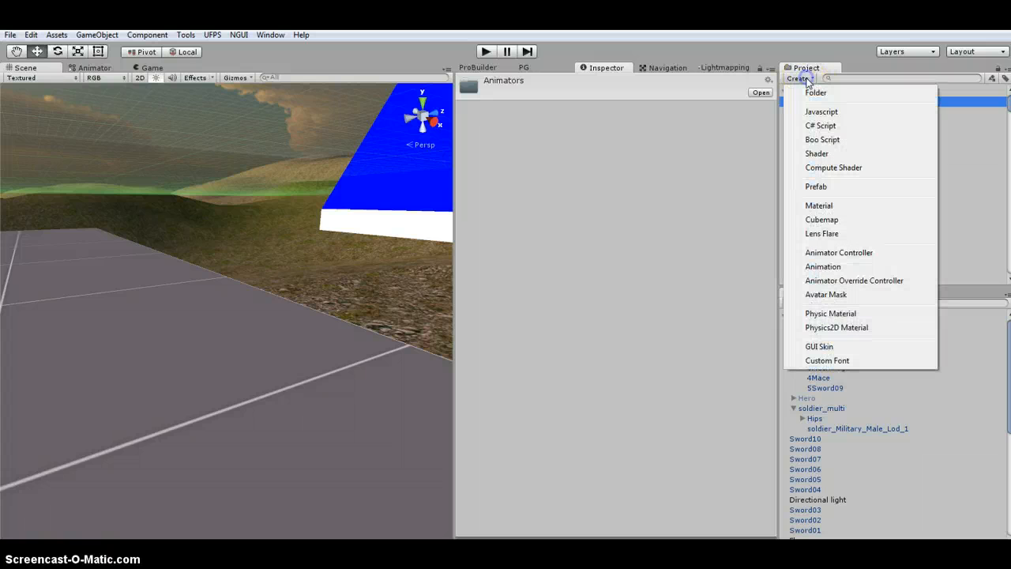
mouse_move(860, 285)
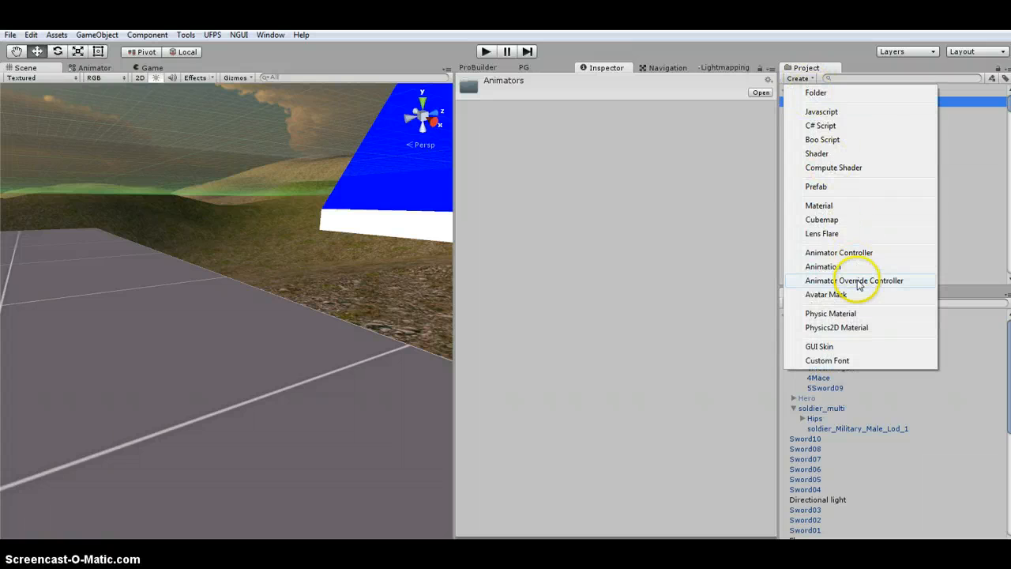
left_click(854, 280)
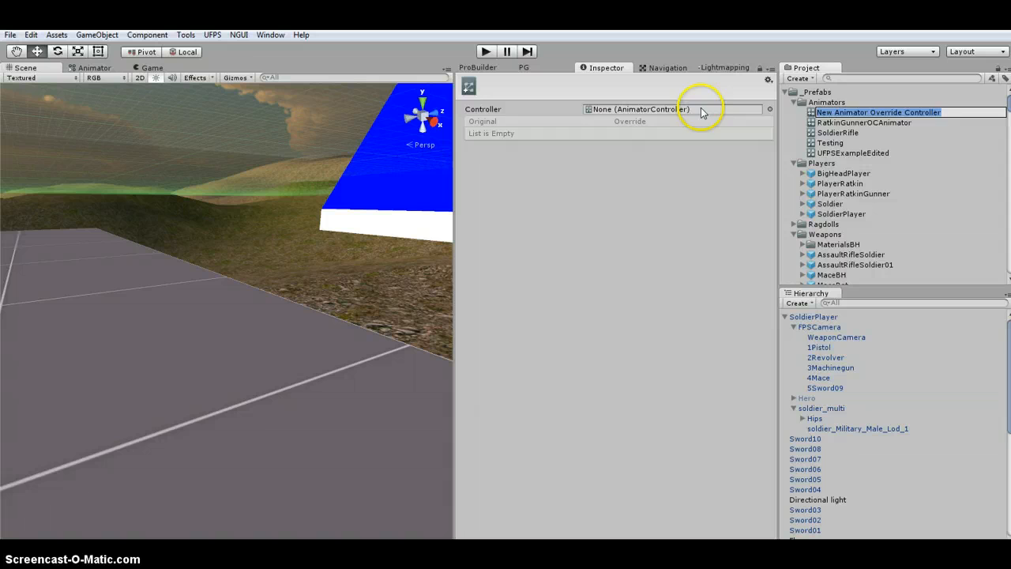
left_click(640, 108)
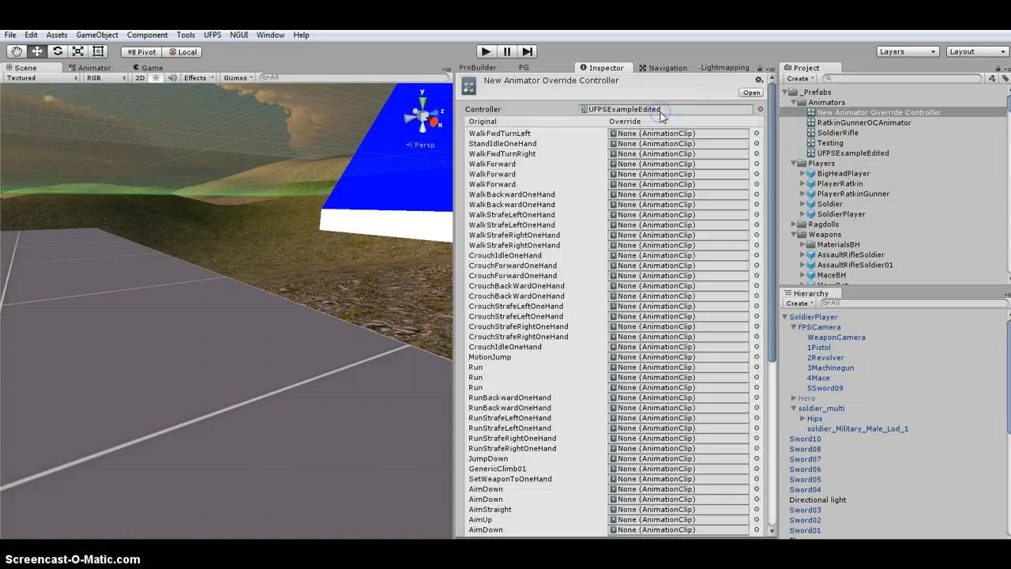
scroll("down", 3)
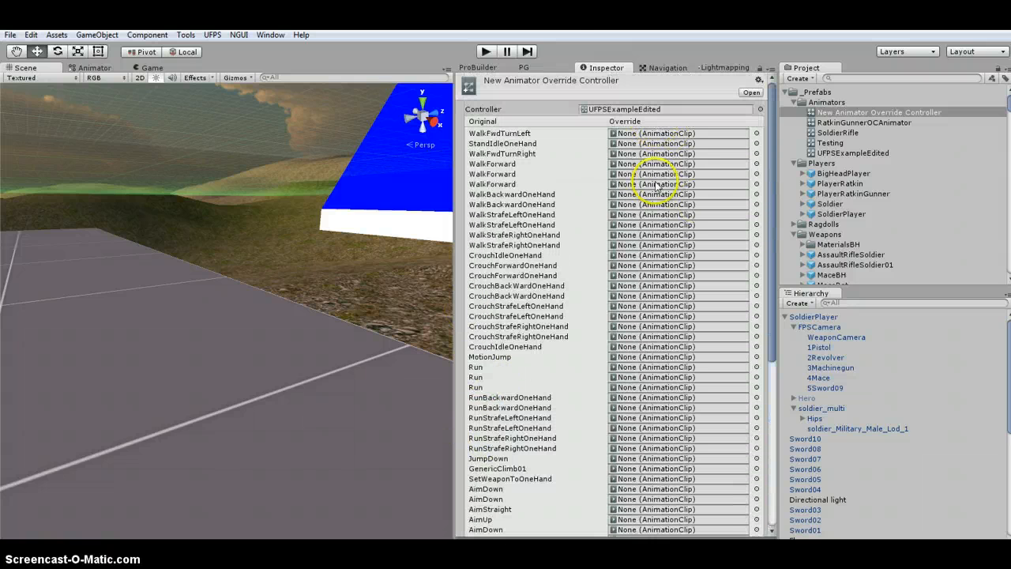
mouse_move(903, 364)
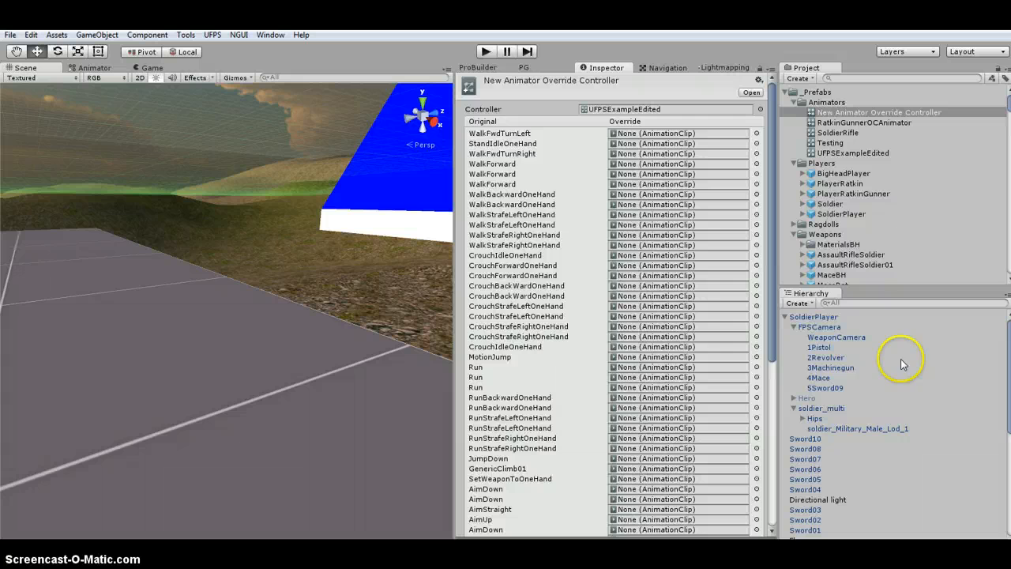
left_click(821, 408)
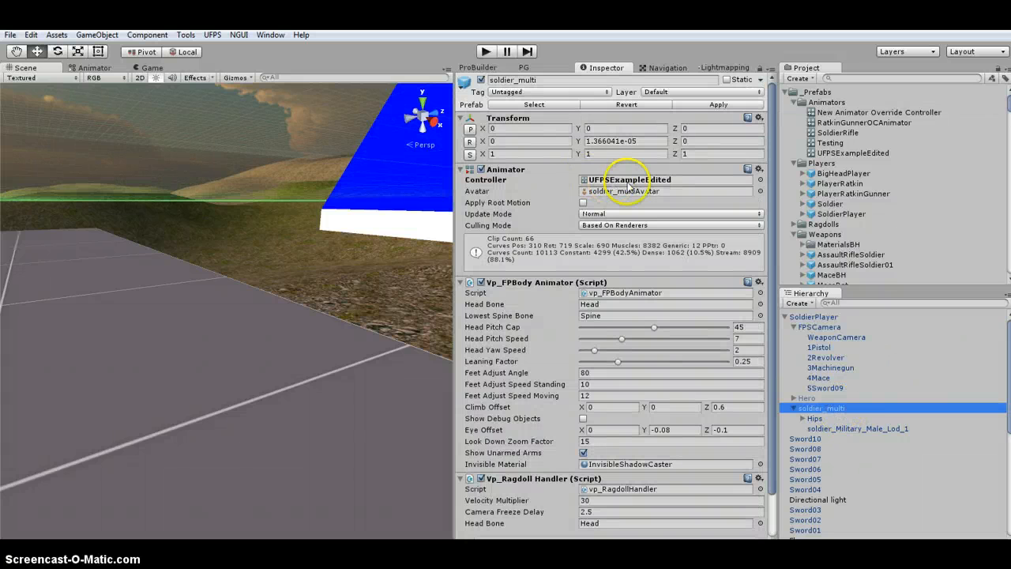